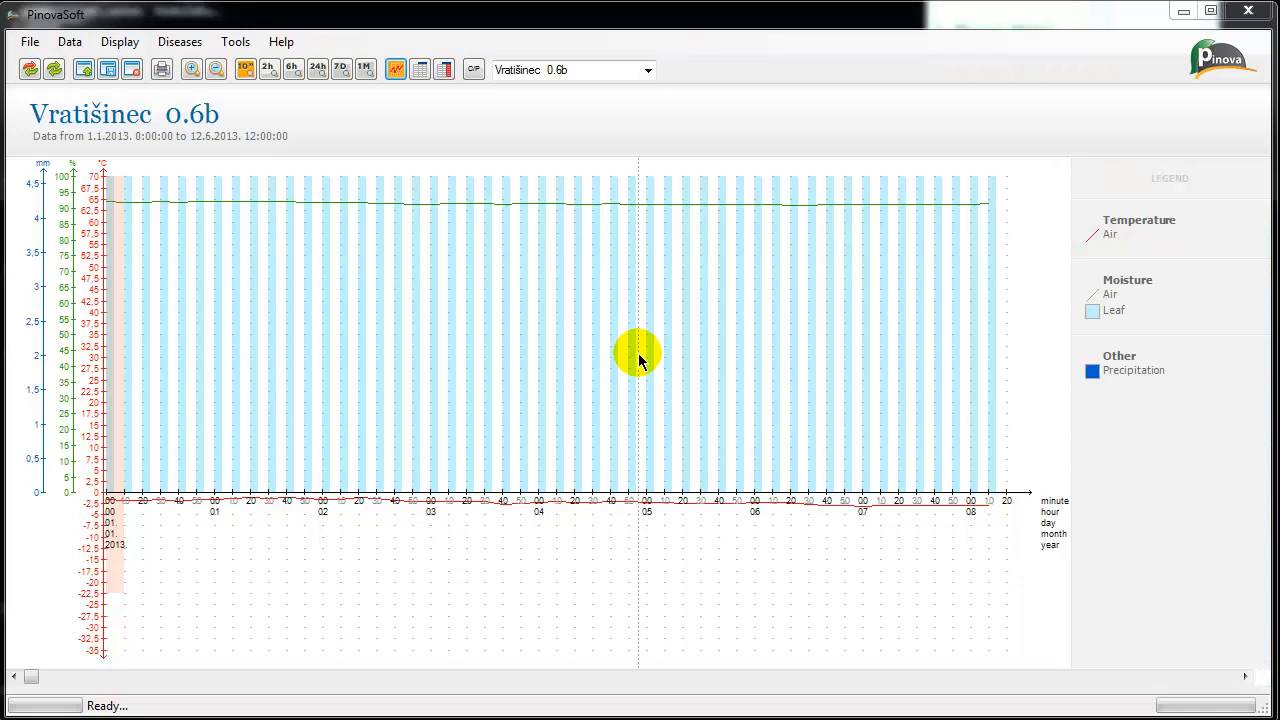
mouse_move(350, 180)
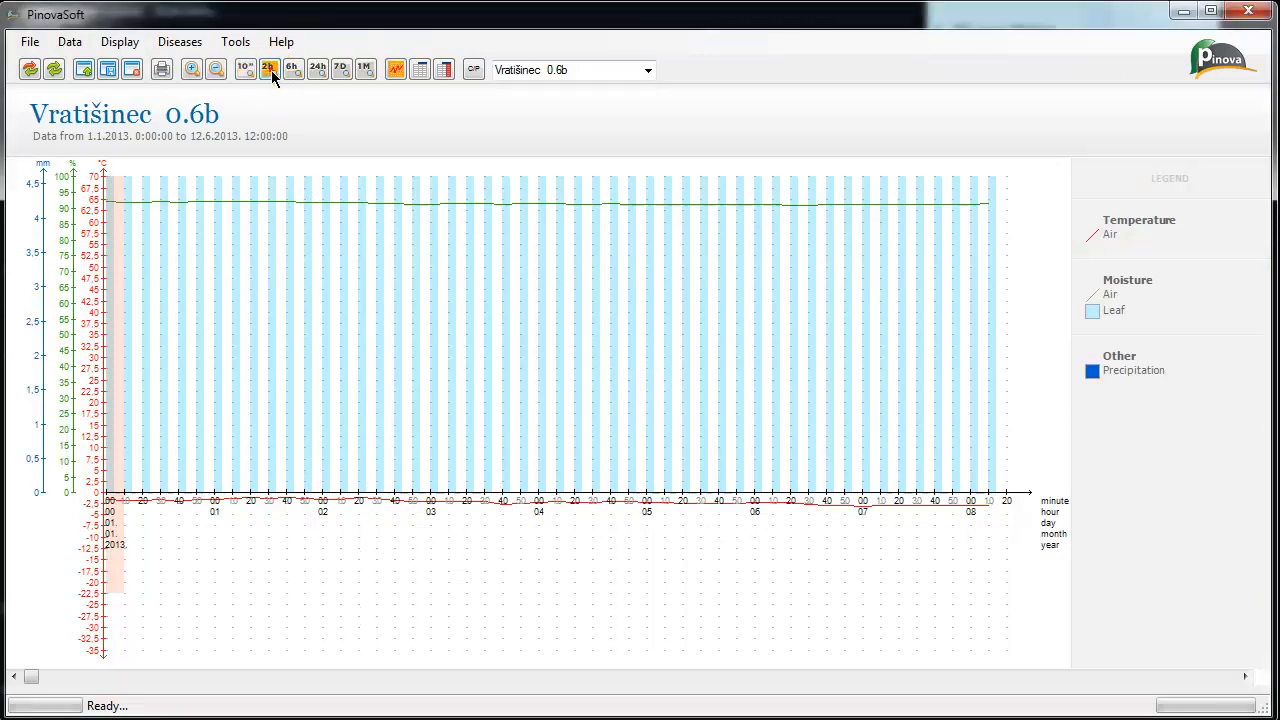
- Chart the Vratišinec 0.6b data hourly, daily and monthly, then switch to the daily table view
left_click(316, 68)
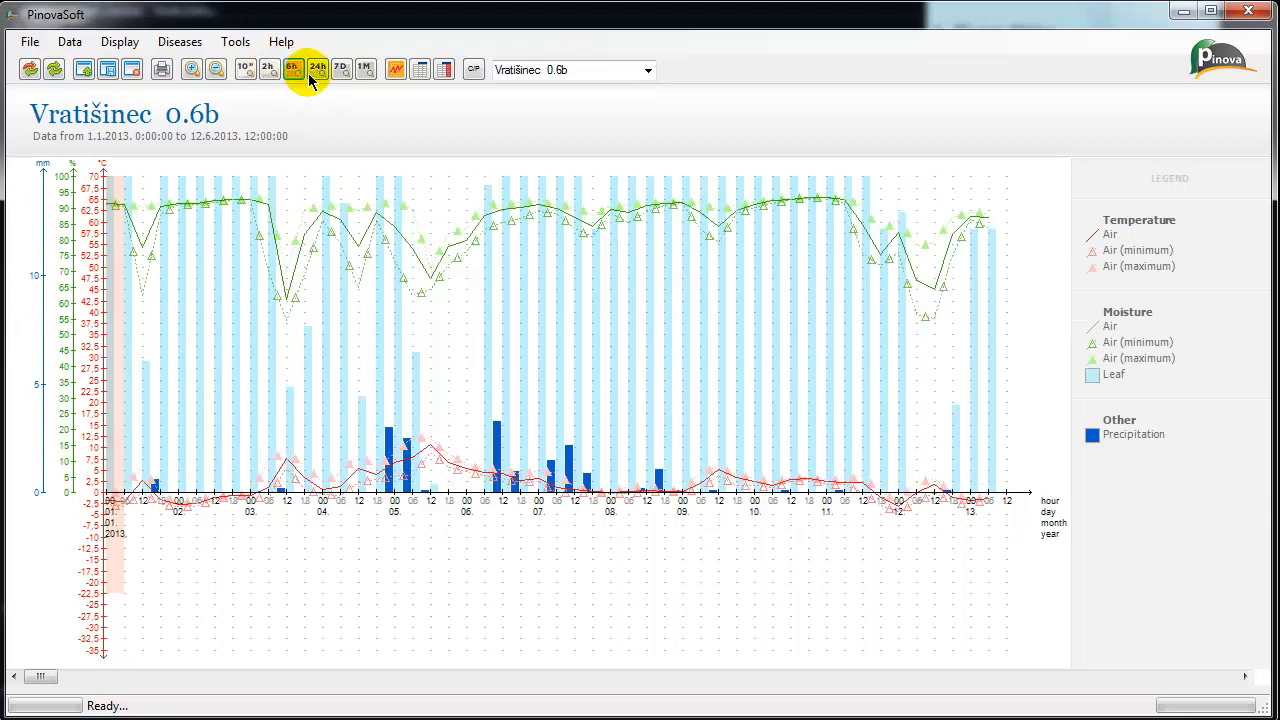
left_click(292, 68)
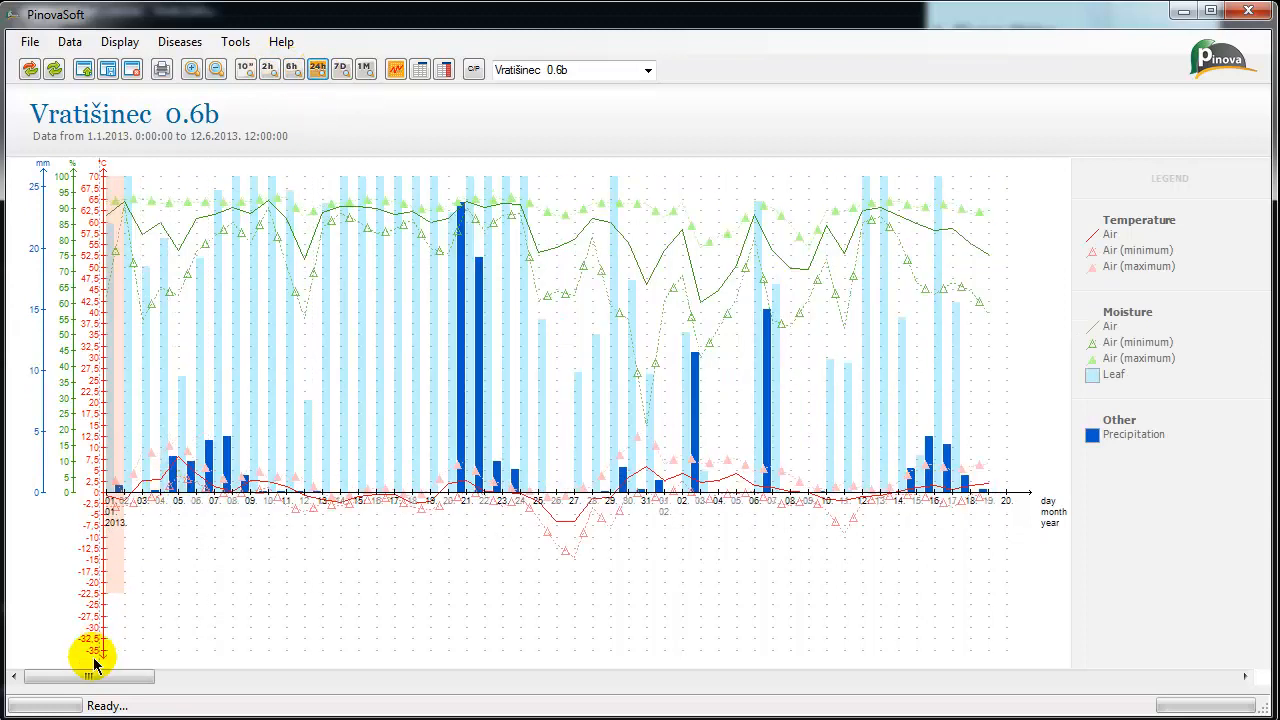
left_click_drag(90, 676, 324, 676)
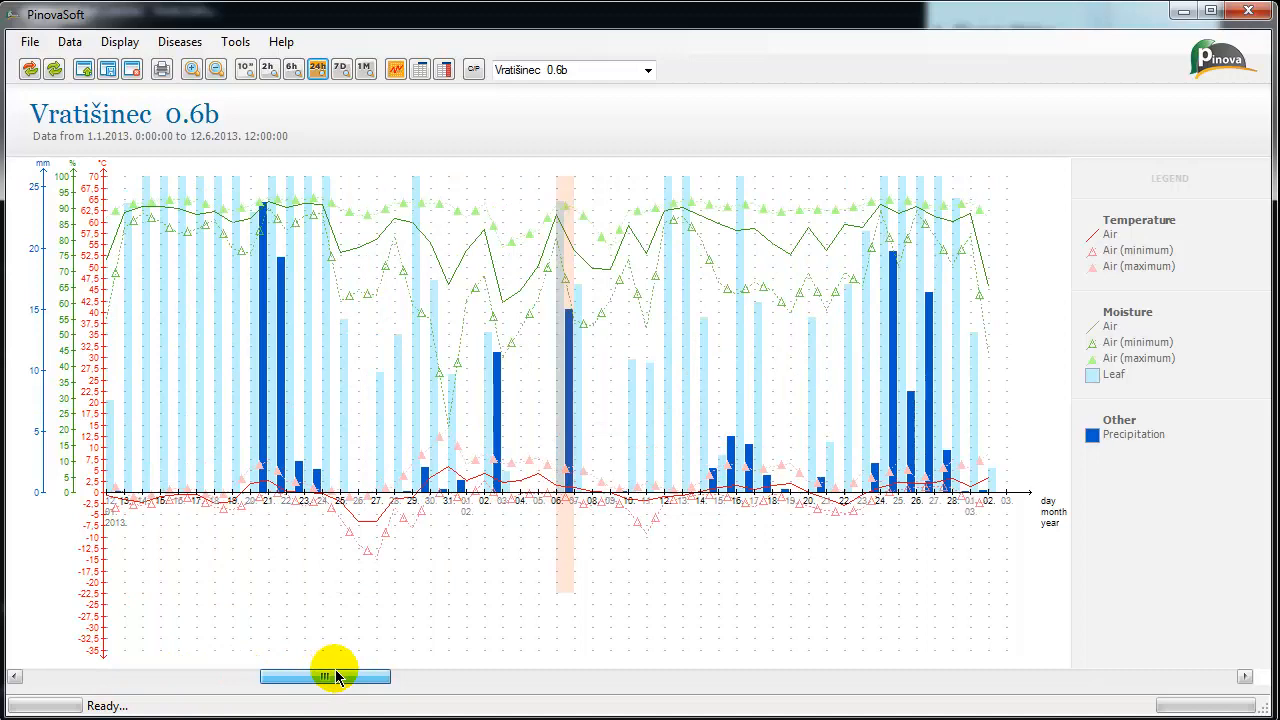
left_click_drag(324, 676, 1120, 676)
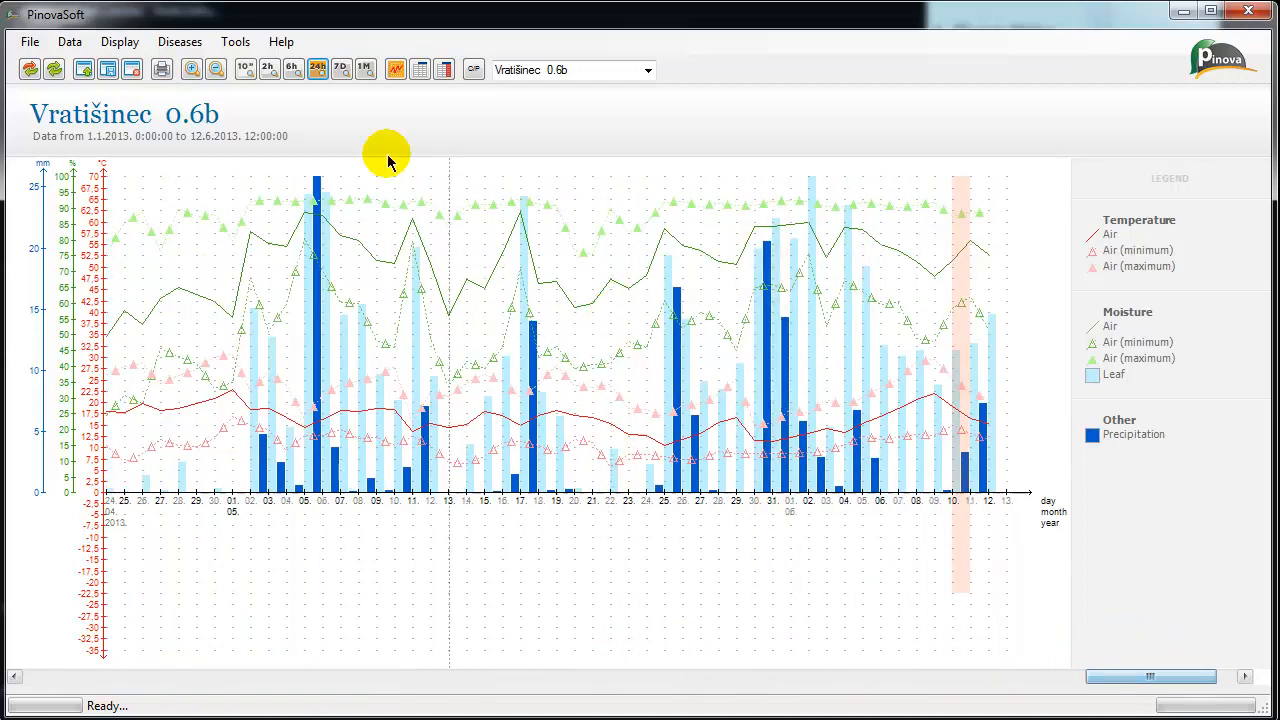
left_click(364, 68)
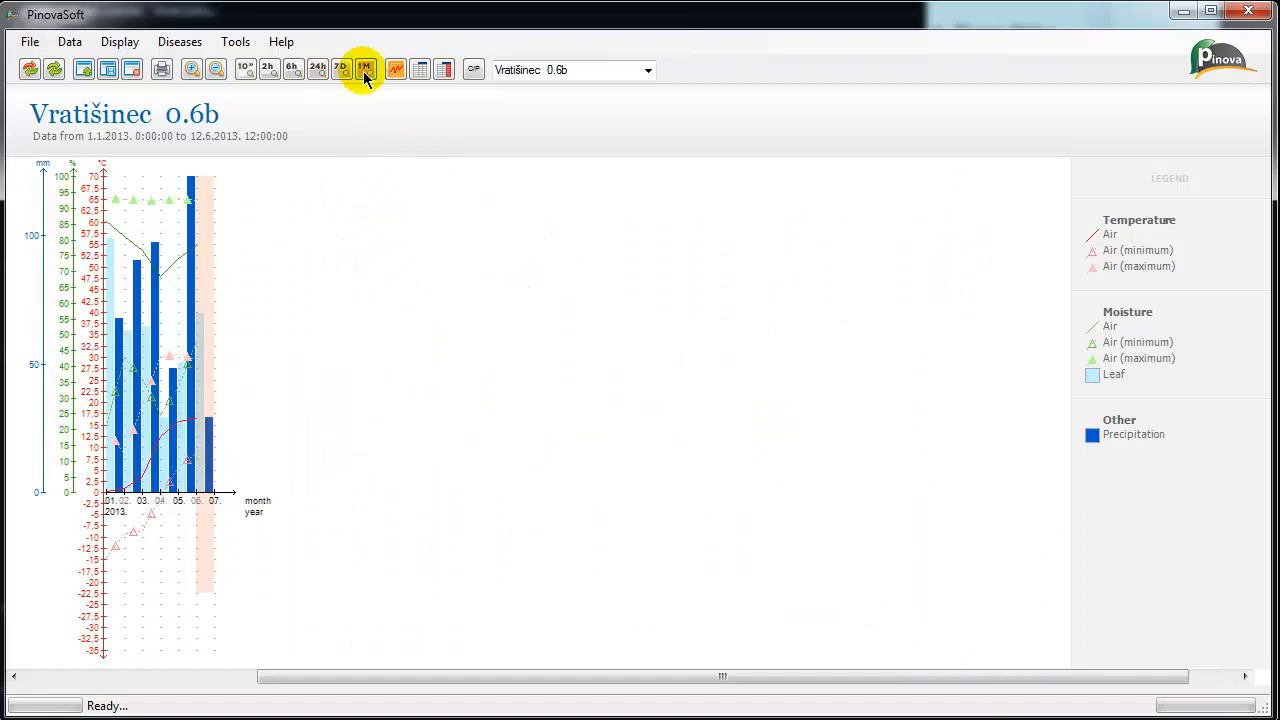
left_click(396, 68)
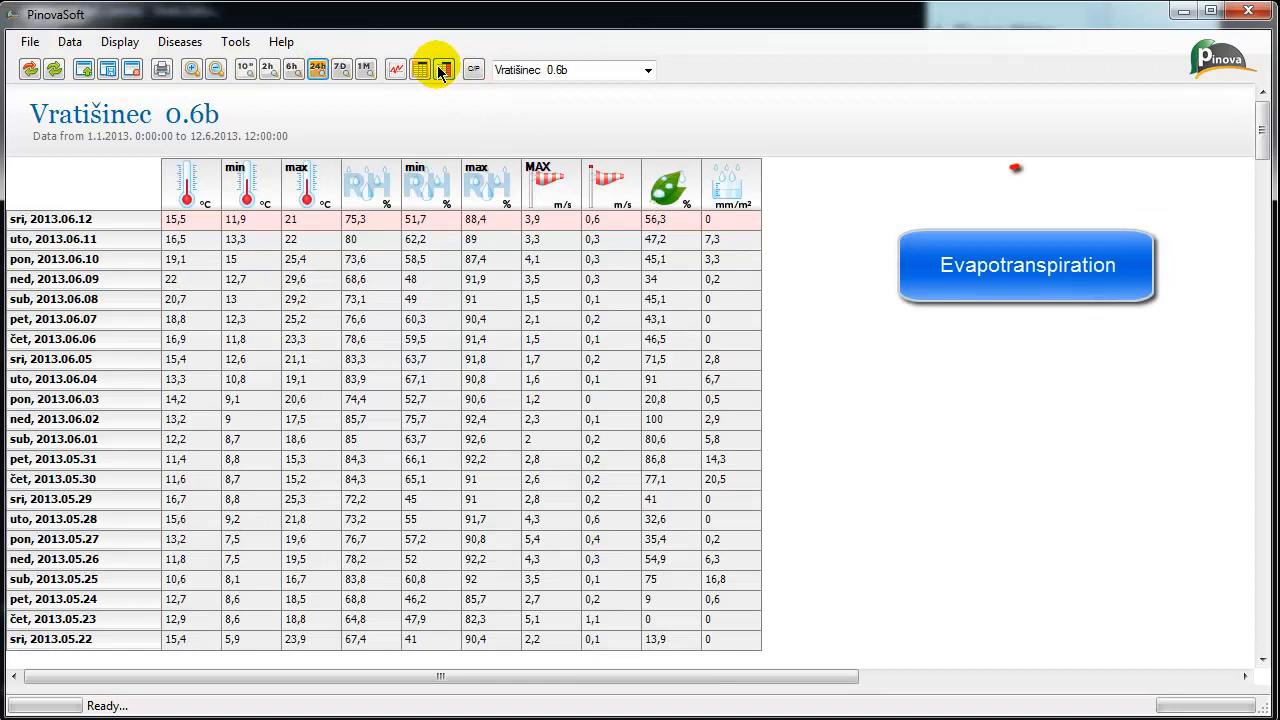
- Show the ten-minute table with a dew point column, then return to the minute chart
left_click(420, 68)
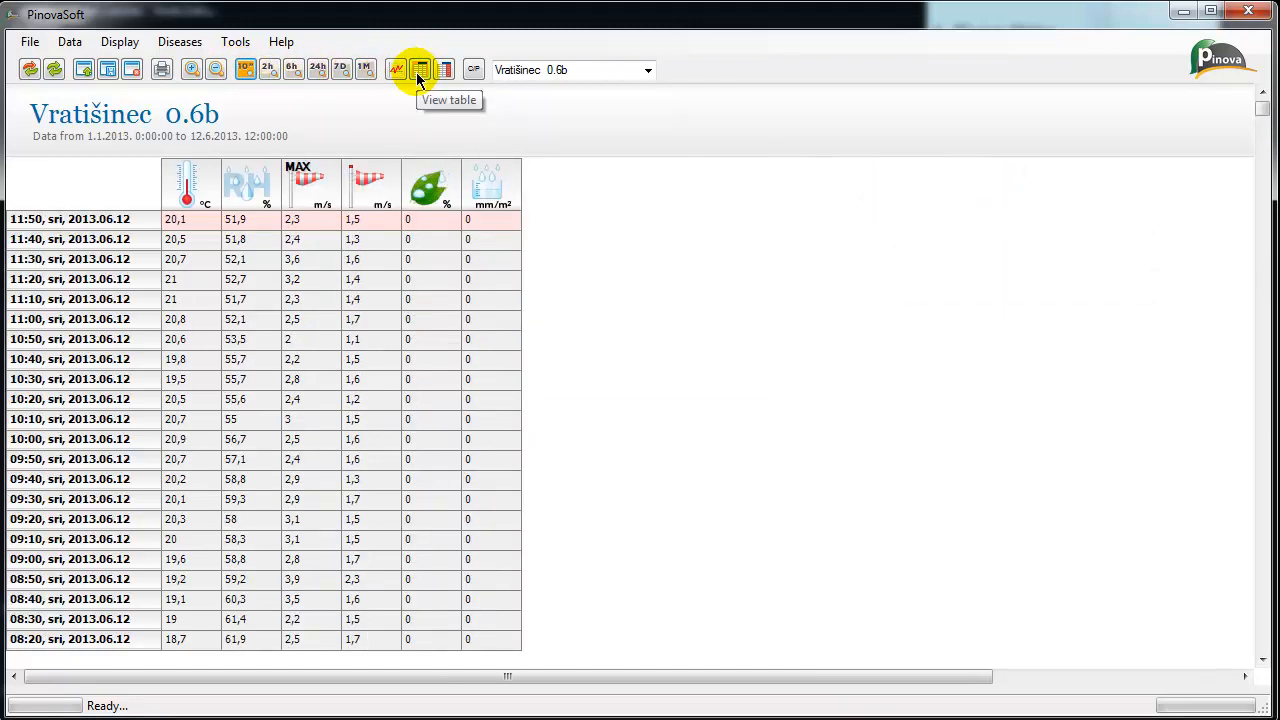
left_click(444, 68)
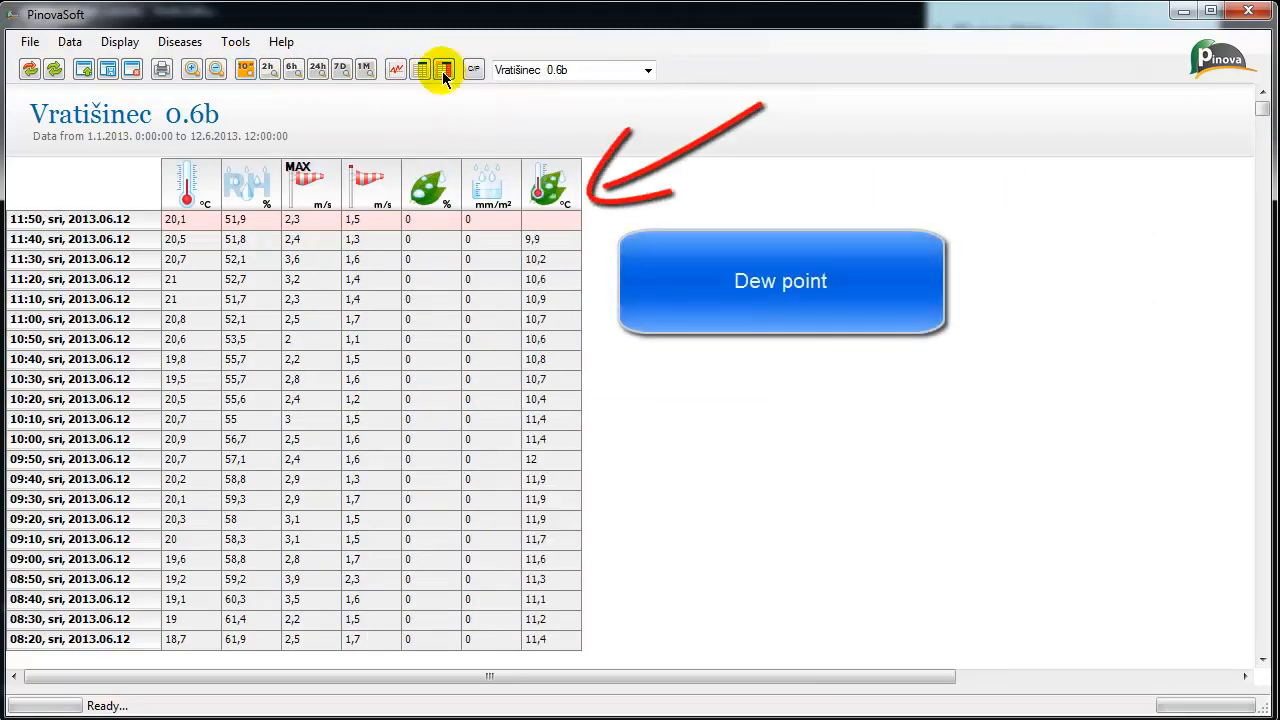
mouse_move(396, 68)
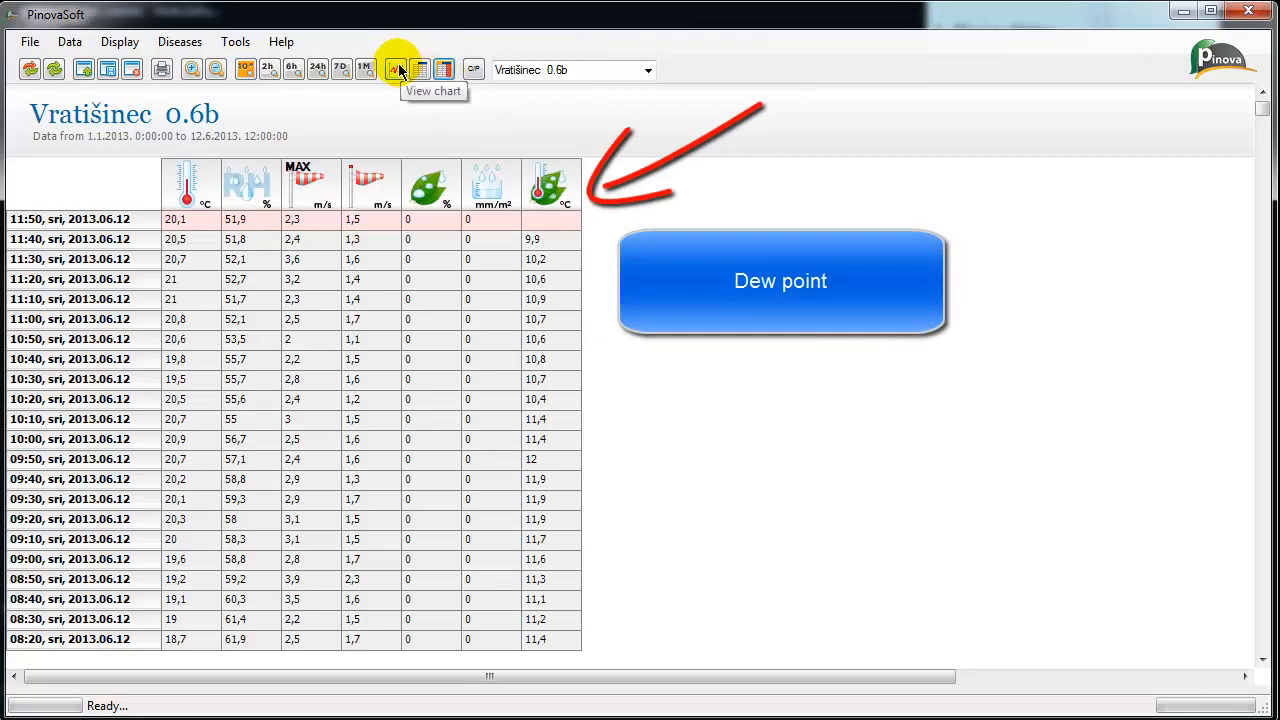
left_click(398, 68)
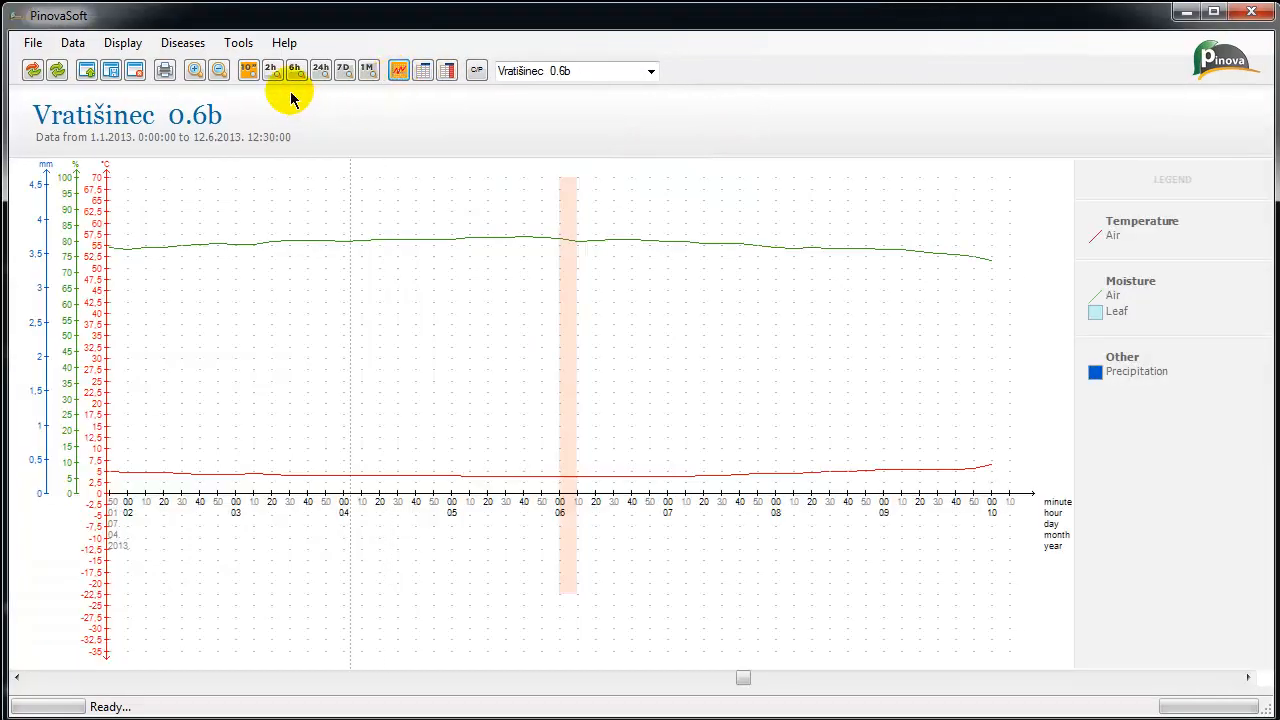
- Overlay the Apple fire blight model on the hourly chart and scroll to earlier dates
left_click(296, 70)
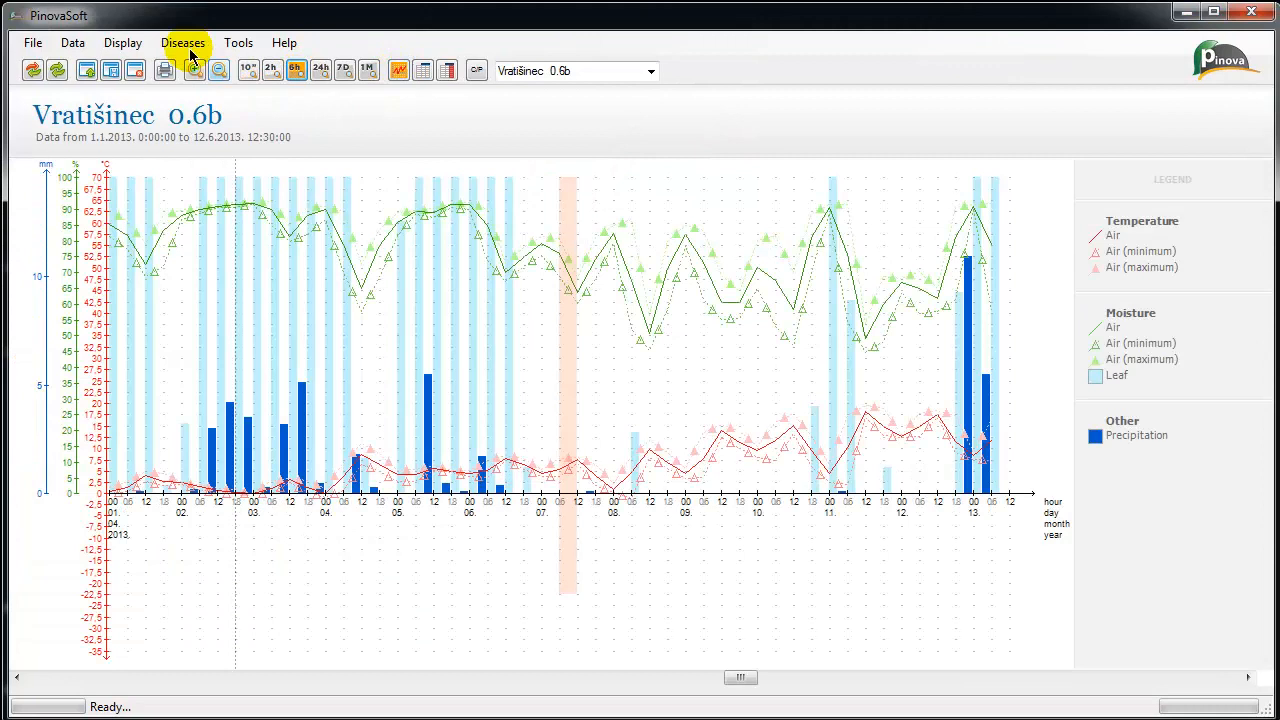
left_click(184, 42)
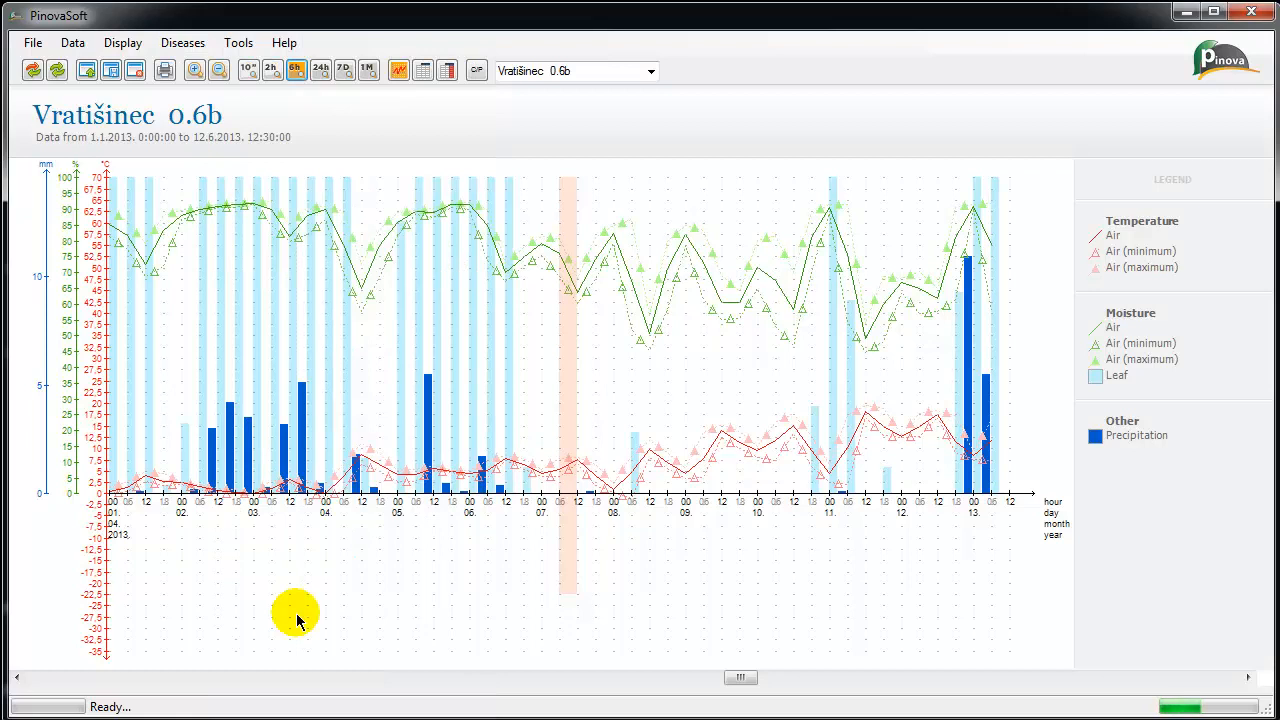
left_click(182, 42)
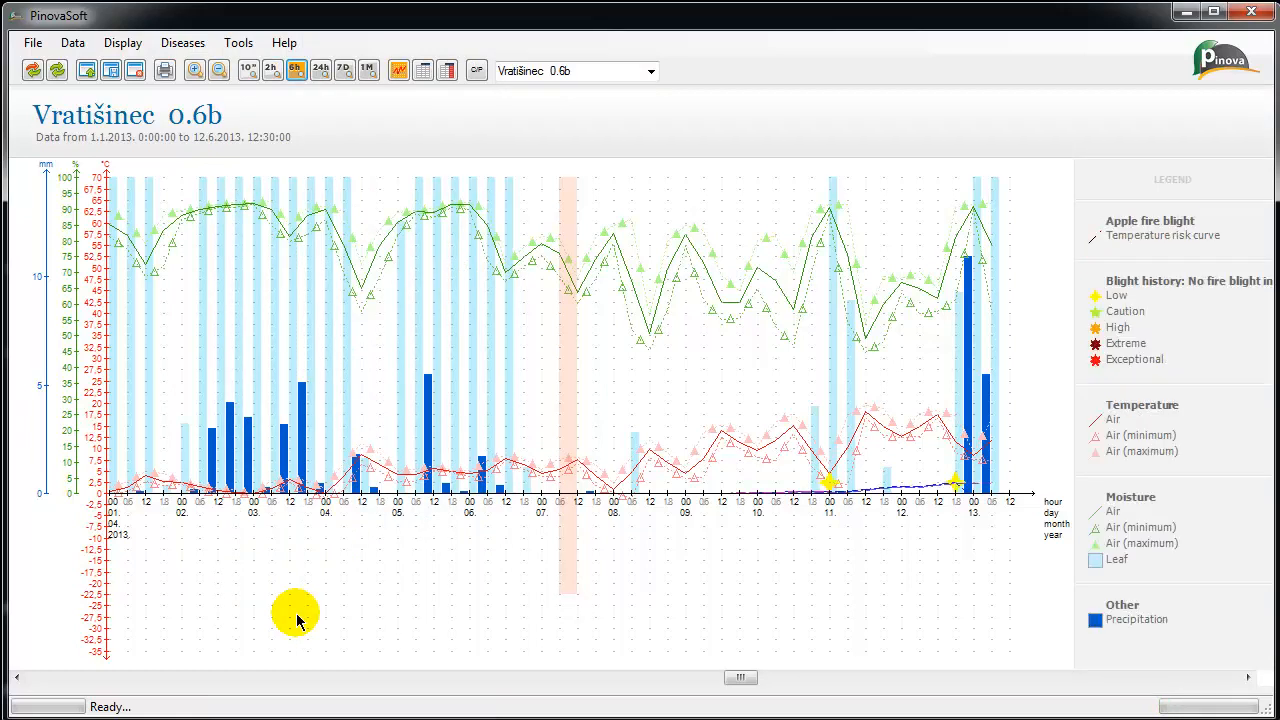
left_click(742, 678)
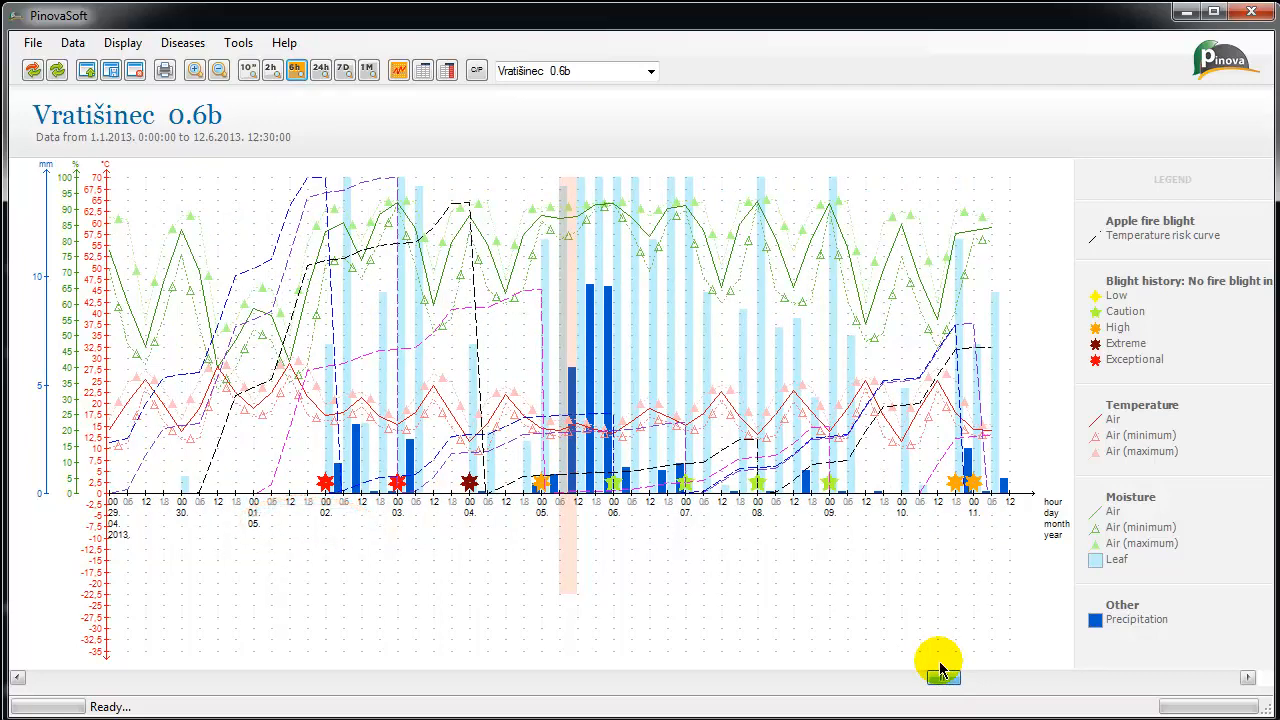
mouse_move(512, 352)
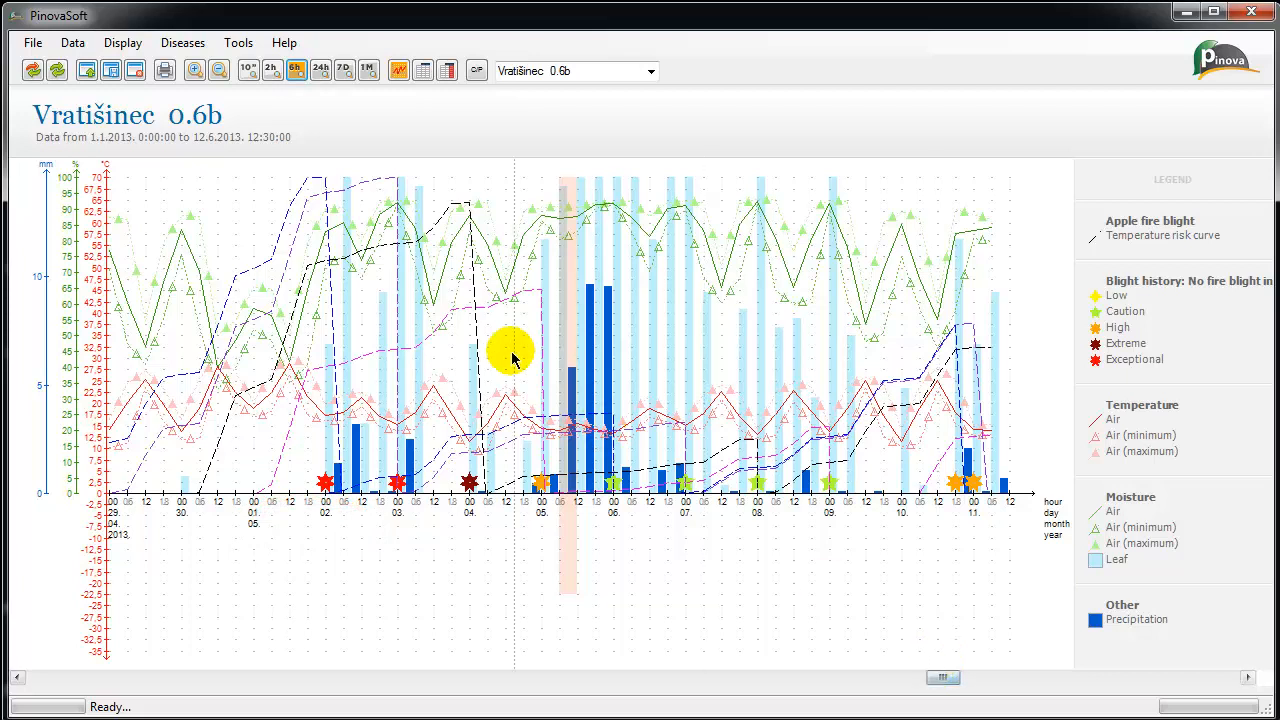
- Switch the chart overlay to the Apple scab model and browse its infection markers
left_click(182, 42)
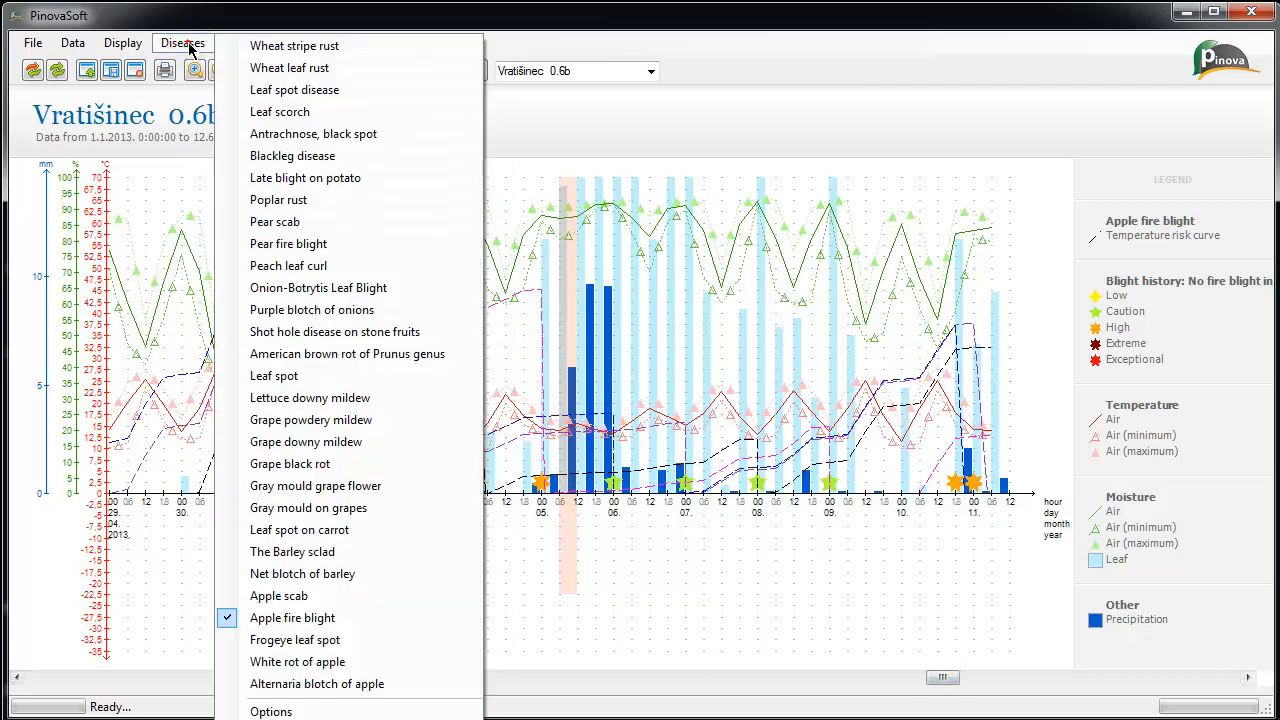
mouse_move(292, 596)
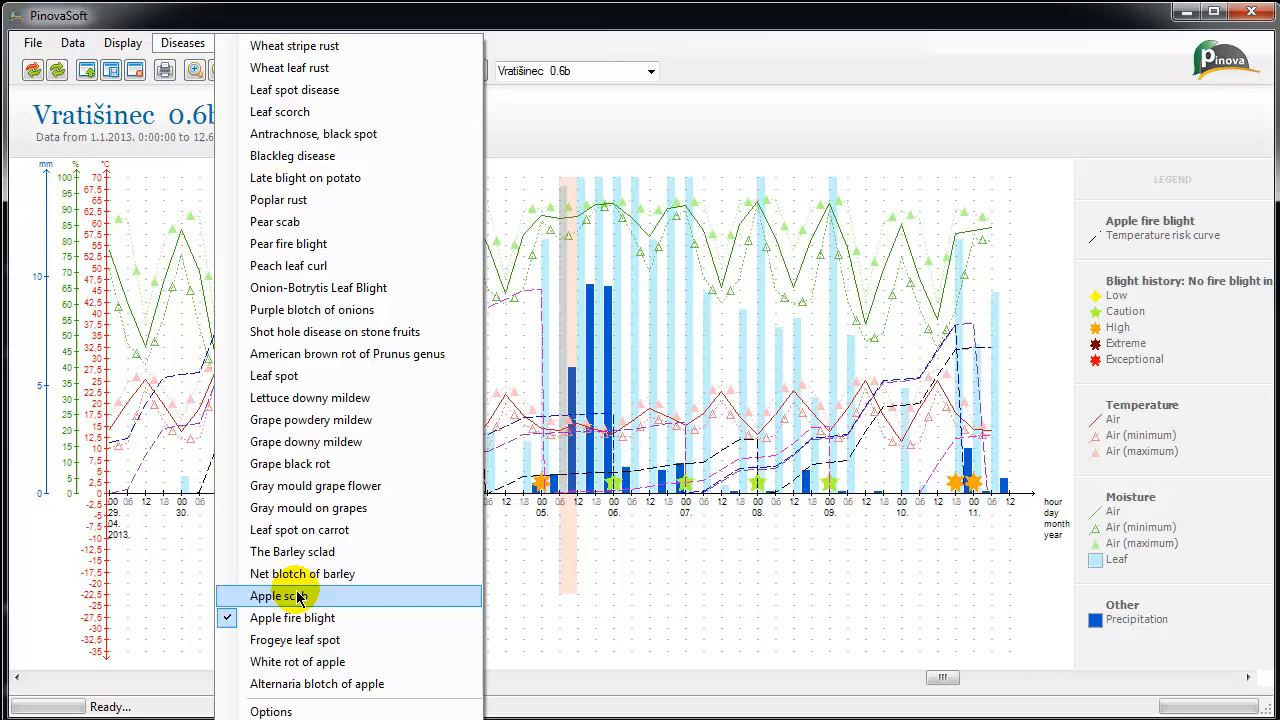
left_click(280, 596)
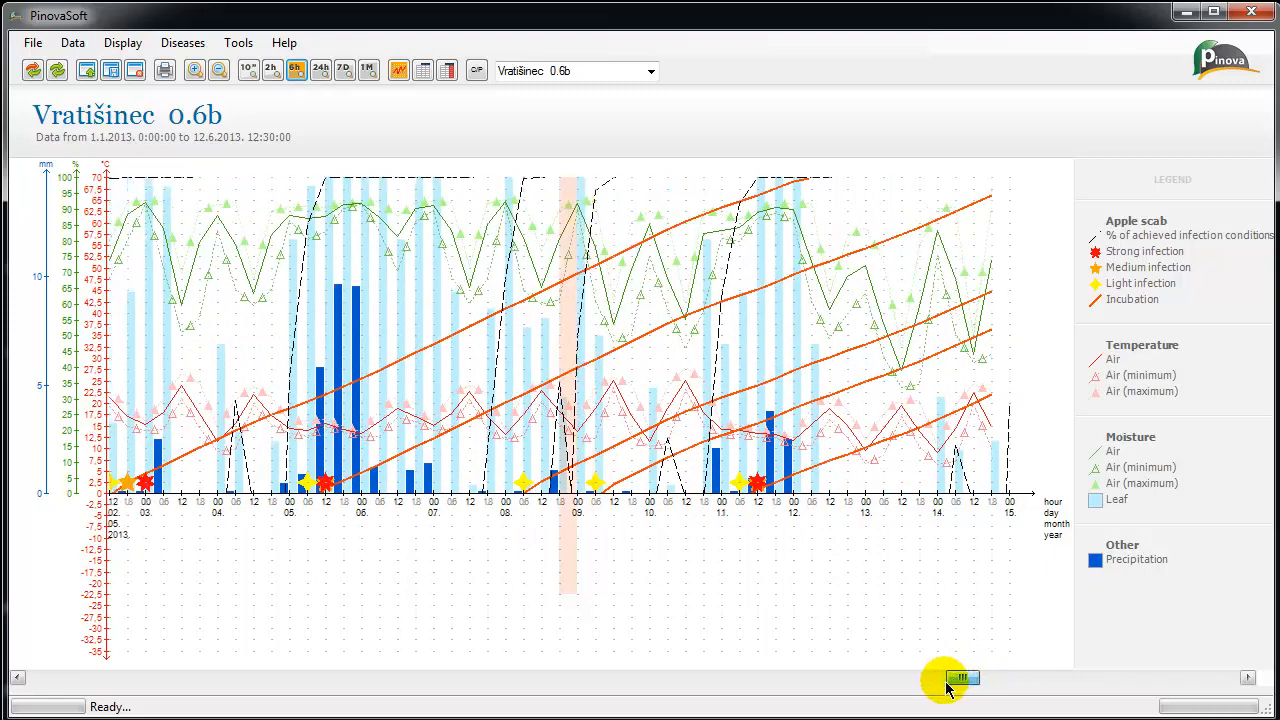
left_click_drag(960, 680, 840, 680)
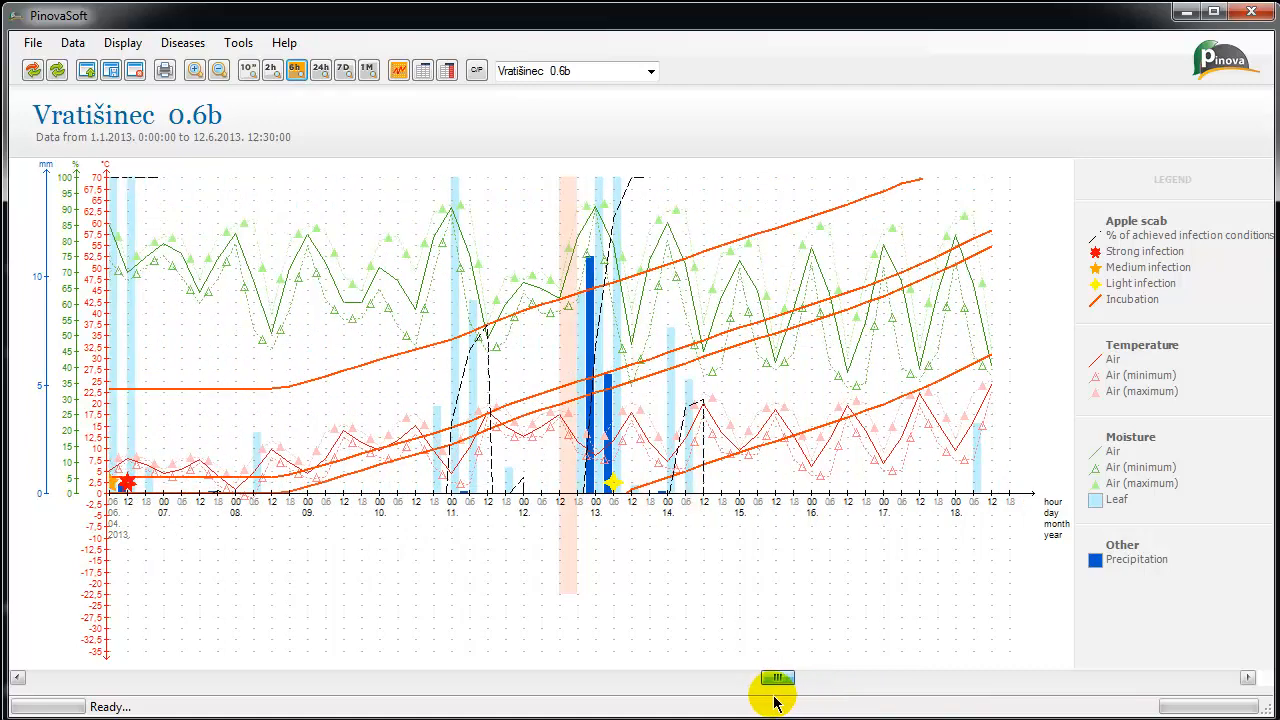
mouse_move(32, 42)
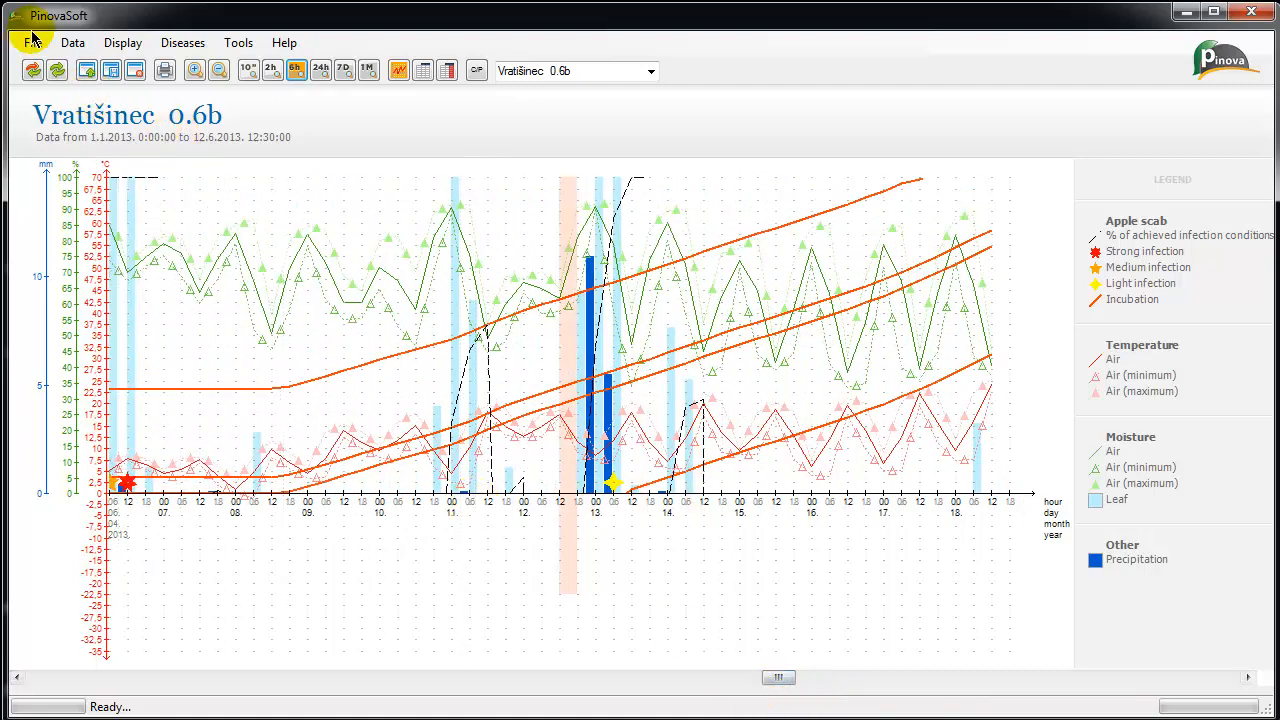
- Open the Treatments Venturia Inaequalis.PMT station file
left_click(34, 42)
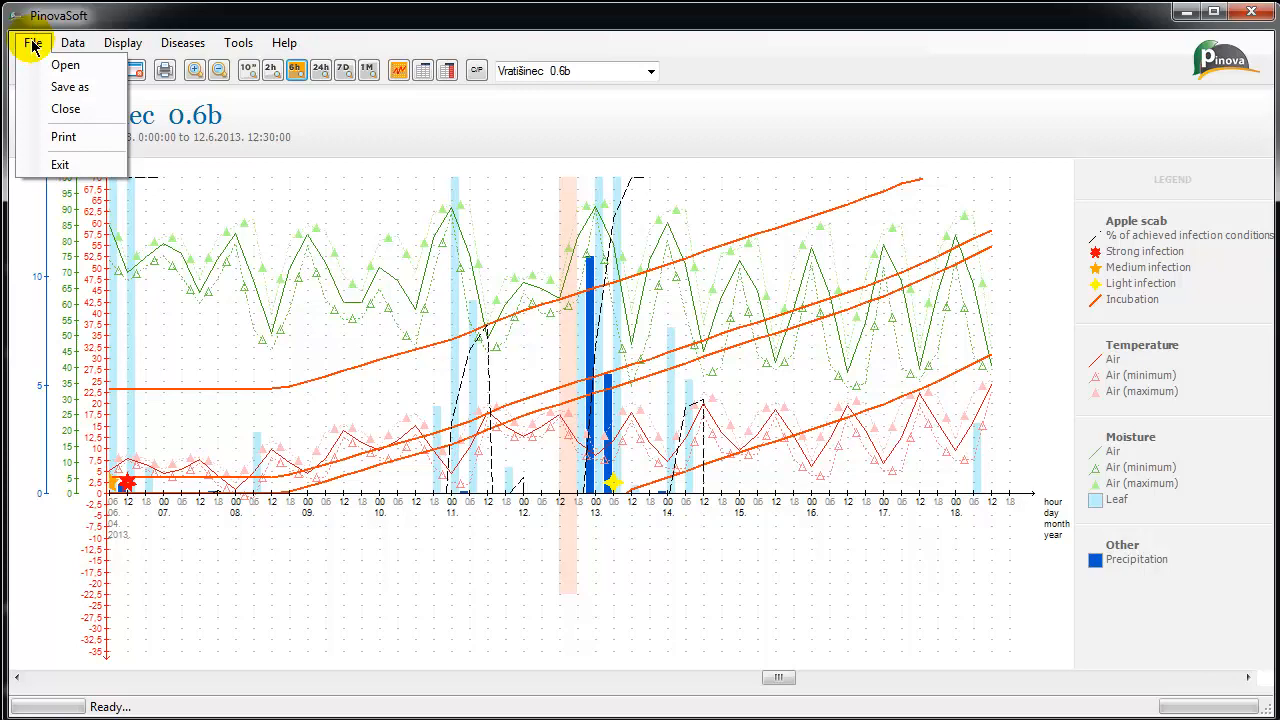
left_click(64, 64)
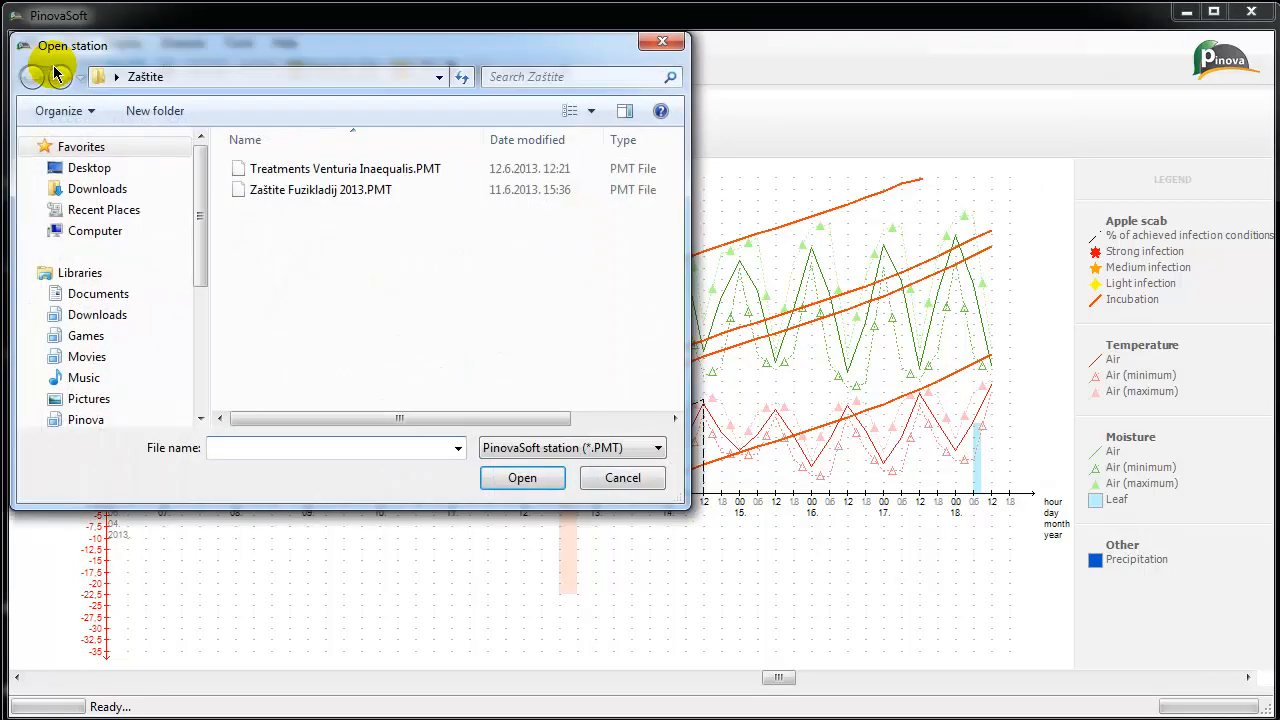
left_click(344, 168)
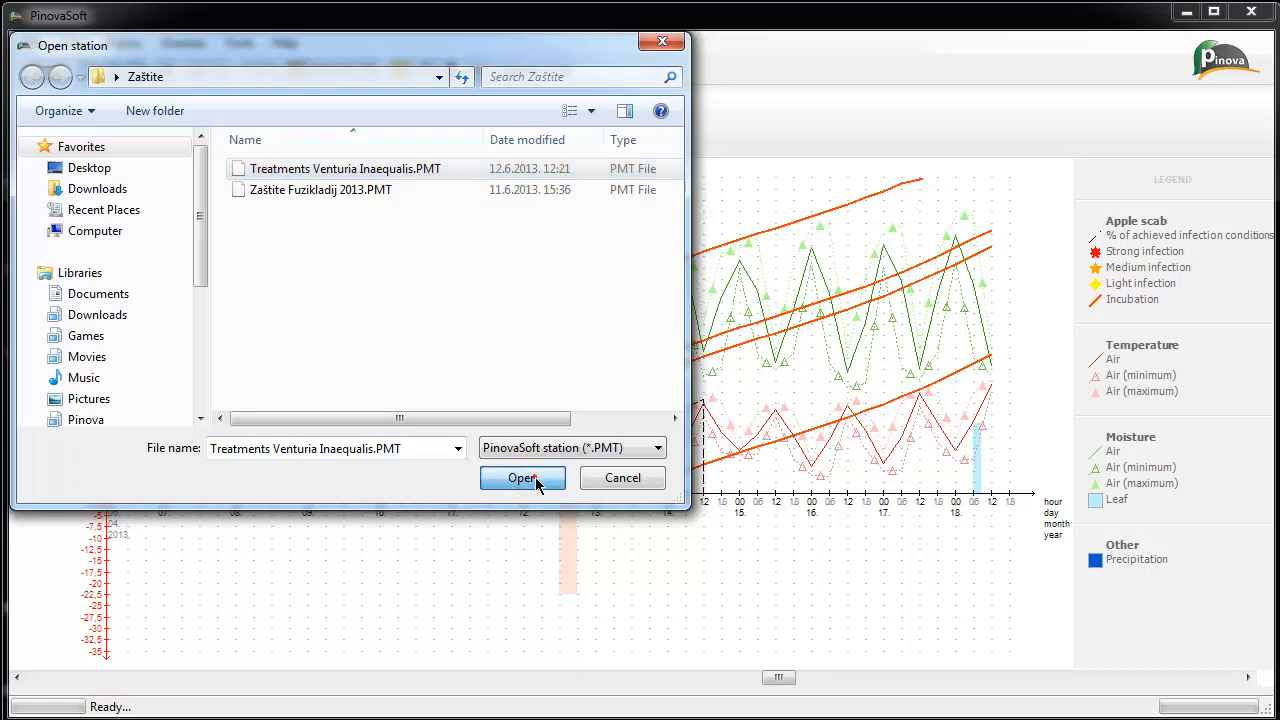
left_click(522, 476)
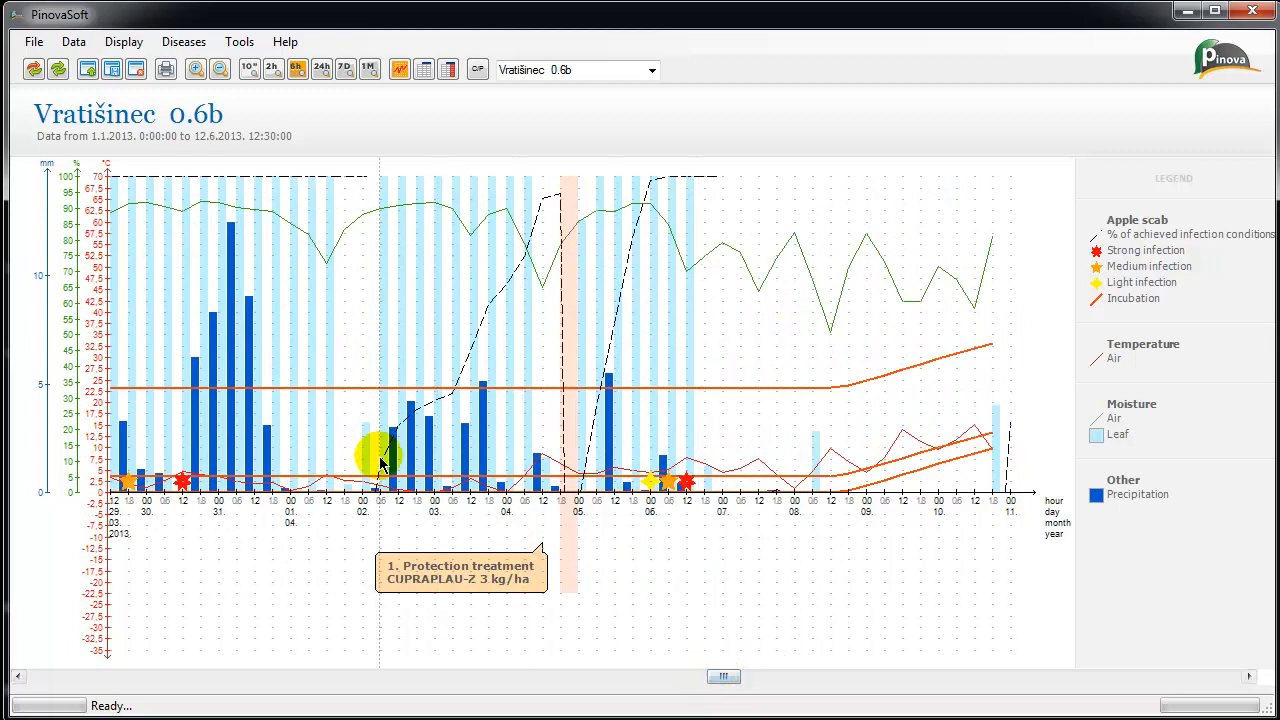
- Calculate a degree-day temperature sum from 1.1.2013 to 1.4.2013 at 0 °C base (Σ = 205)
left_click(124, 40)
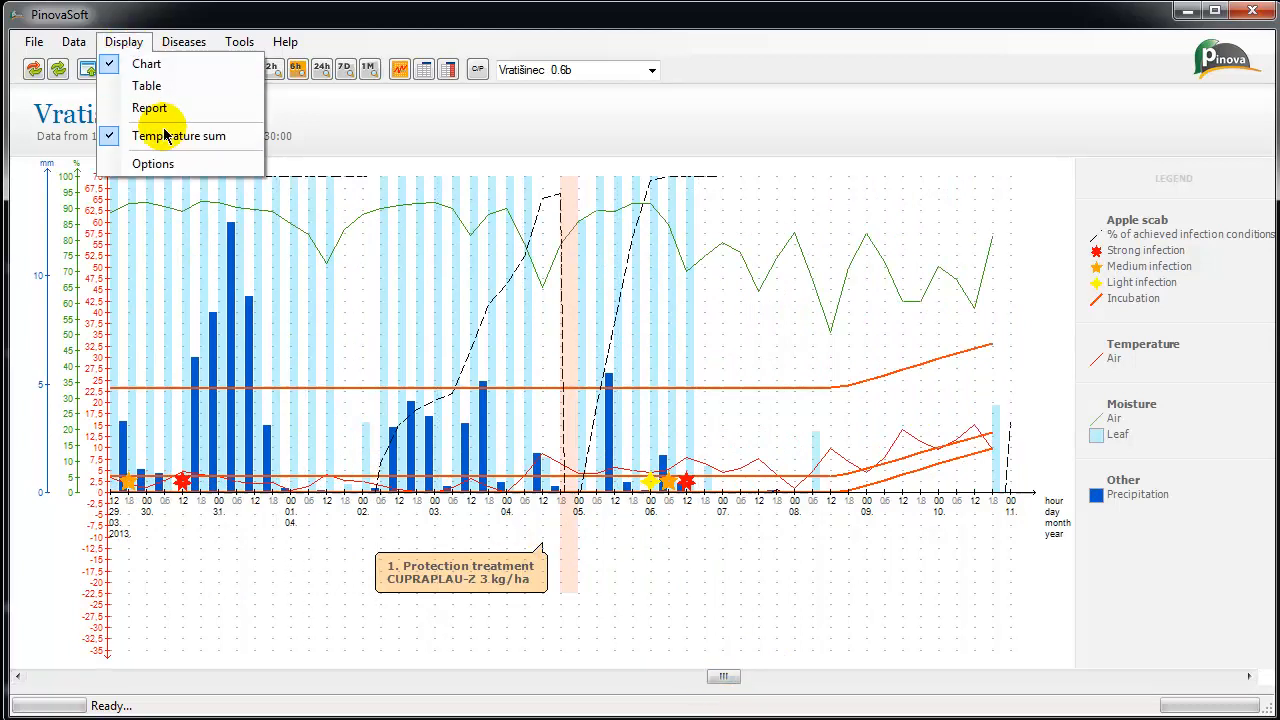
left_click(178, 136)
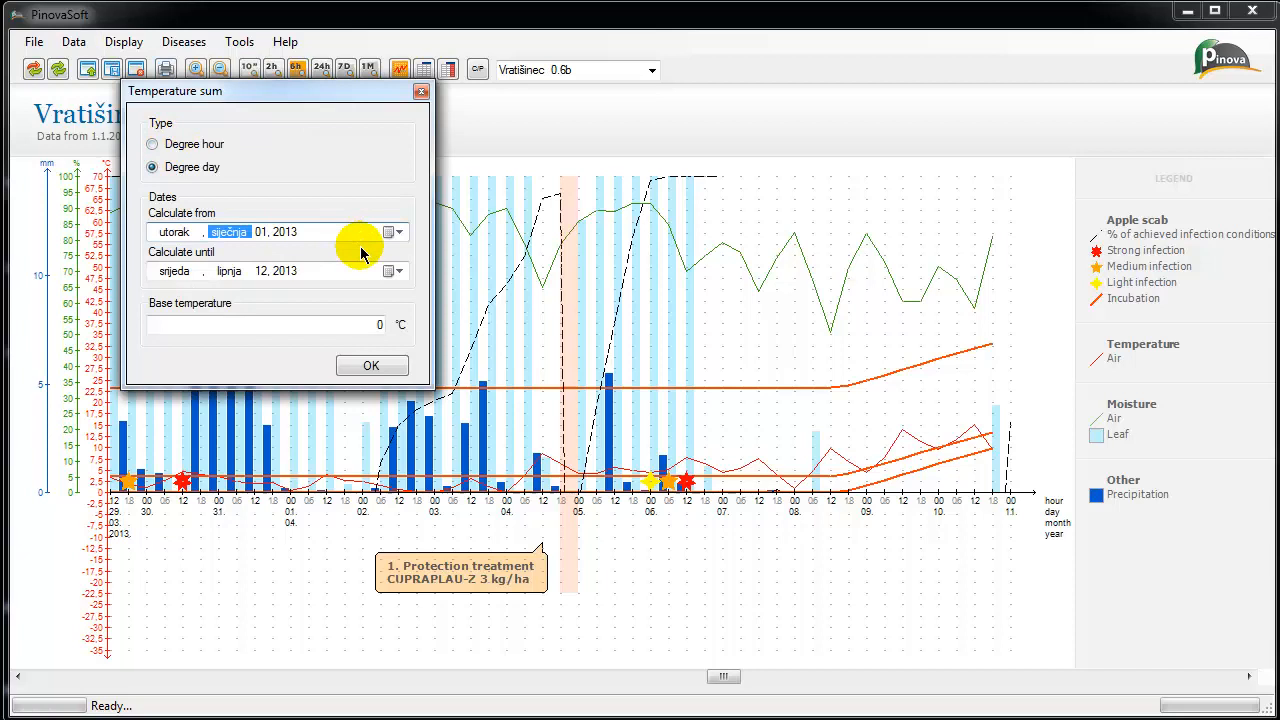
left_click(392, 272)
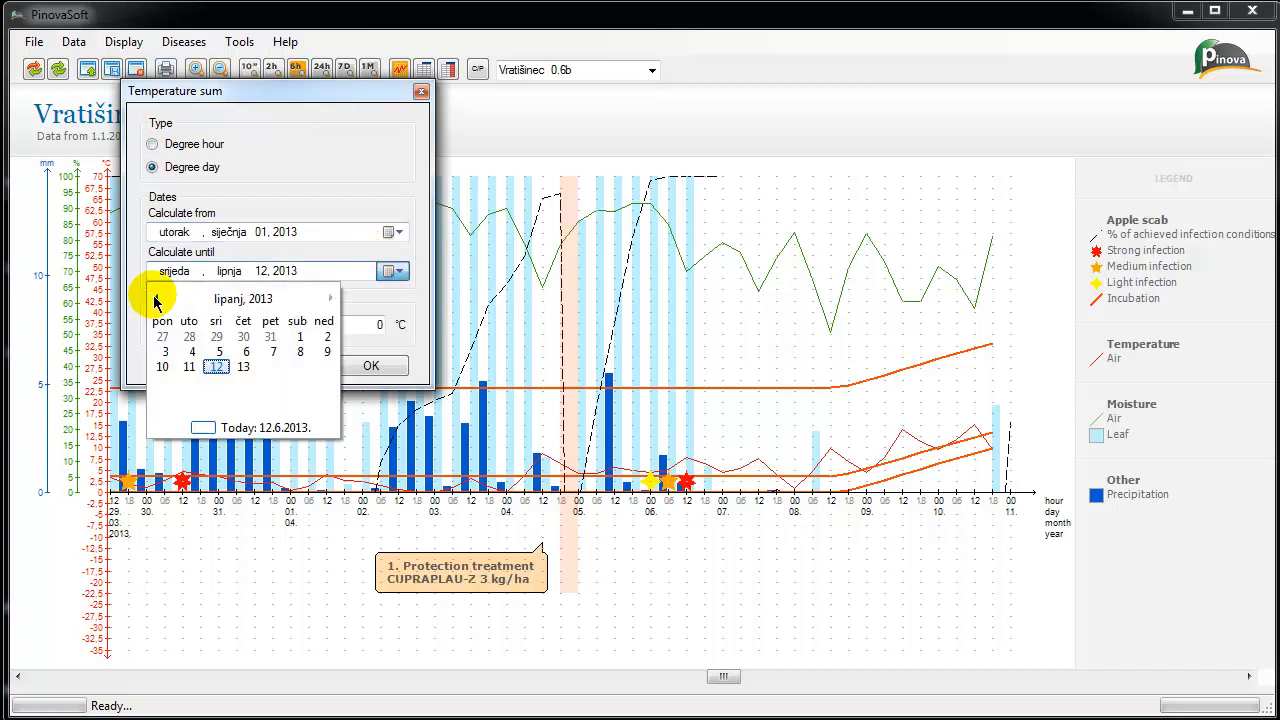
left_click(156, 298)
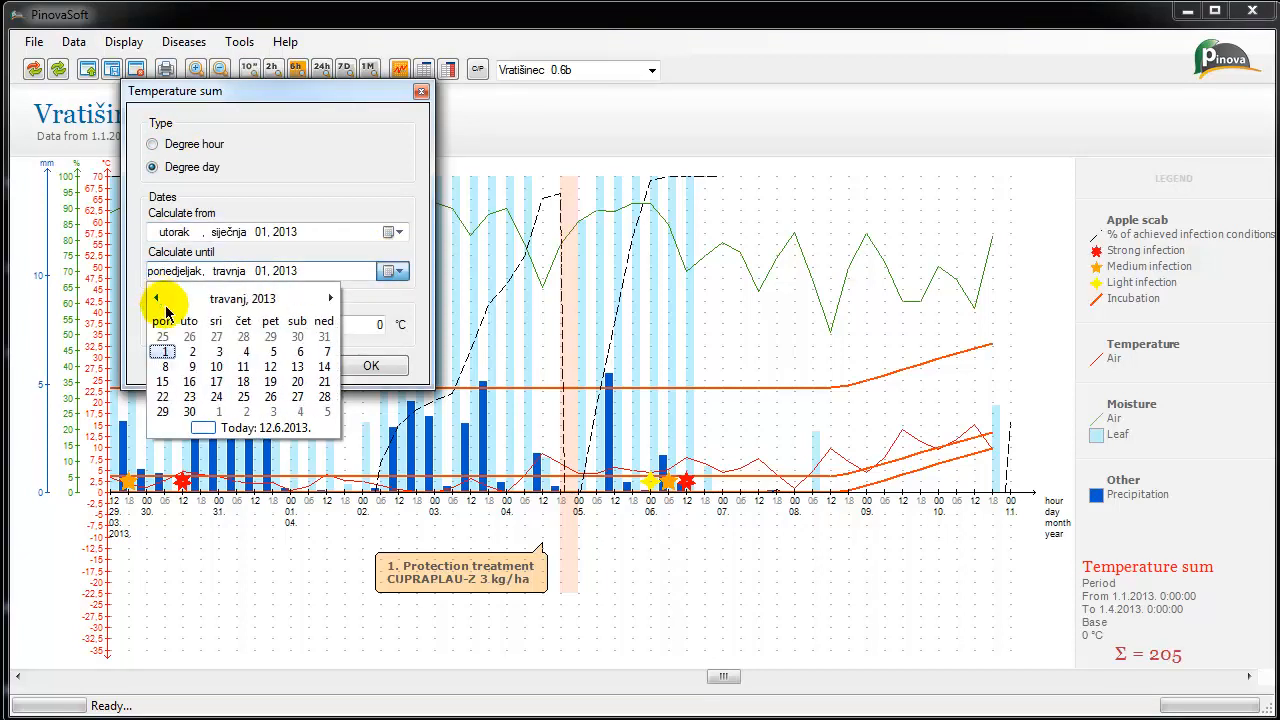
left_click(164, 352)
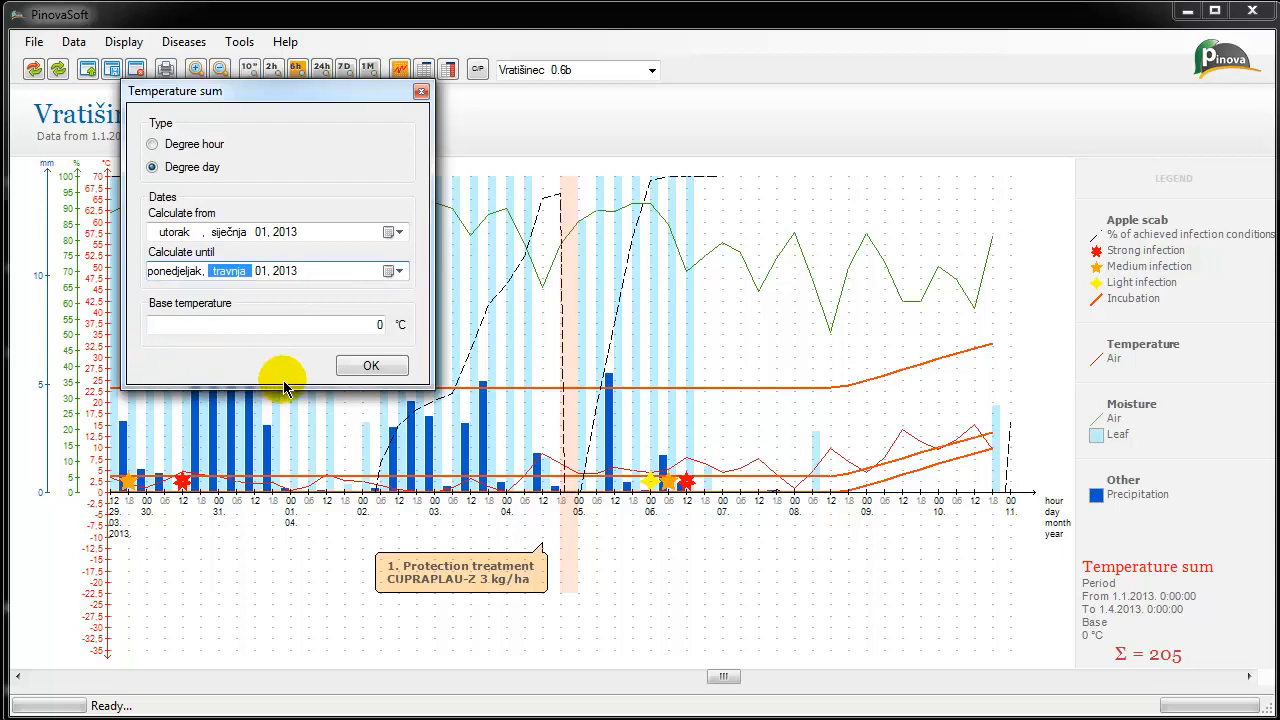
left_click(372, 364)
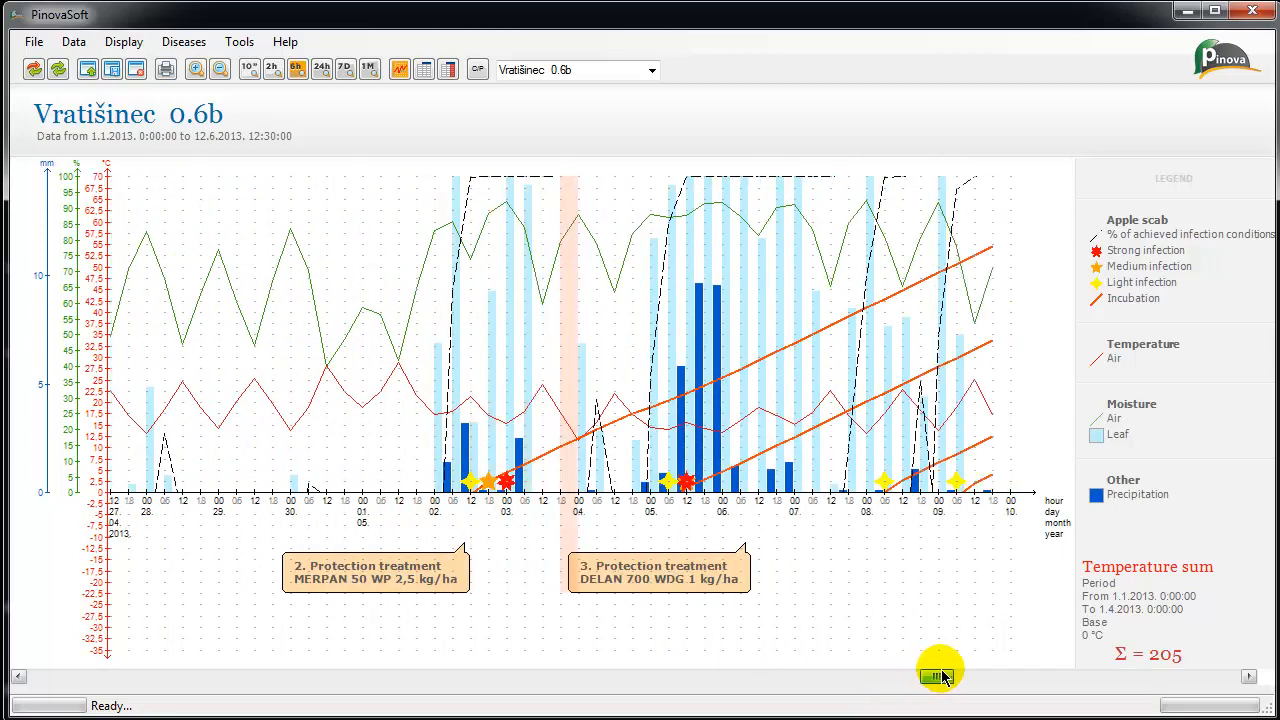
- Scroll the apple scab chart forward to late May and early June 2013
left_click(940, 676)
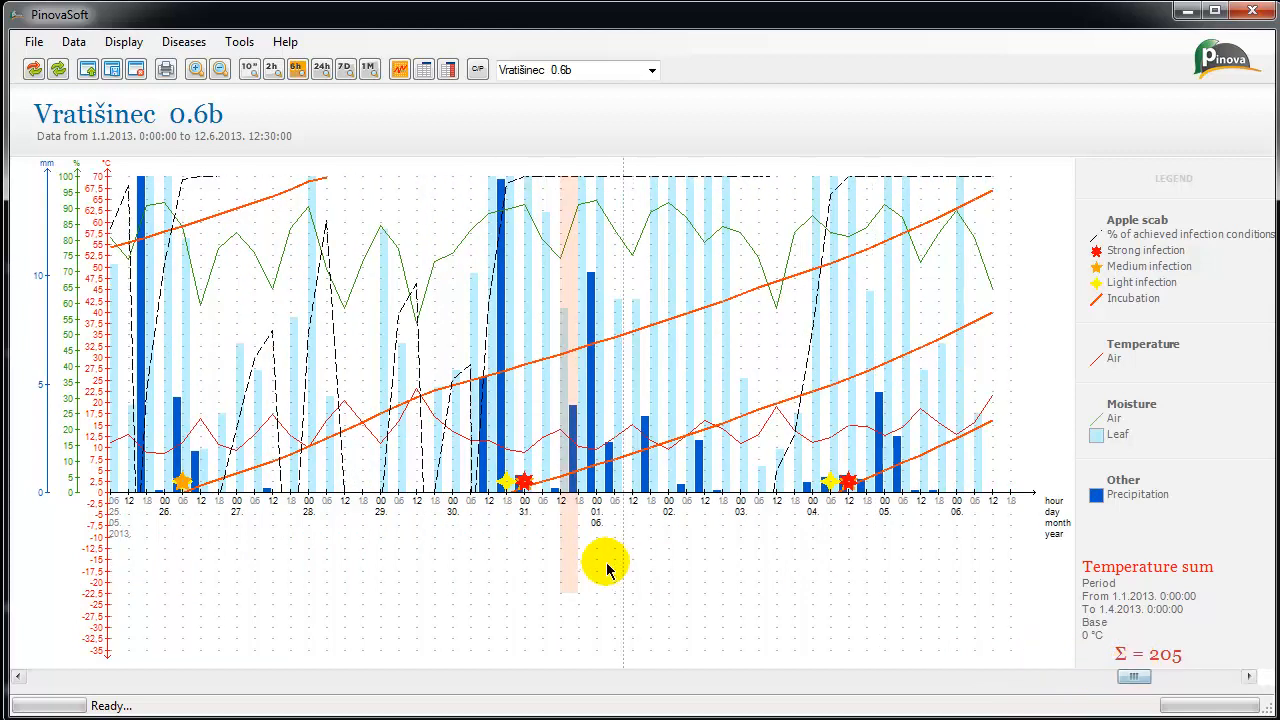
- Note '7. Protection Treat DELAN 1kg/ha' on the 29 May 2013 morning period
double_click(610, 560)
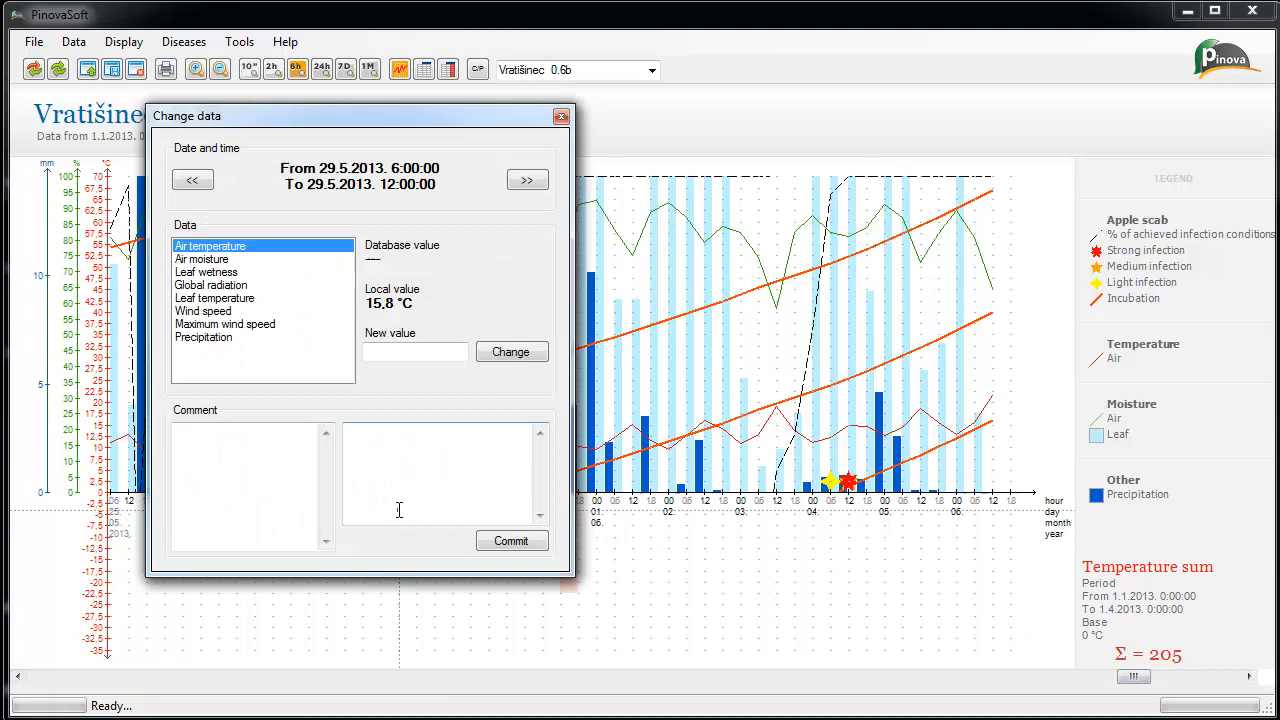
mouse_move(232, 456)
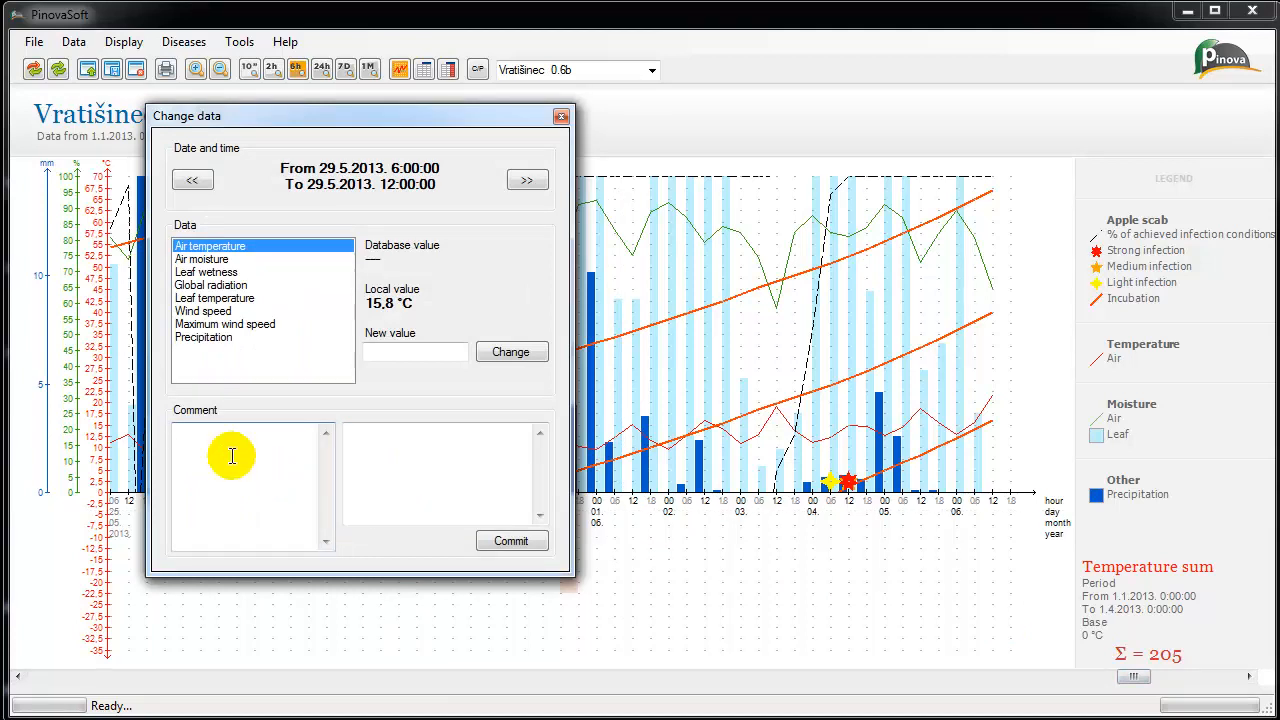
type("7.")
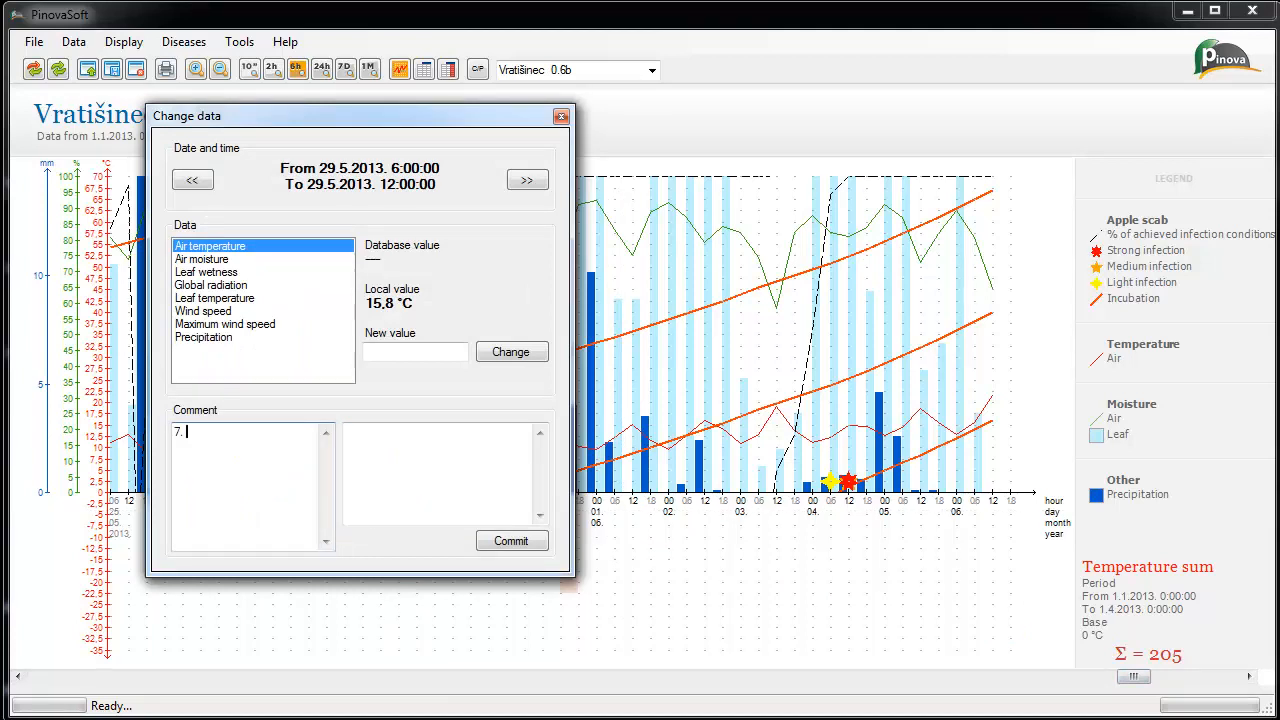
type("Protec")
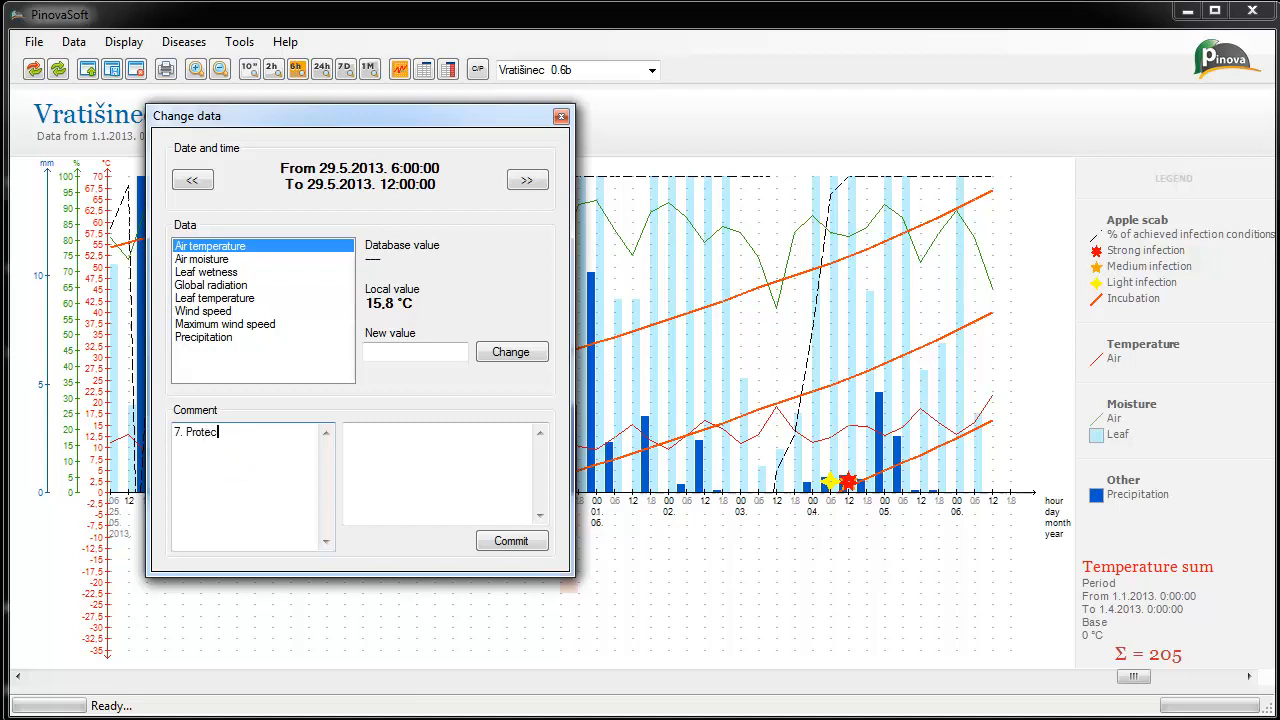
type("tion T")
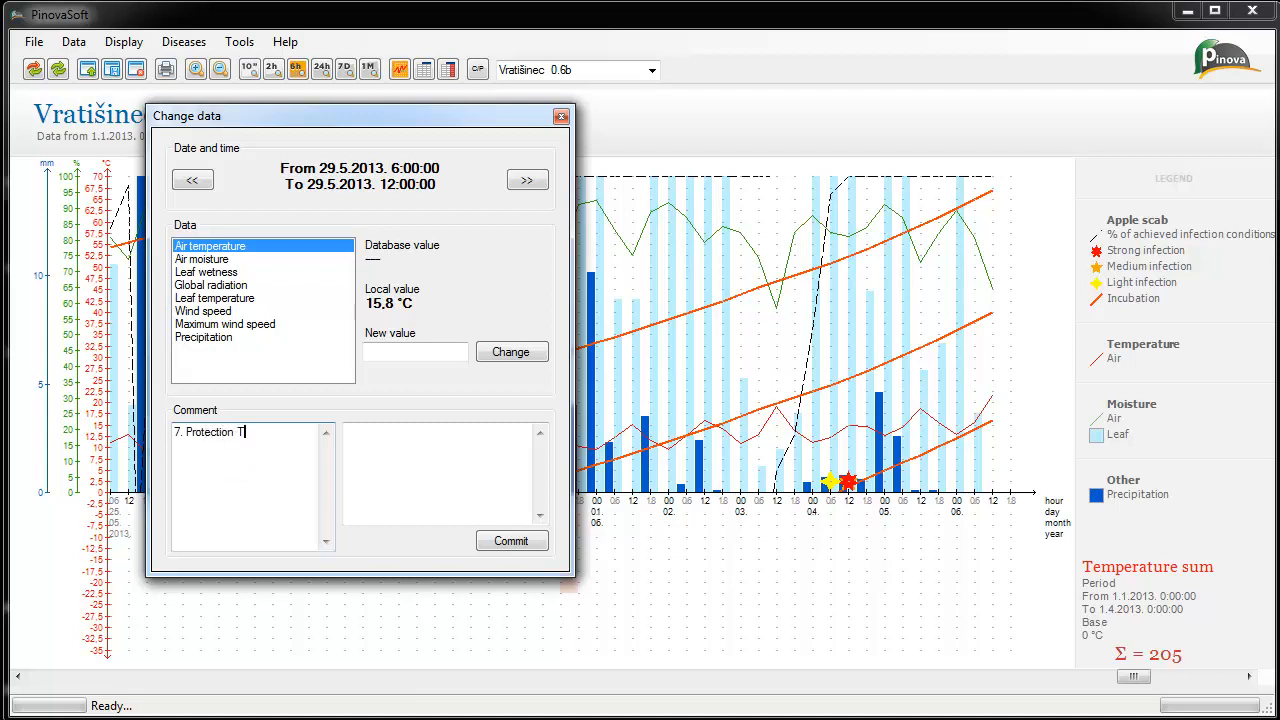
type("reatment")
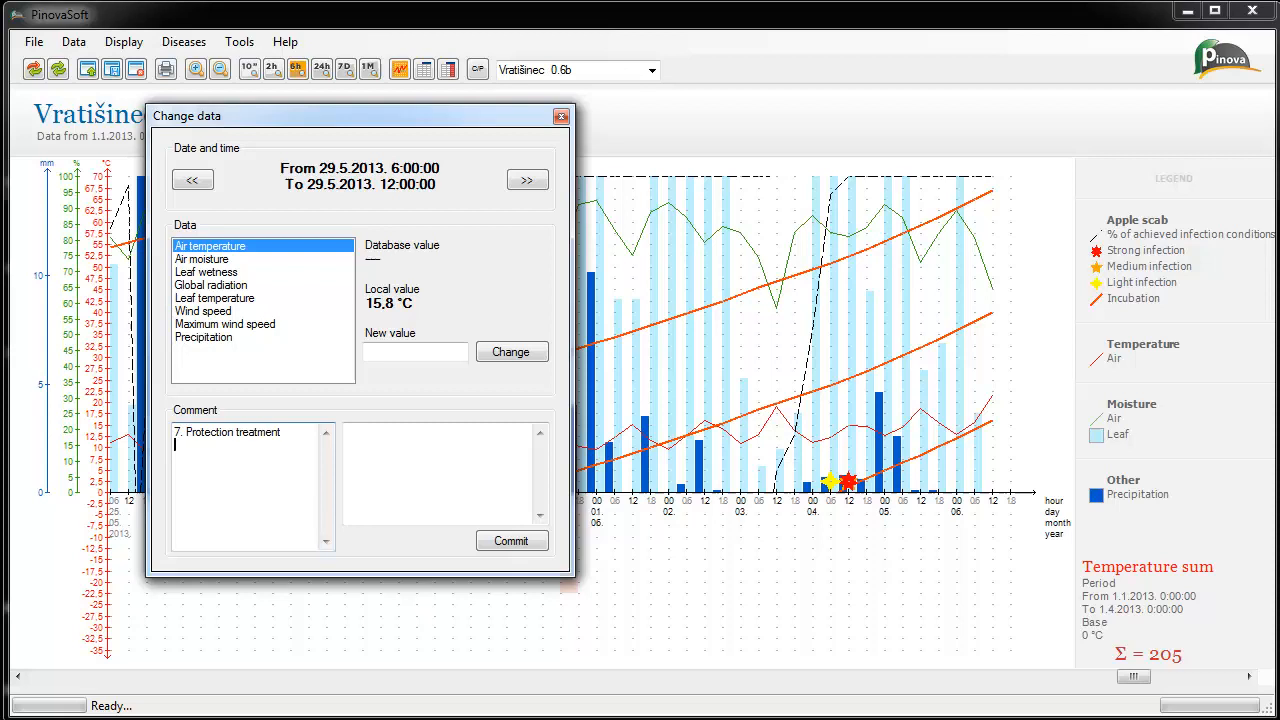
type("DEL")
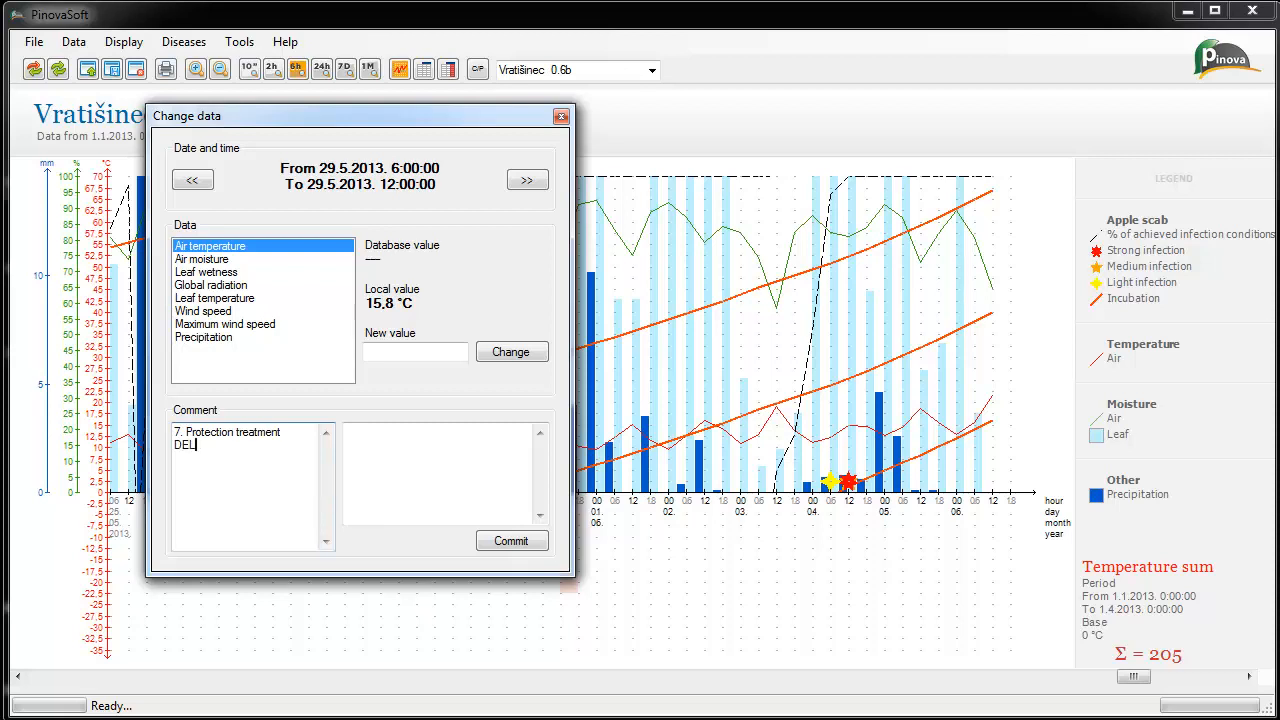
type("AN")
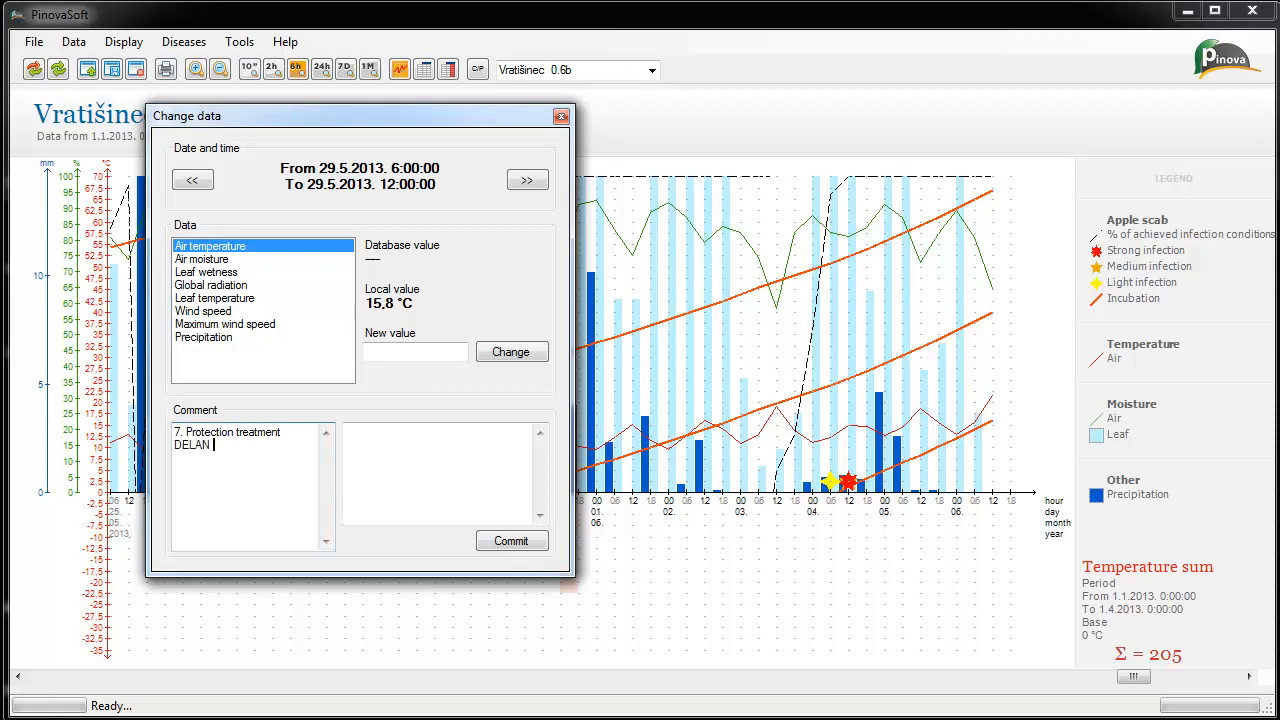
type("1k")
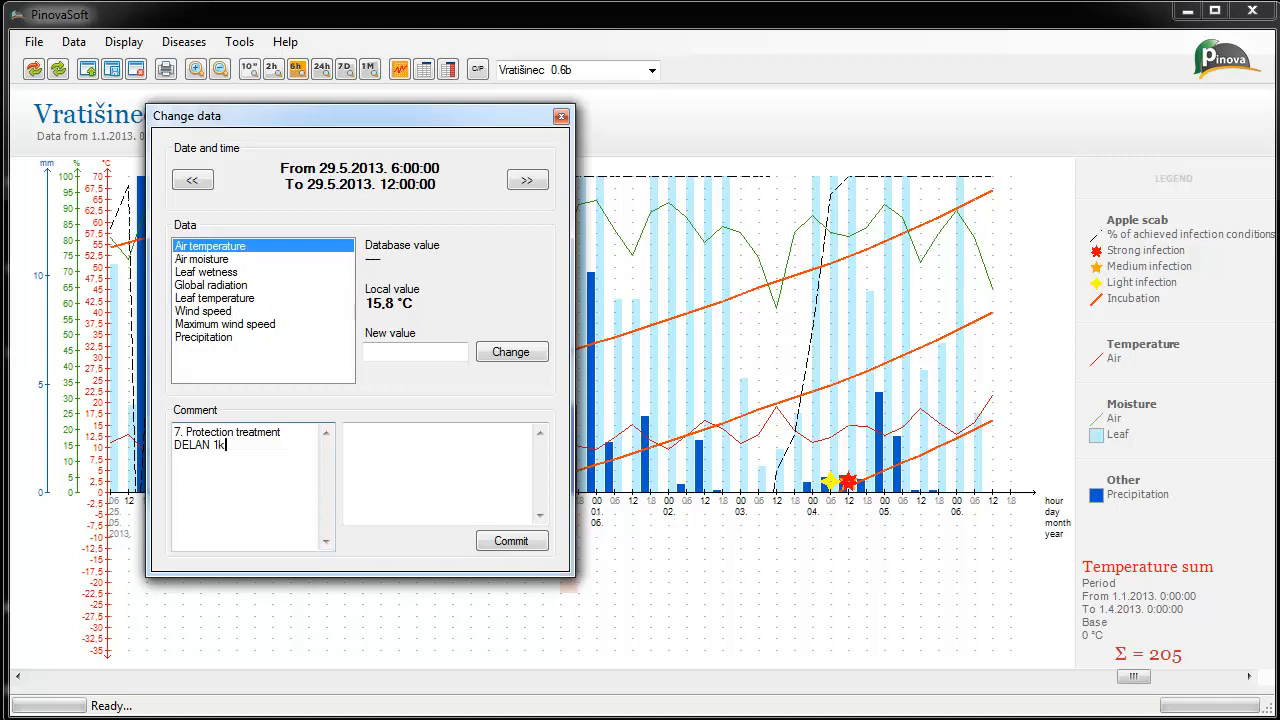
type("g/")
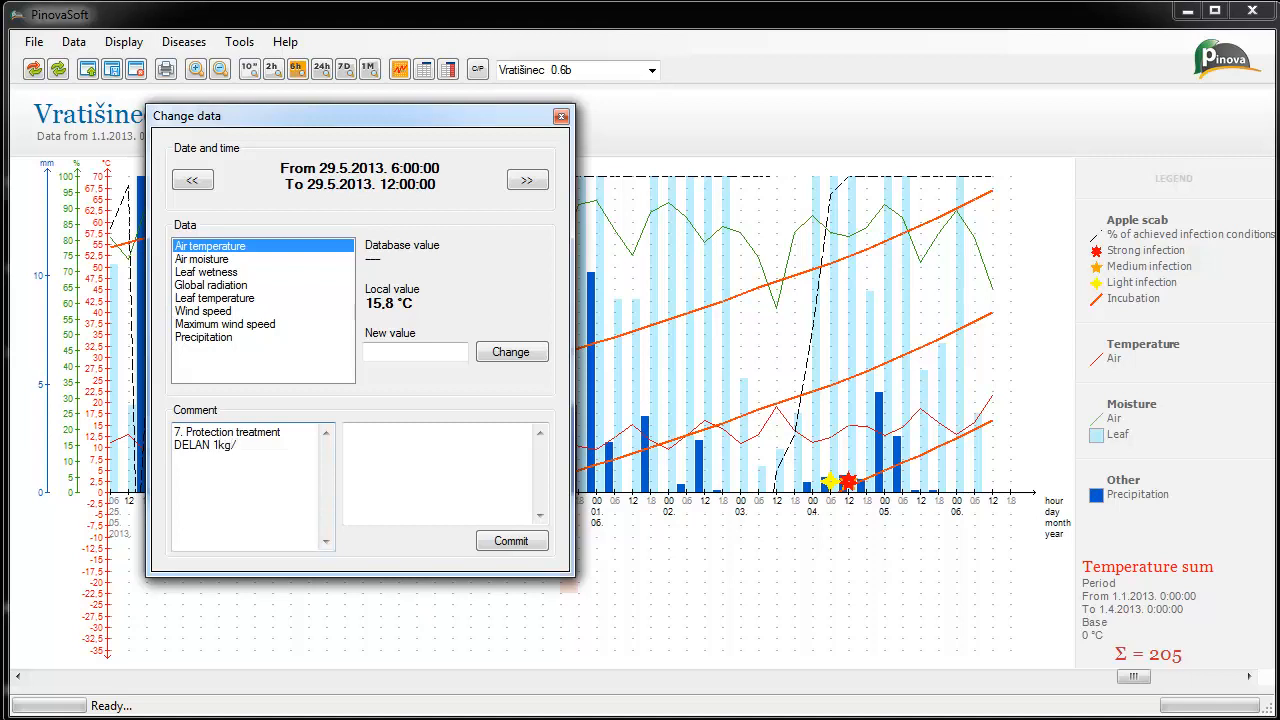
type("ha")
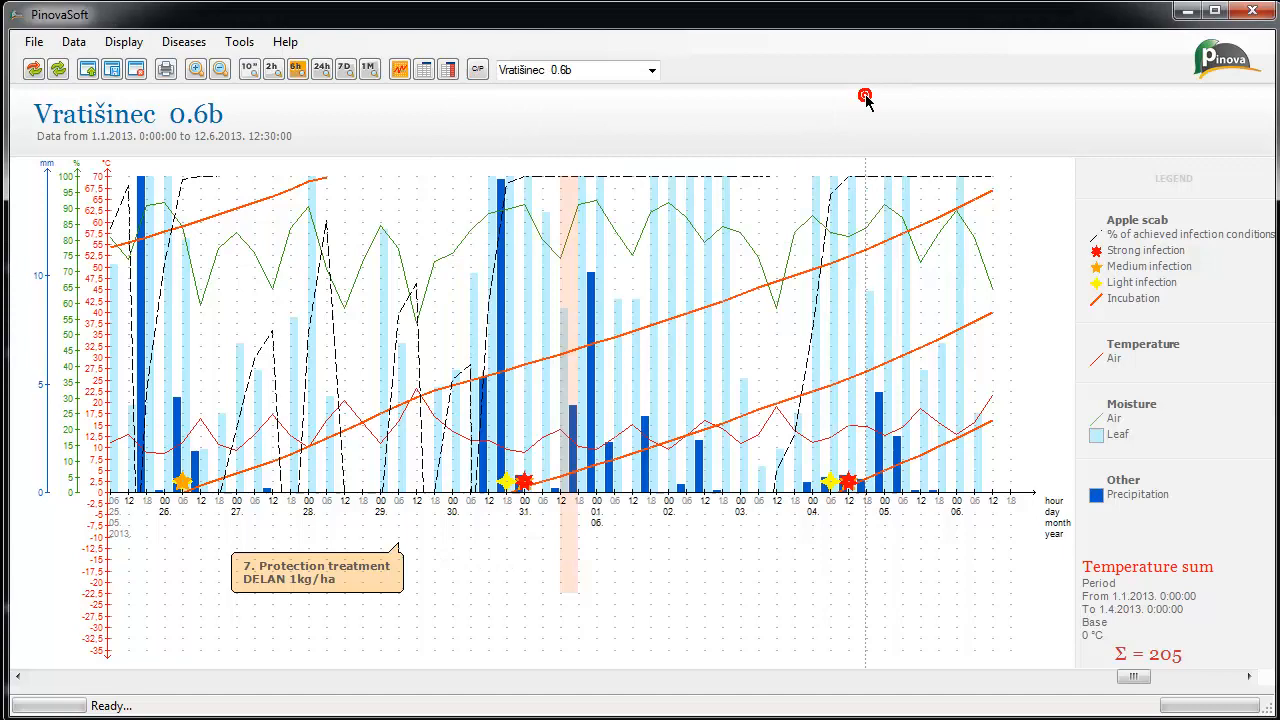
left_click(32, 40)
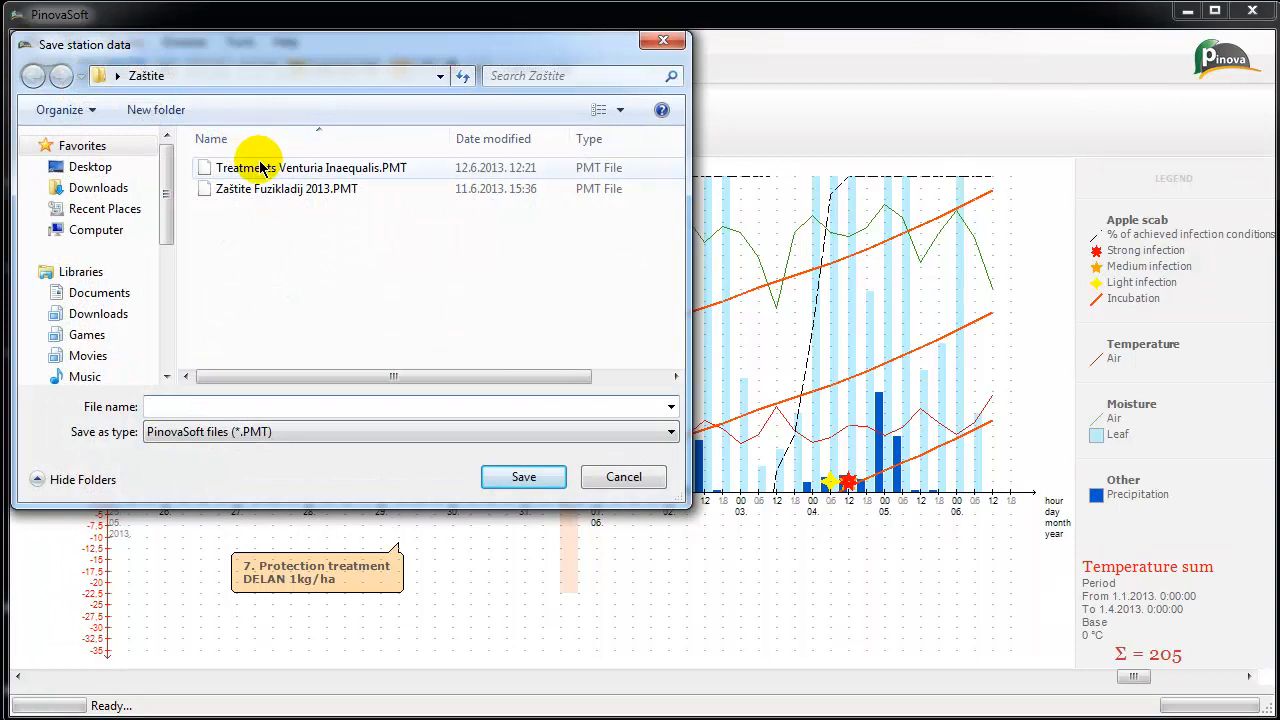
- Save the station data over Treatments Venturia Inaequalis.PMT, confirming the replace
left_click(312, 168)
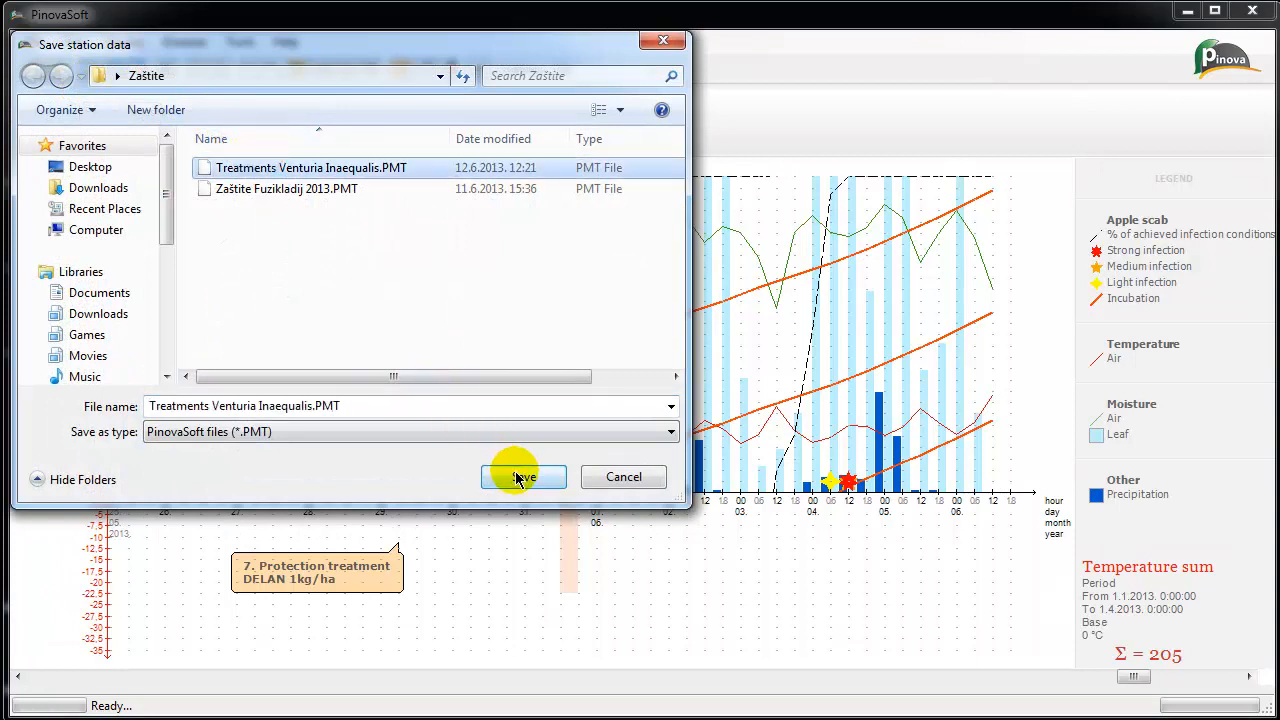
left_click(524, 476)
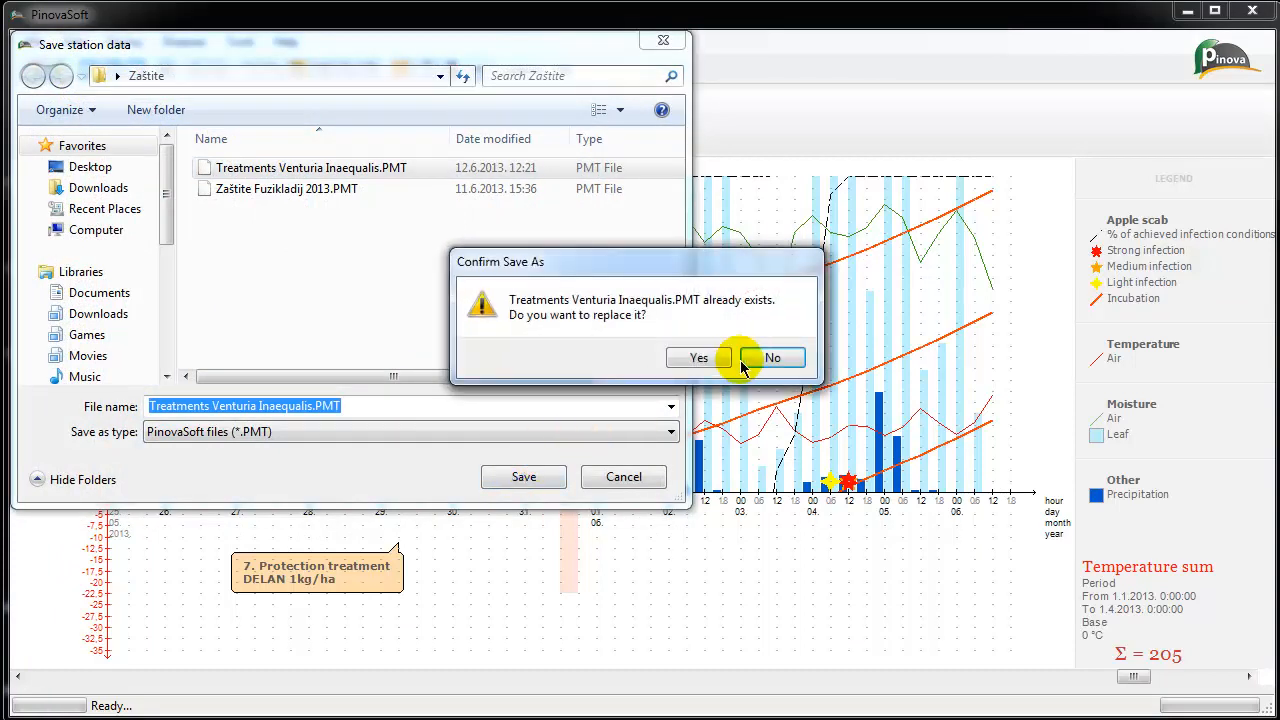
left_click(698, 358)
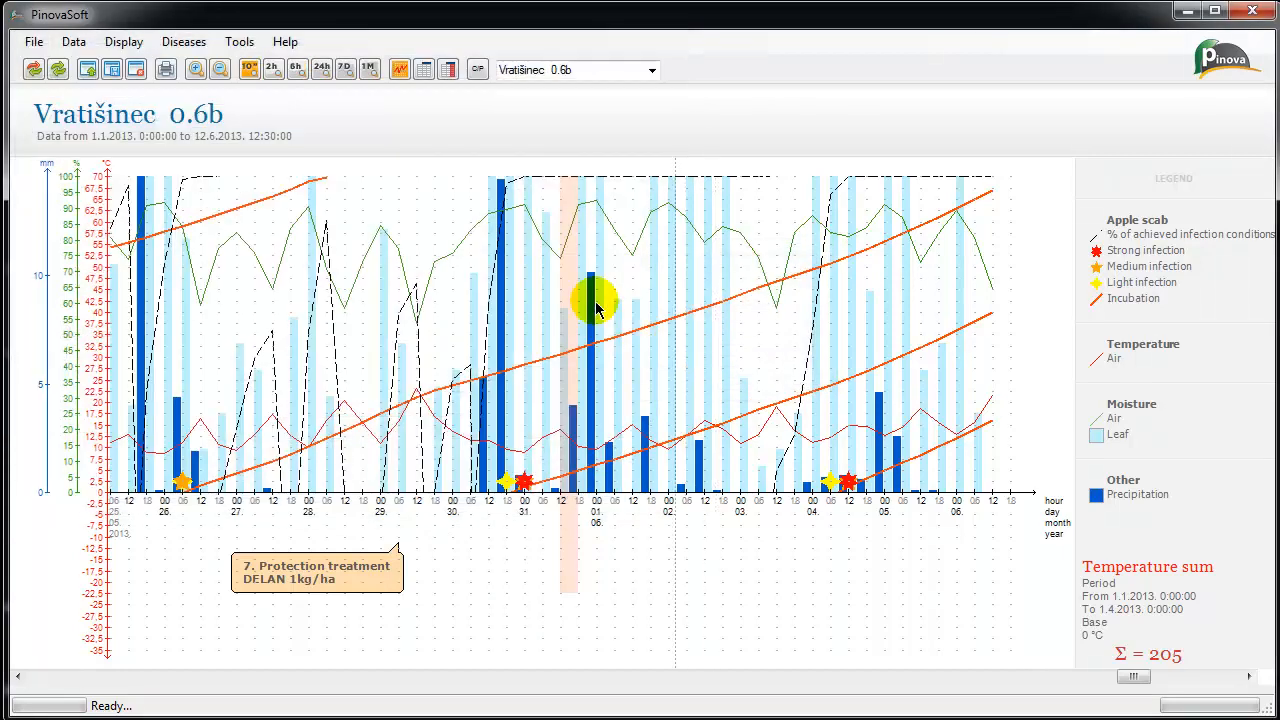
left_click(184, 40)
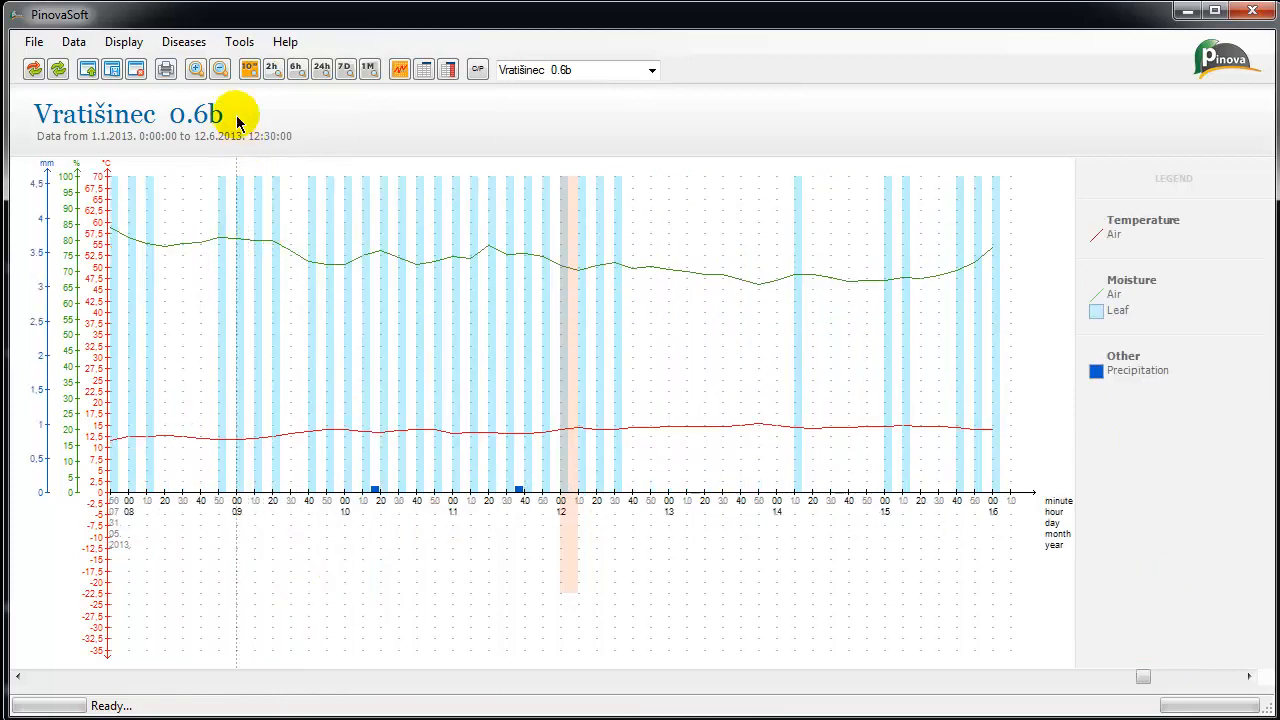
mouse_move(240, 40)
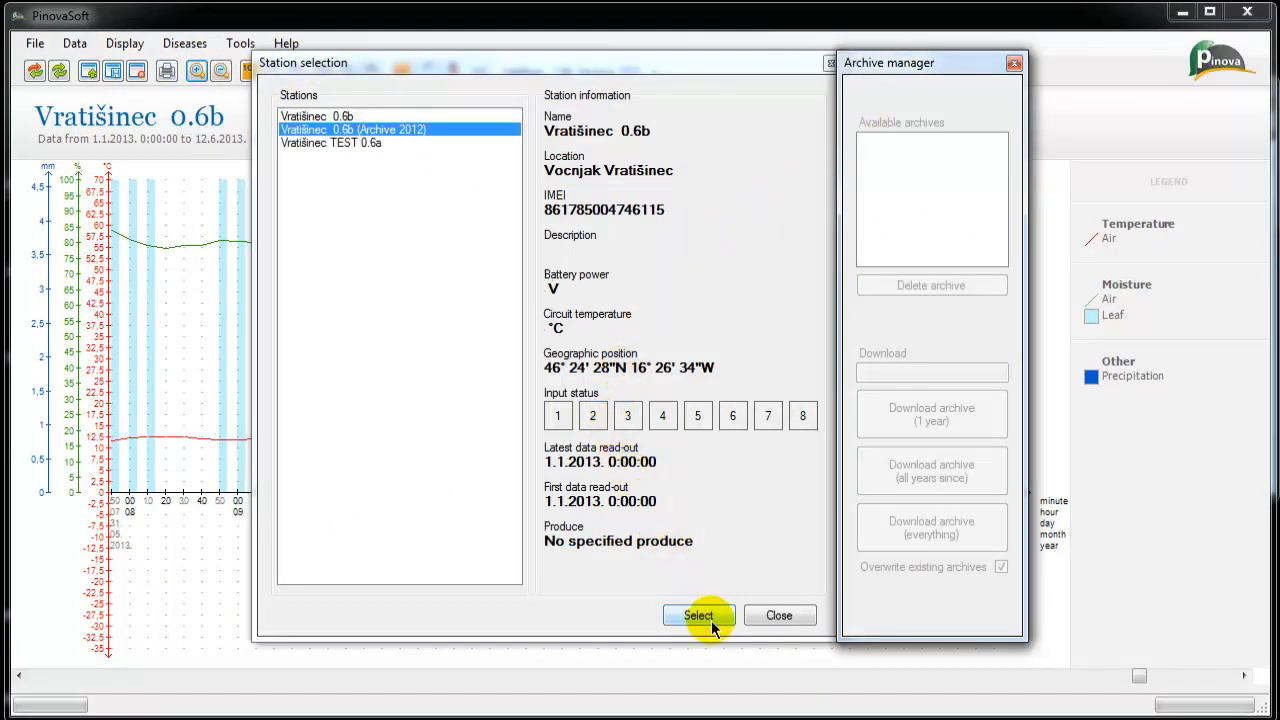
- Select the Vratišinec 0.6b (Archive 2012) station, charting 8.3.2012 to 1.1.2013
left_click(698, 616)
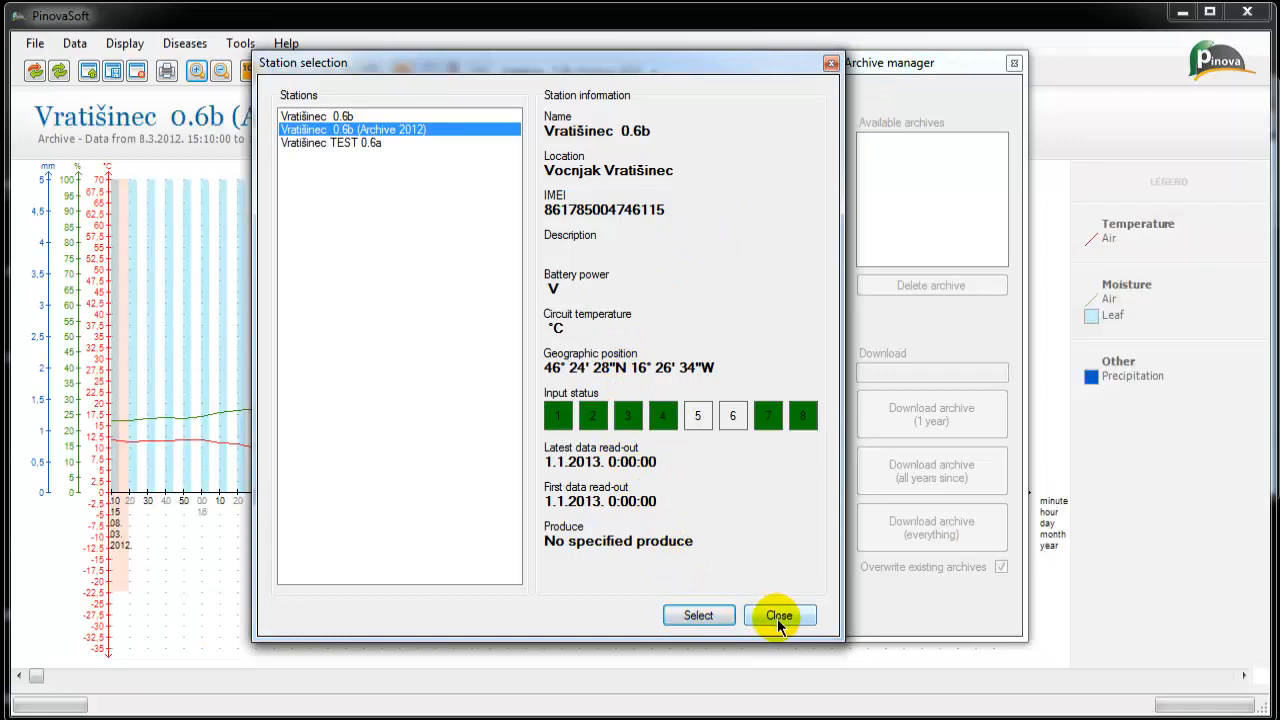
left_click(780, 616)
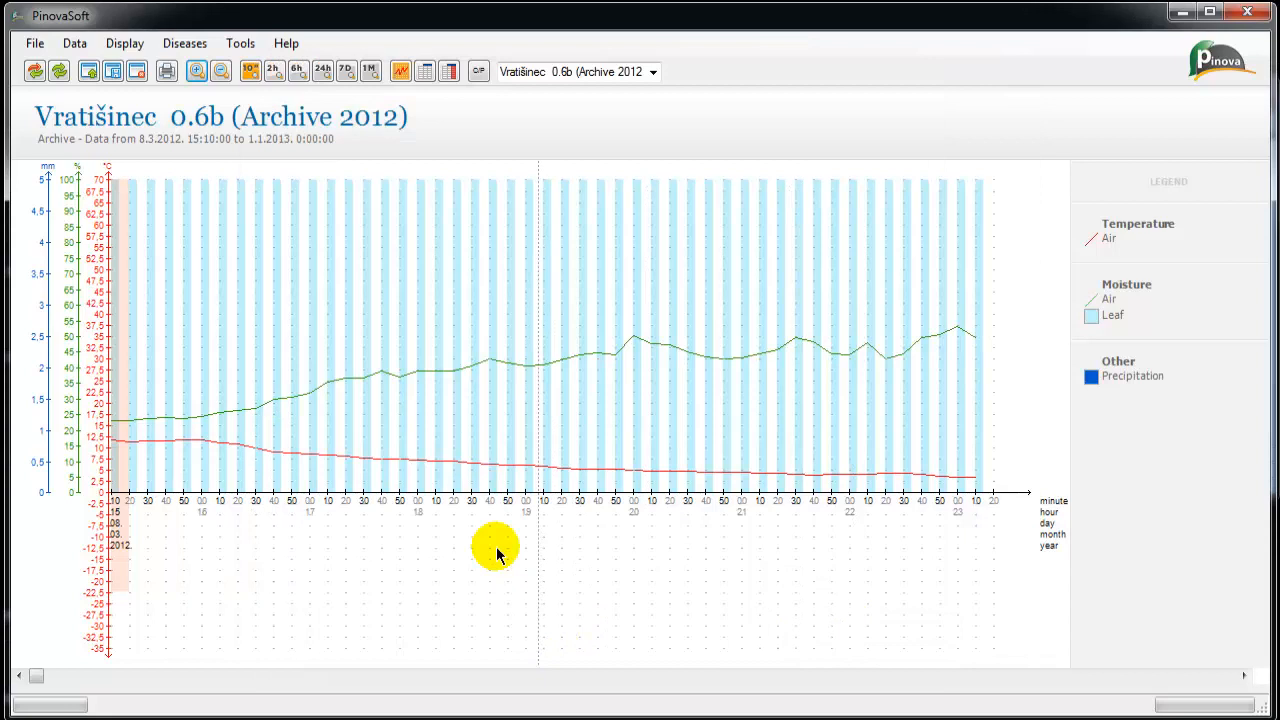
- Enable the leaf spot disease model and scroll the 2012 Vratišinec archive chart to its infection curves
left_click(184, 44)
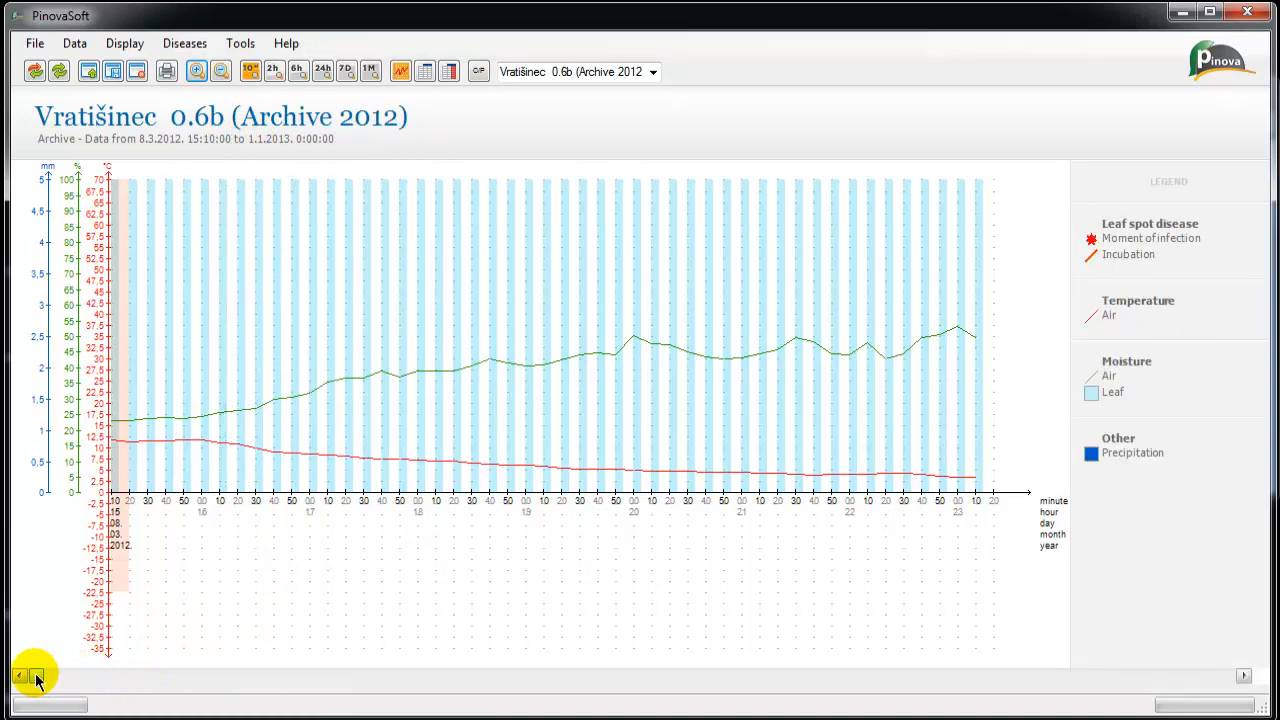
left_click(36, 676)
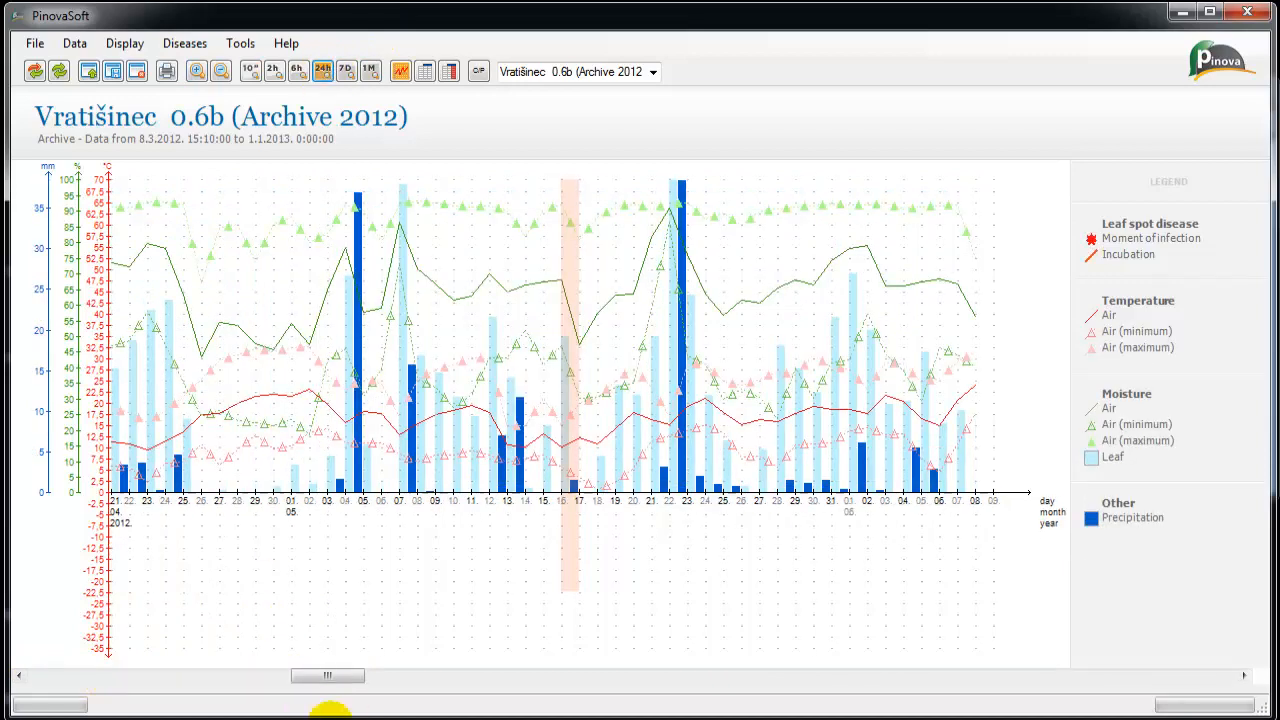
left_click_drag(328, 676, 488, 676)
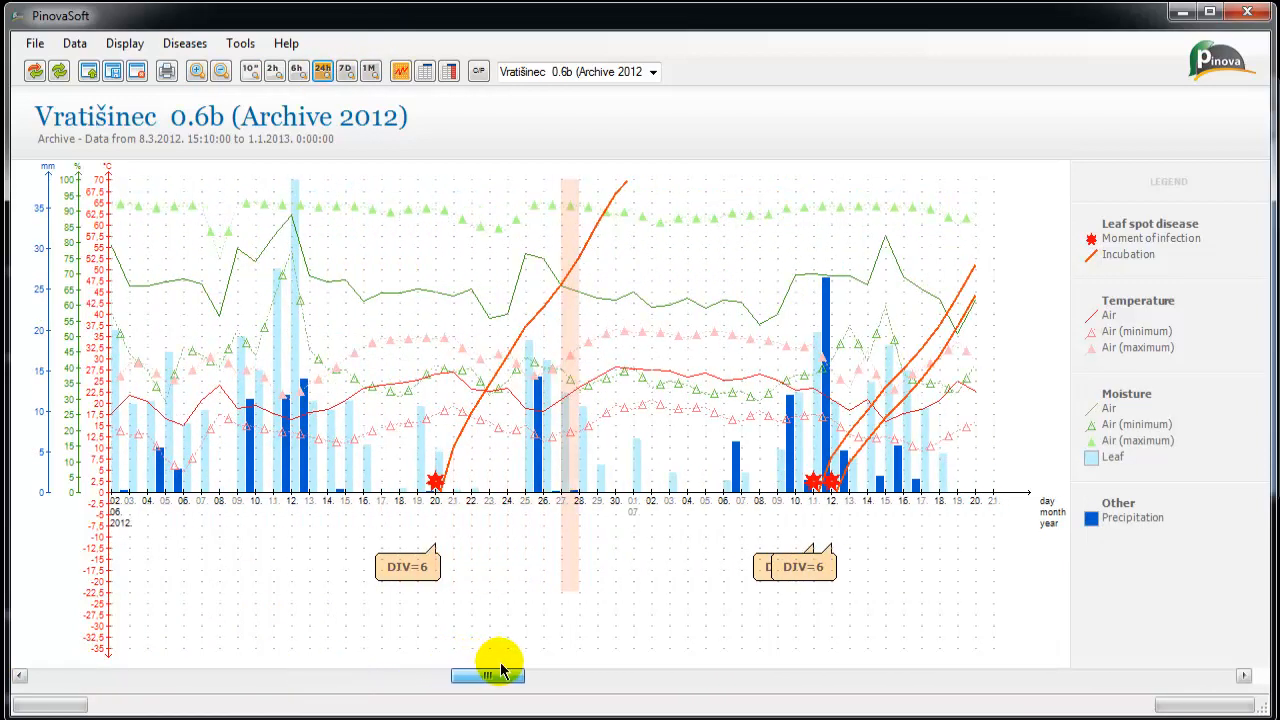
left_click_drag(490, 676, 536, 676)
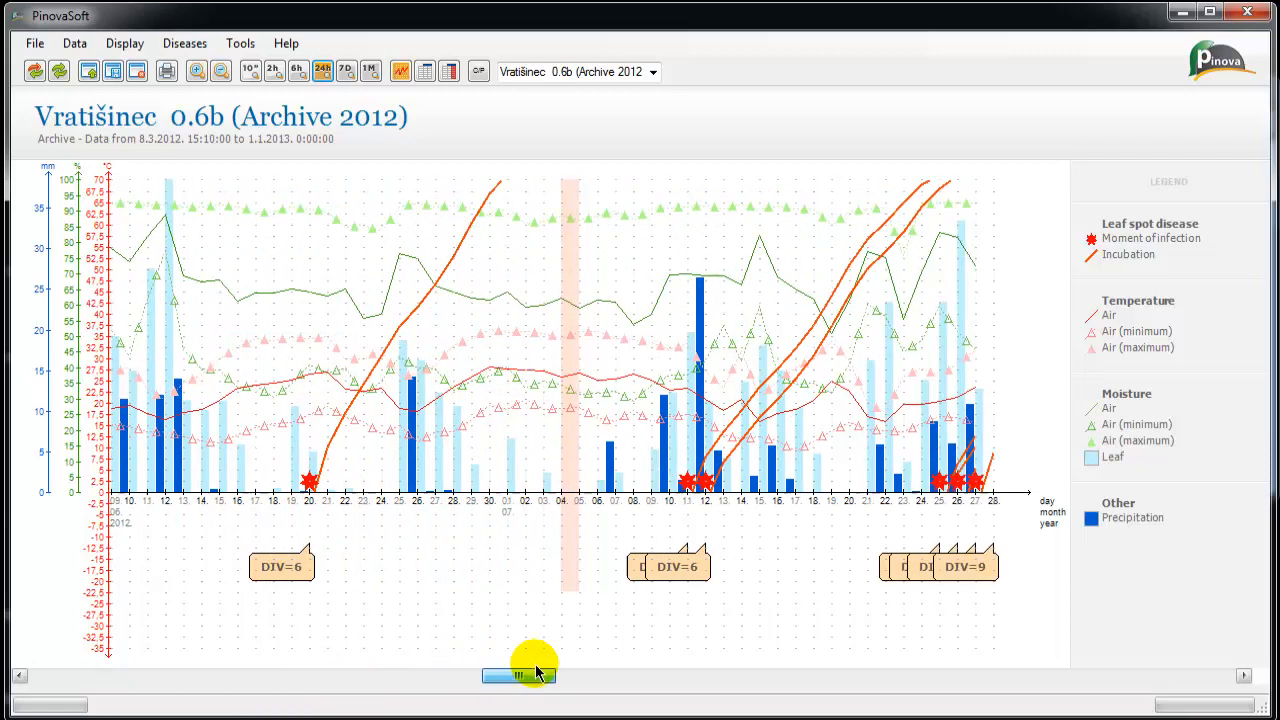
left_click(296, 72)
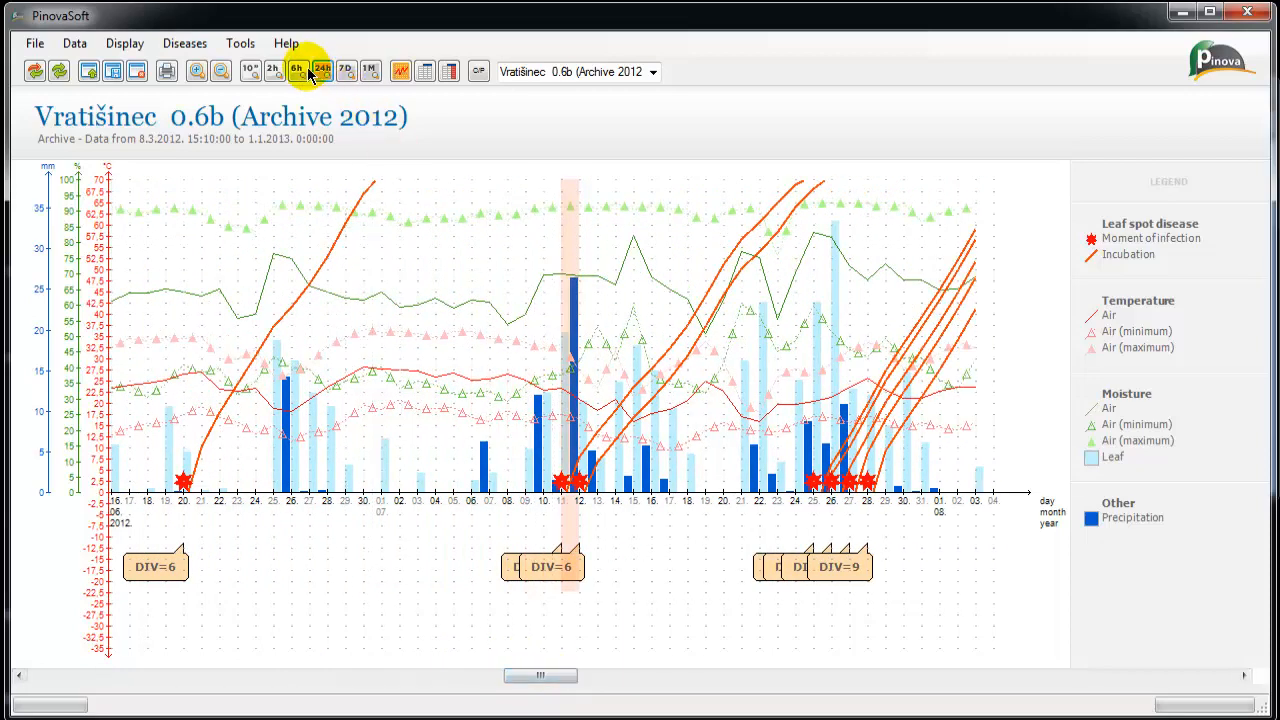
- Step the chart through hourly, few-day and minute resolutions, ending on hourly detail
left_click(272, 72)
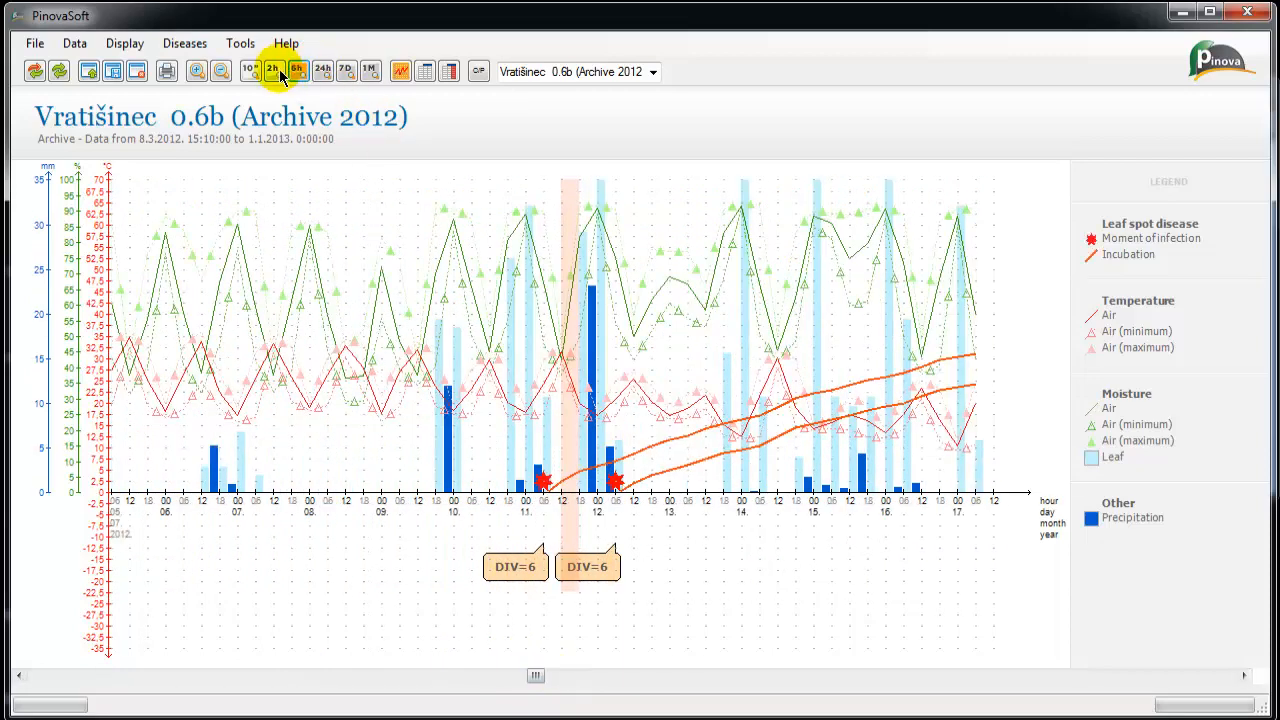
left_click(272, 72)
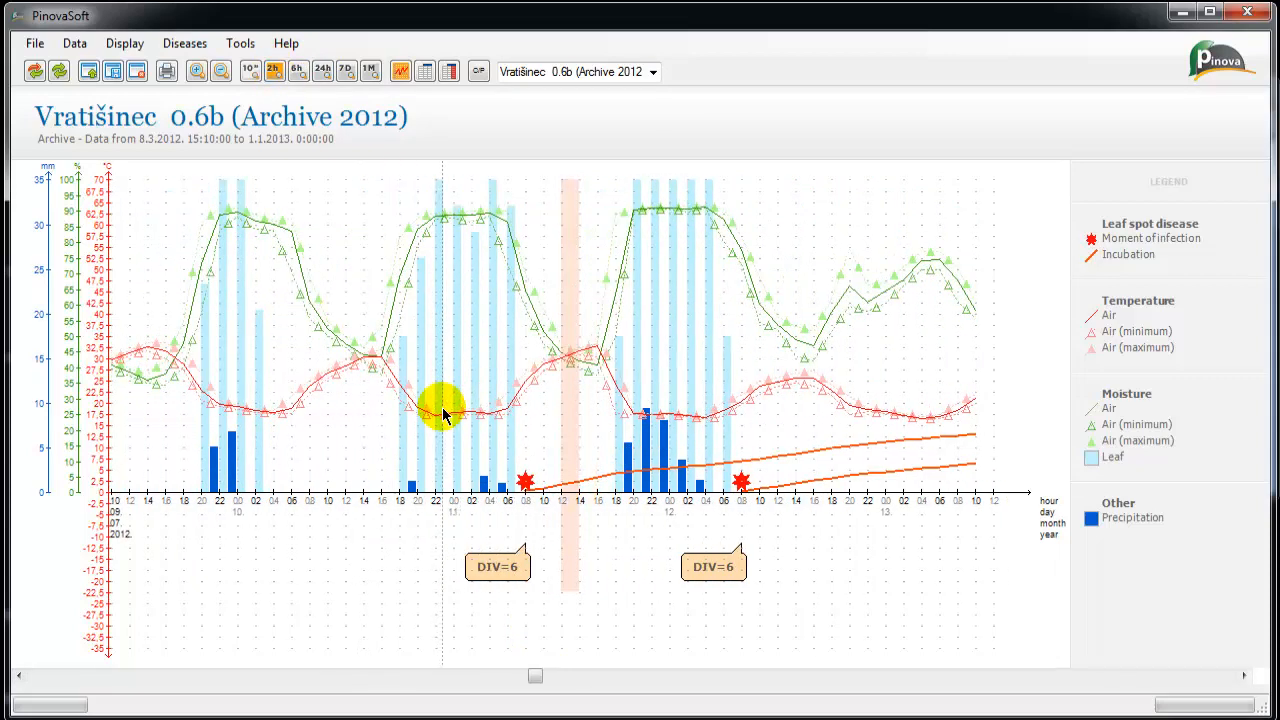
left_click(250, 72)
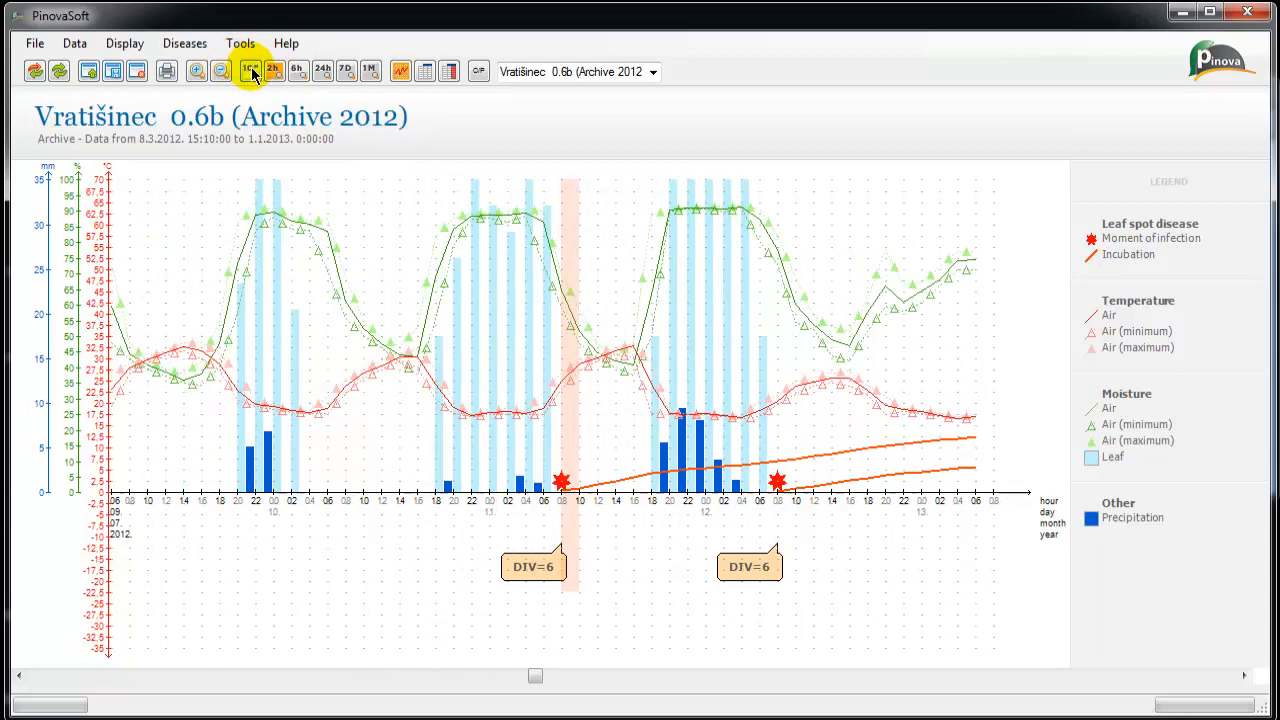
left_click(252, 72)
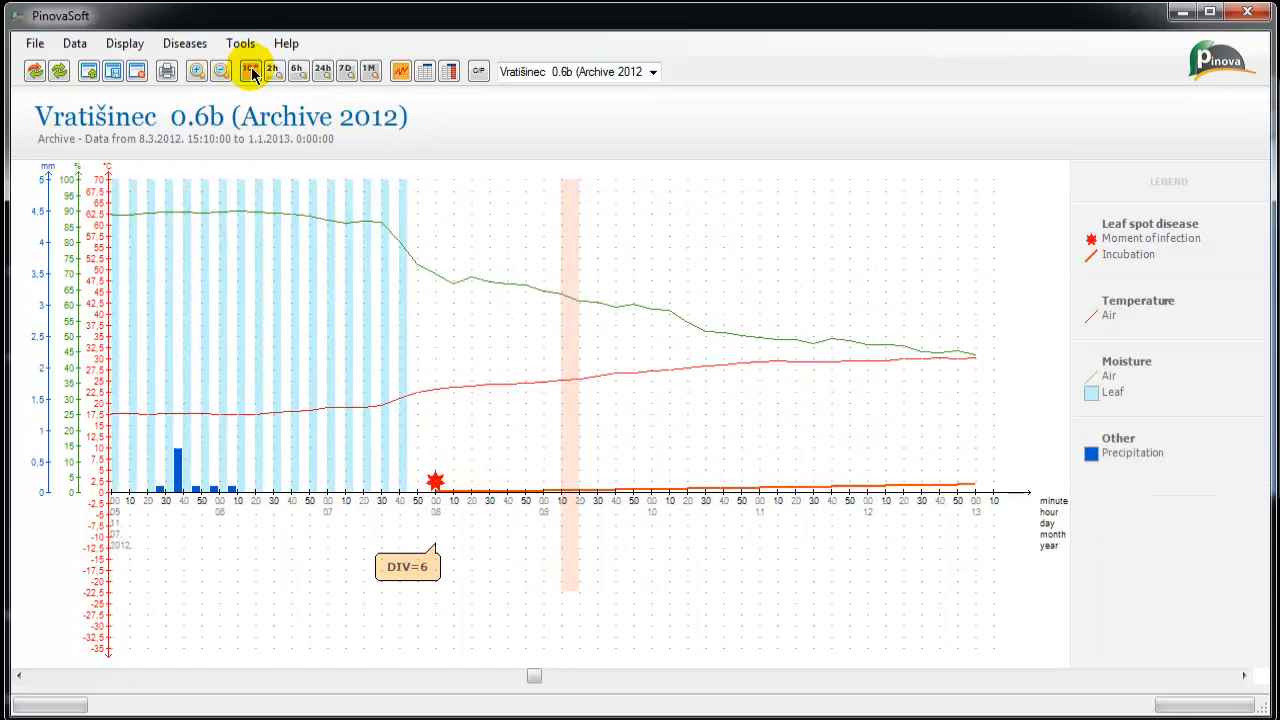
left_click(248, 72)
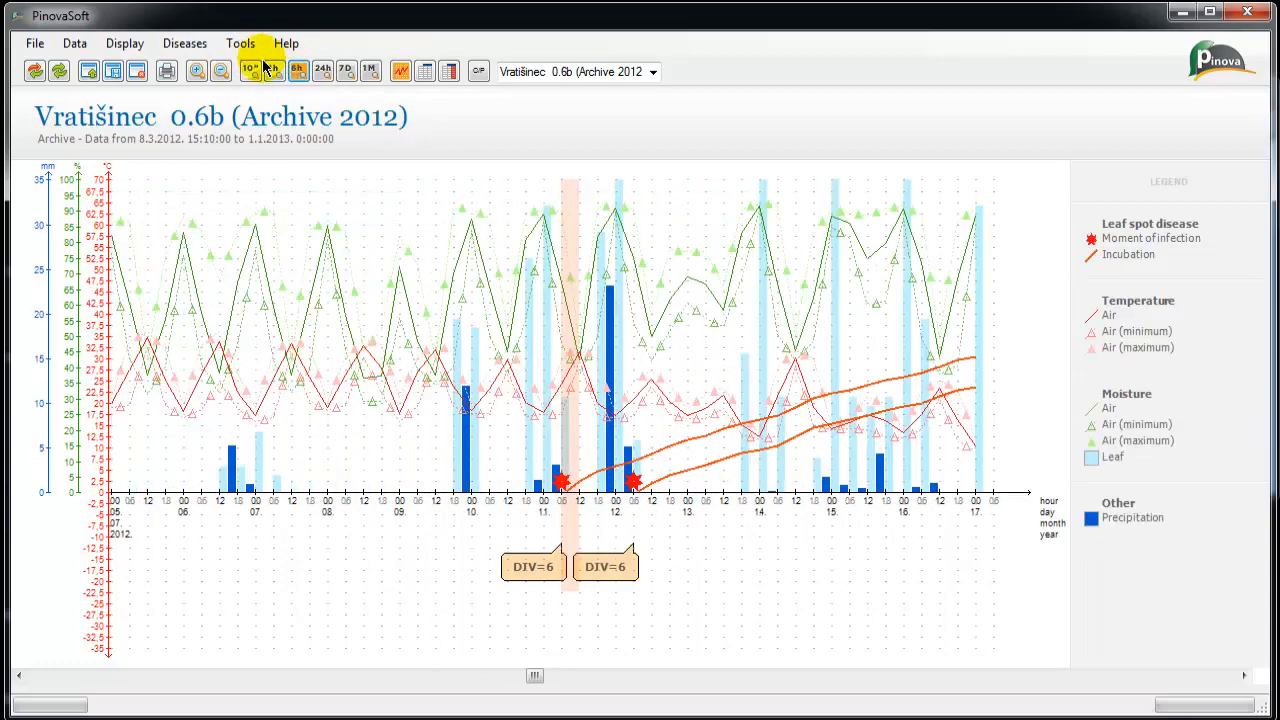
left_click(184, 44)
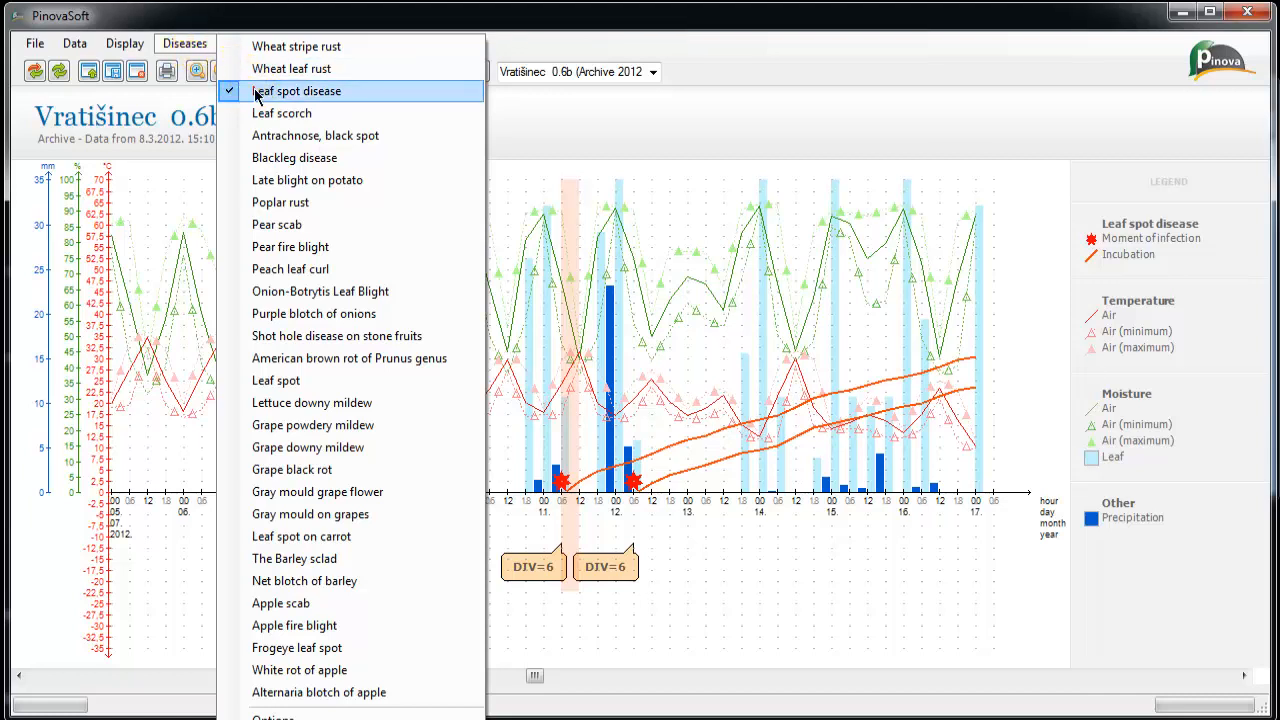
- Hide leaf spot disease, switch to current Vratišinec 0.6b data and zoom out over several days
left_click(652, 72)
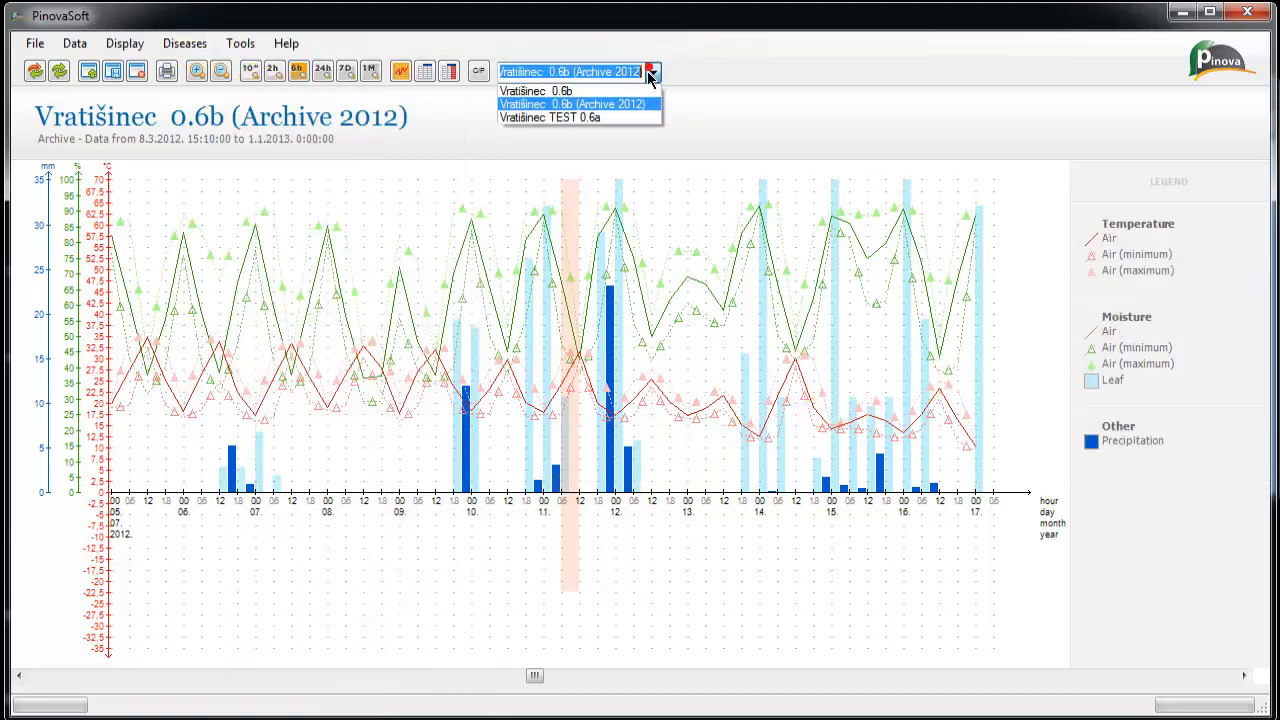
left_click(536, 92)
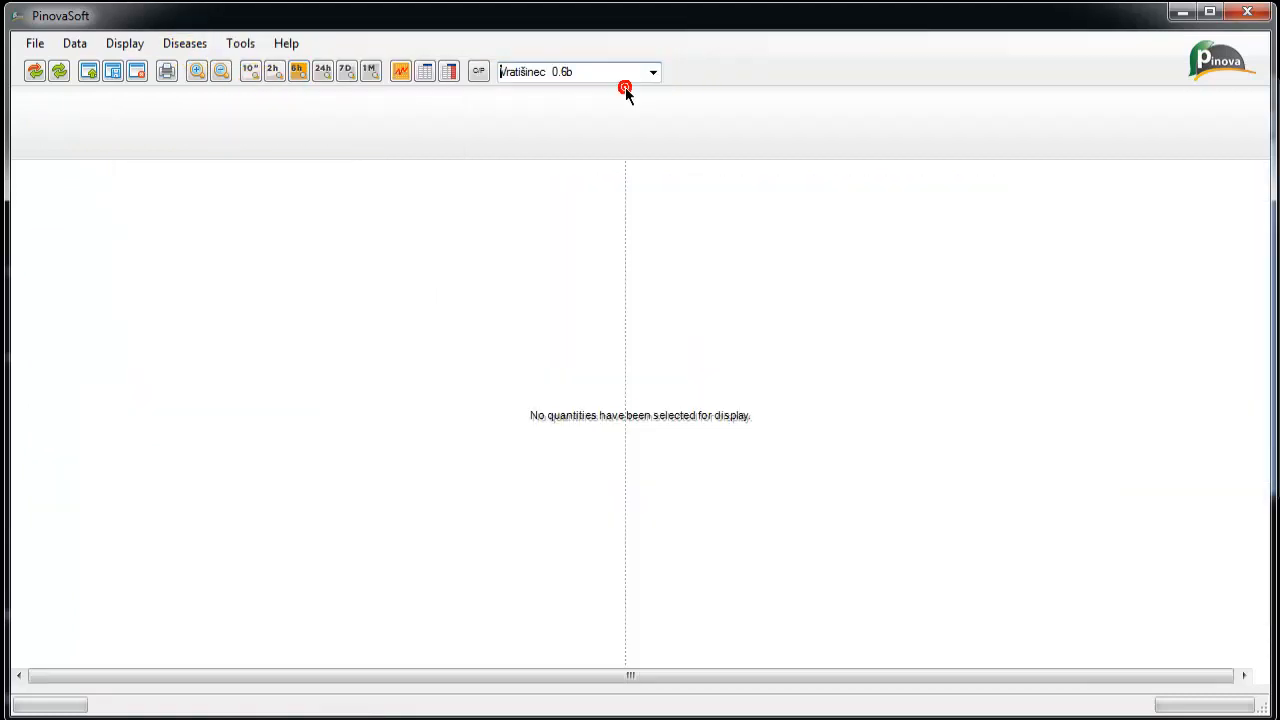
left_click(196, 72)
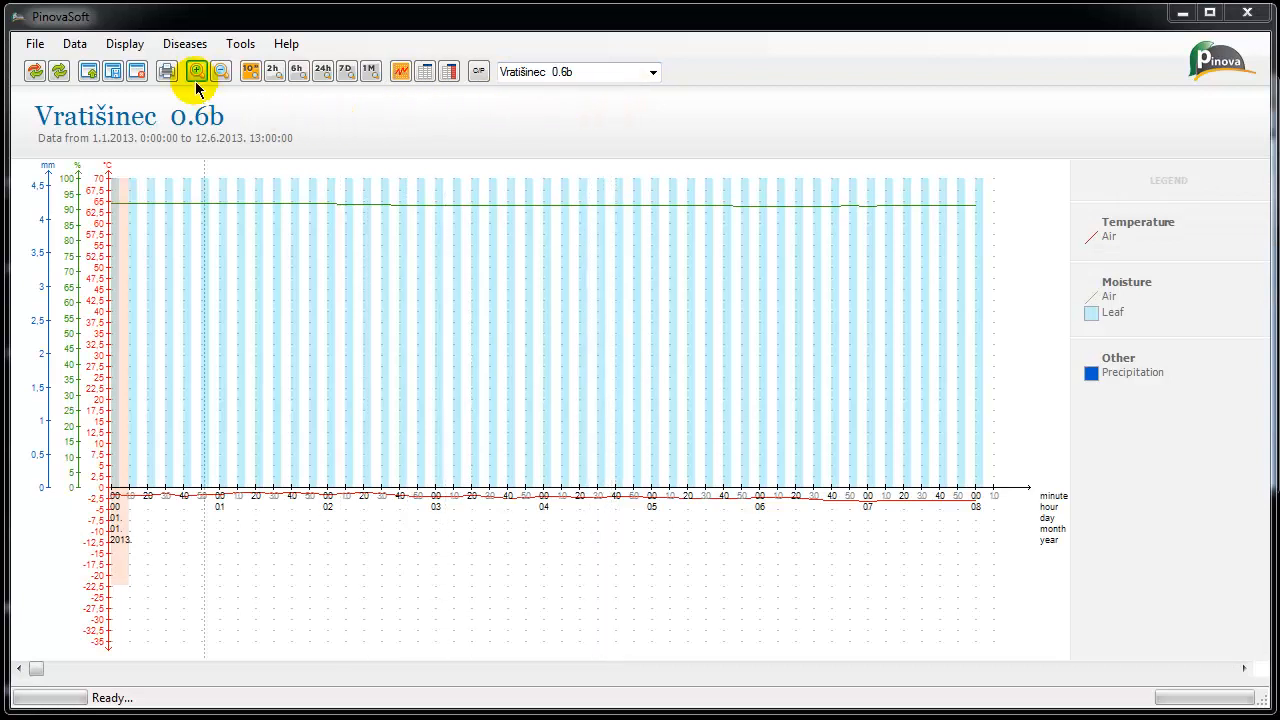
left_click(220, 72)
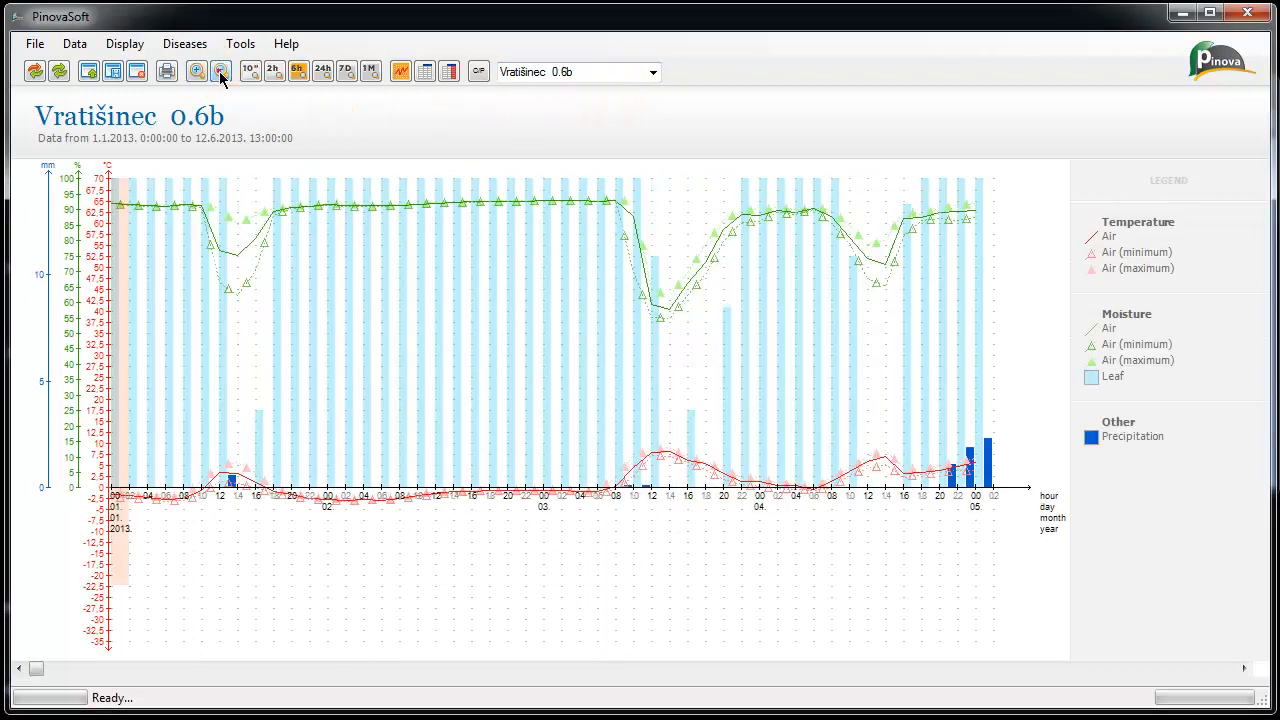
- Turn on the grape downy mildew model and scroll to its incubation and fructification curves
left_click(184, 44)
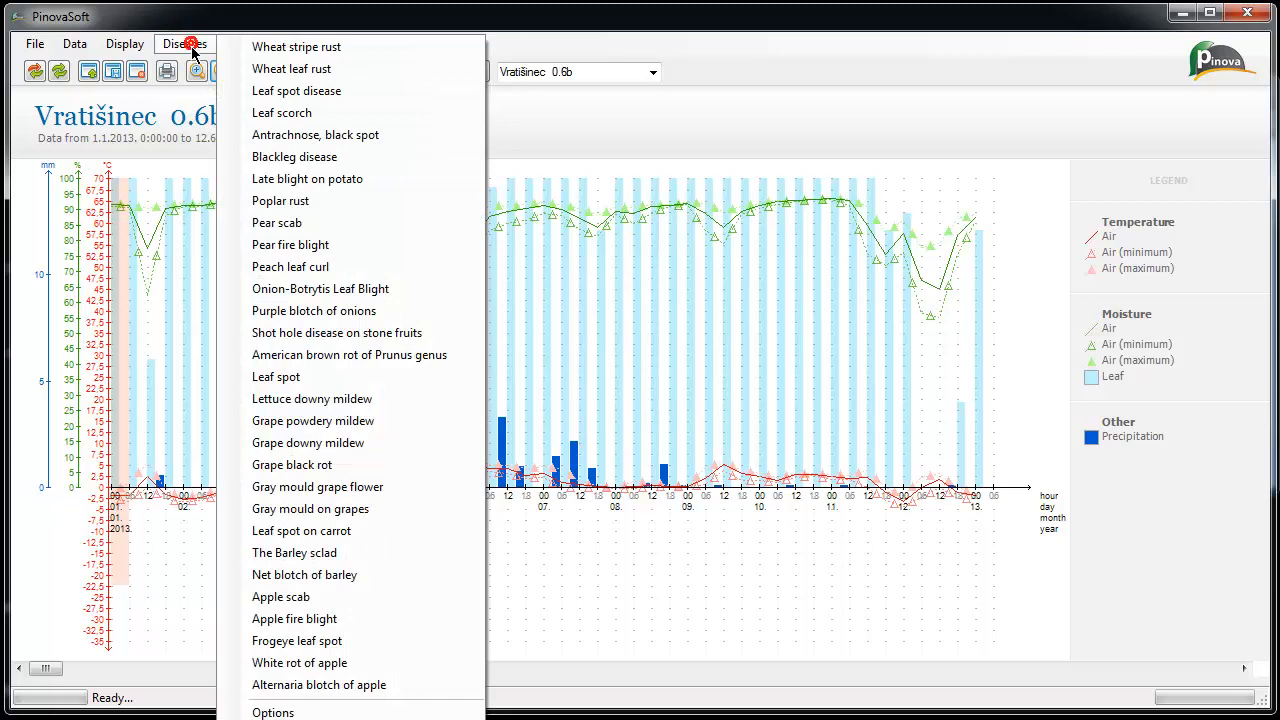
mouse_move(308, 442)
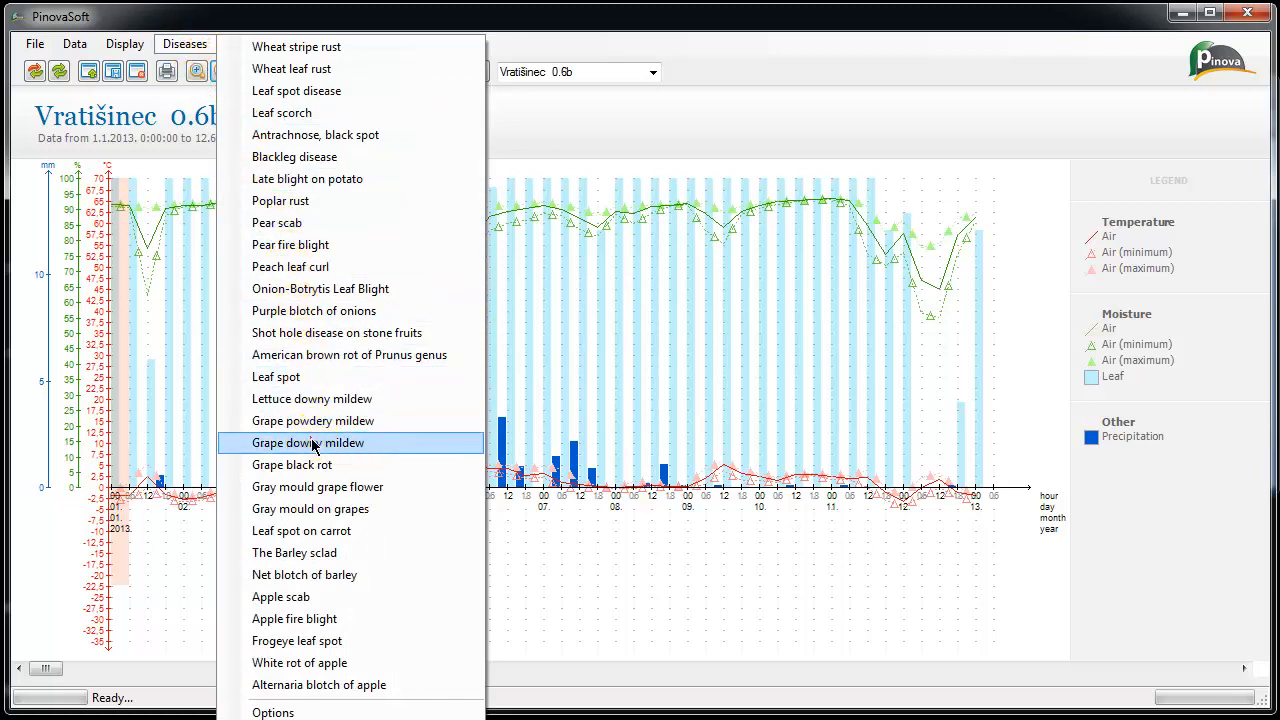
left_click(308, 442)
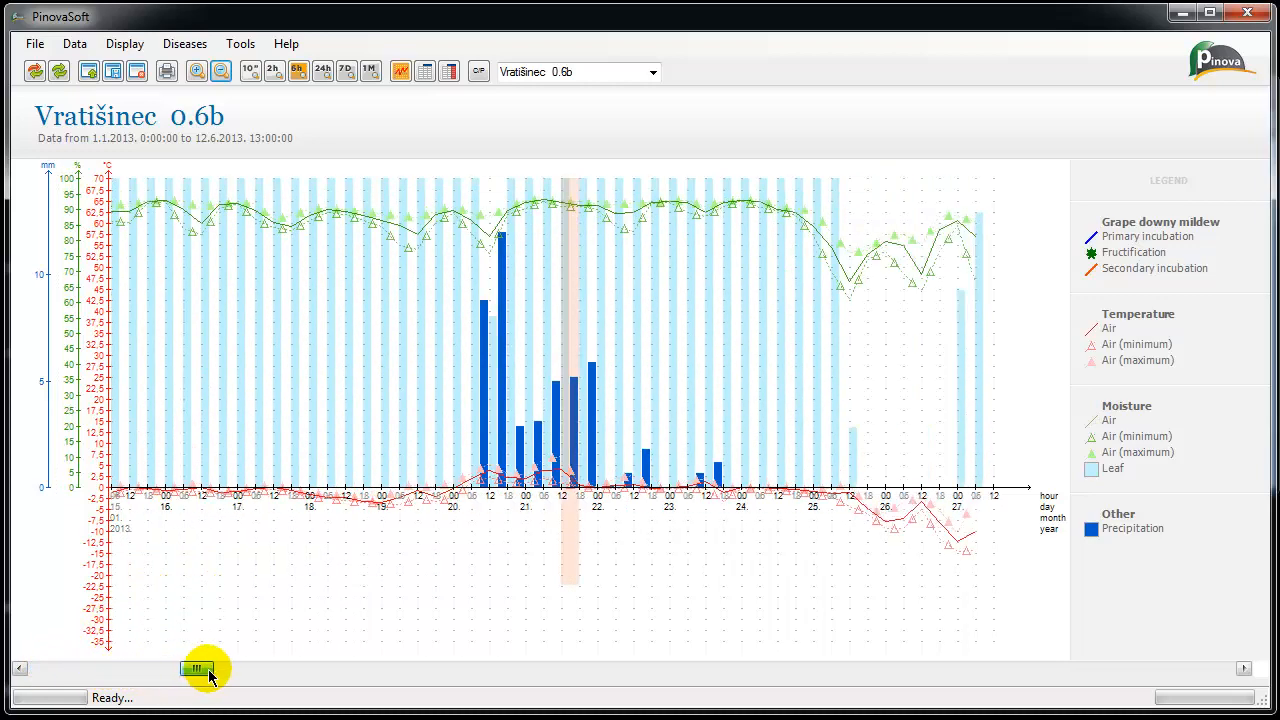
left_click_drag(204, 668, 408, 668)
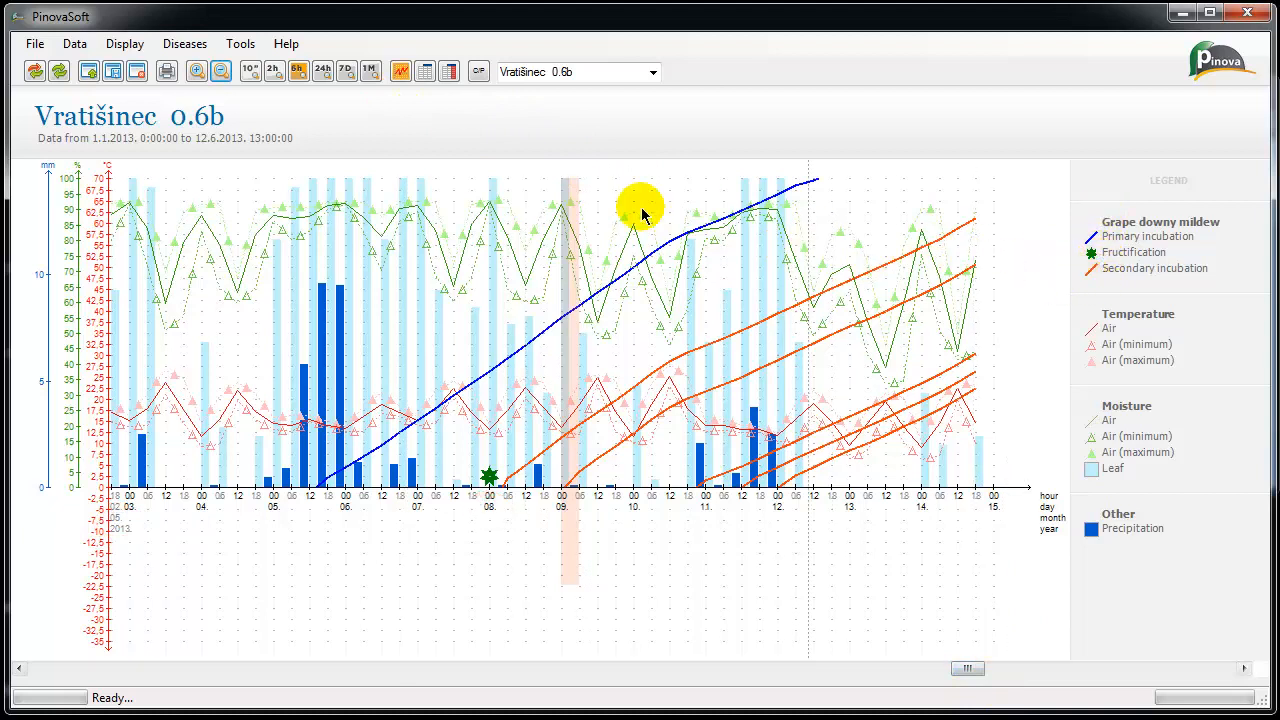
mouse_move(180, 60)
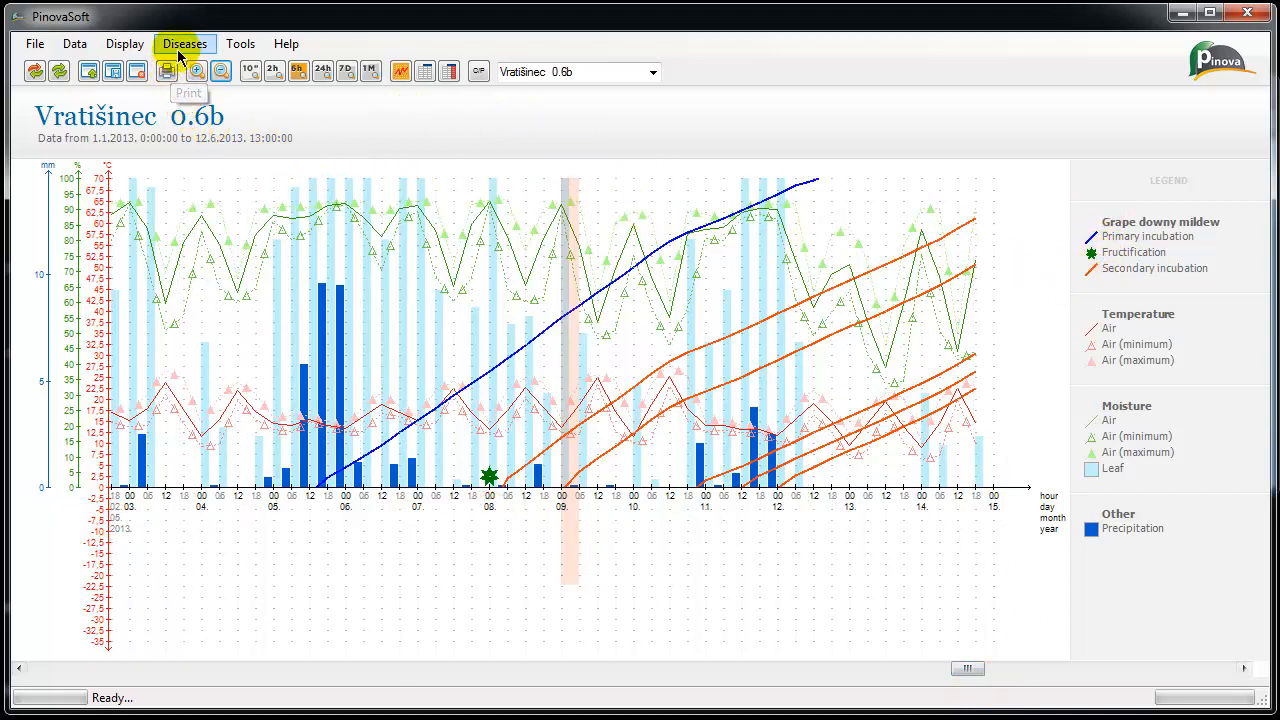
- Hide the grape downy mildew model and bring up the print setup from the File menu
left_click(184, 44)
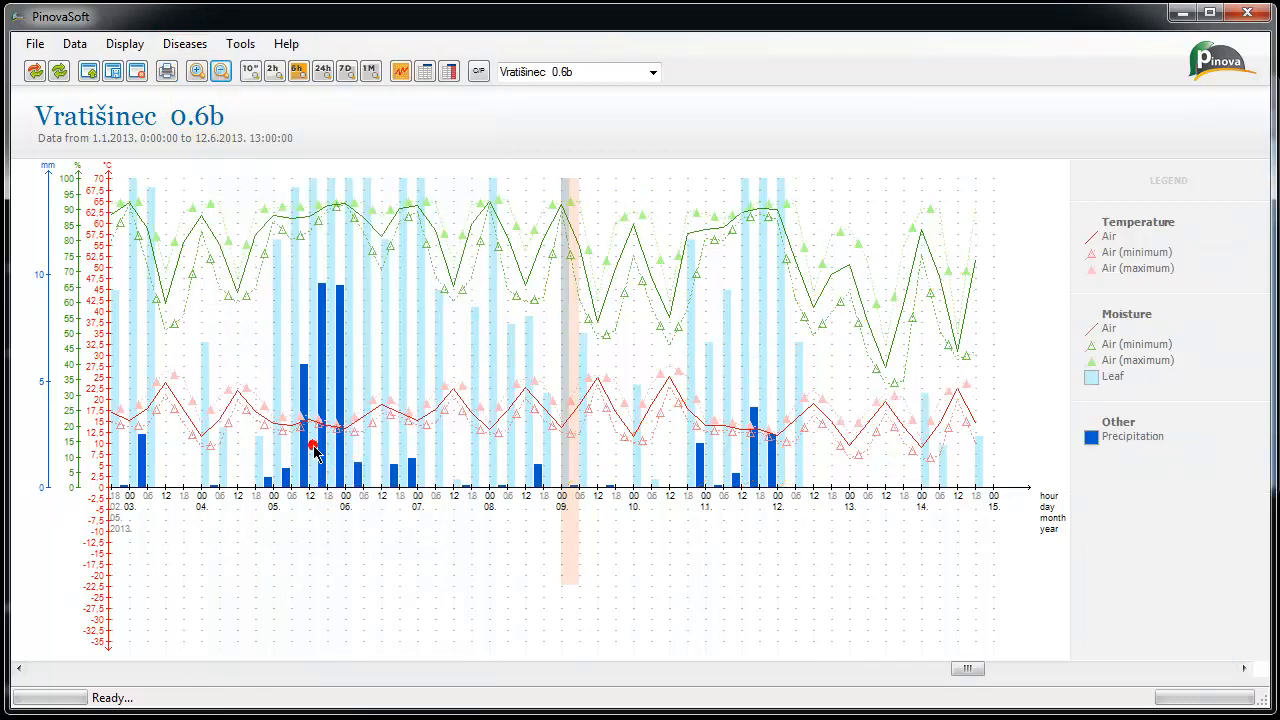
left_click(34, 44)
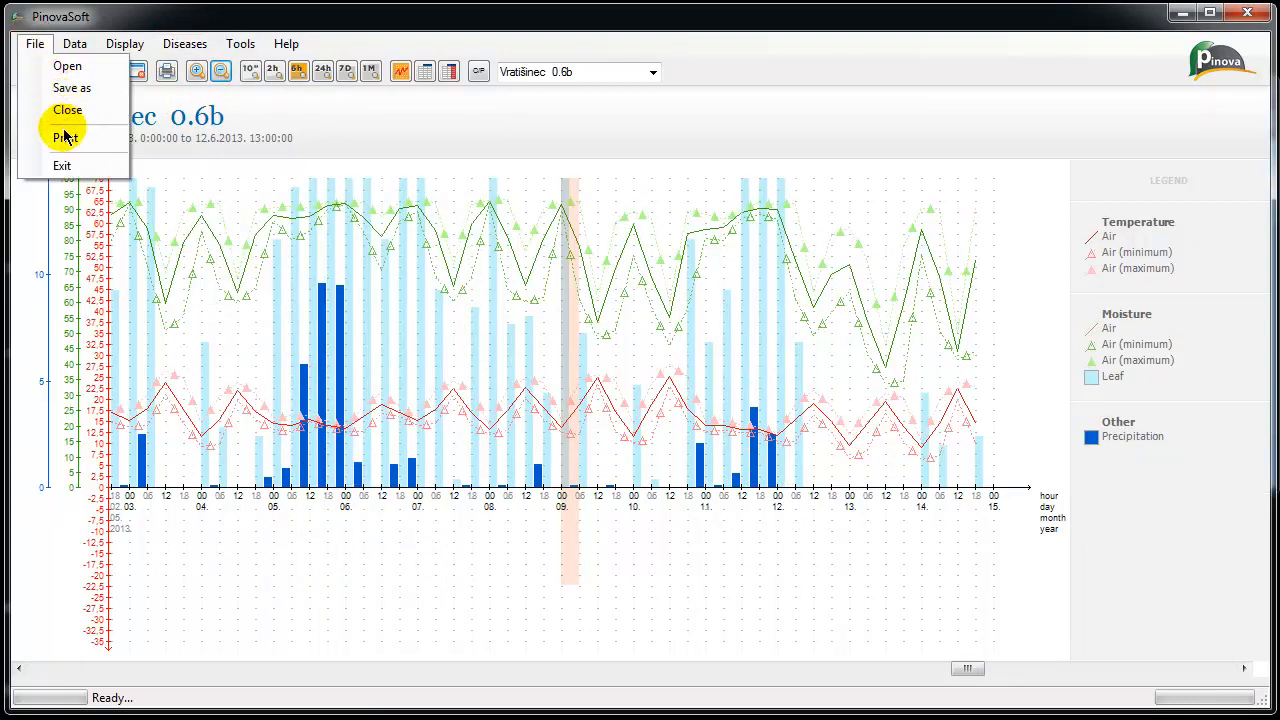
left_click(64, 138)
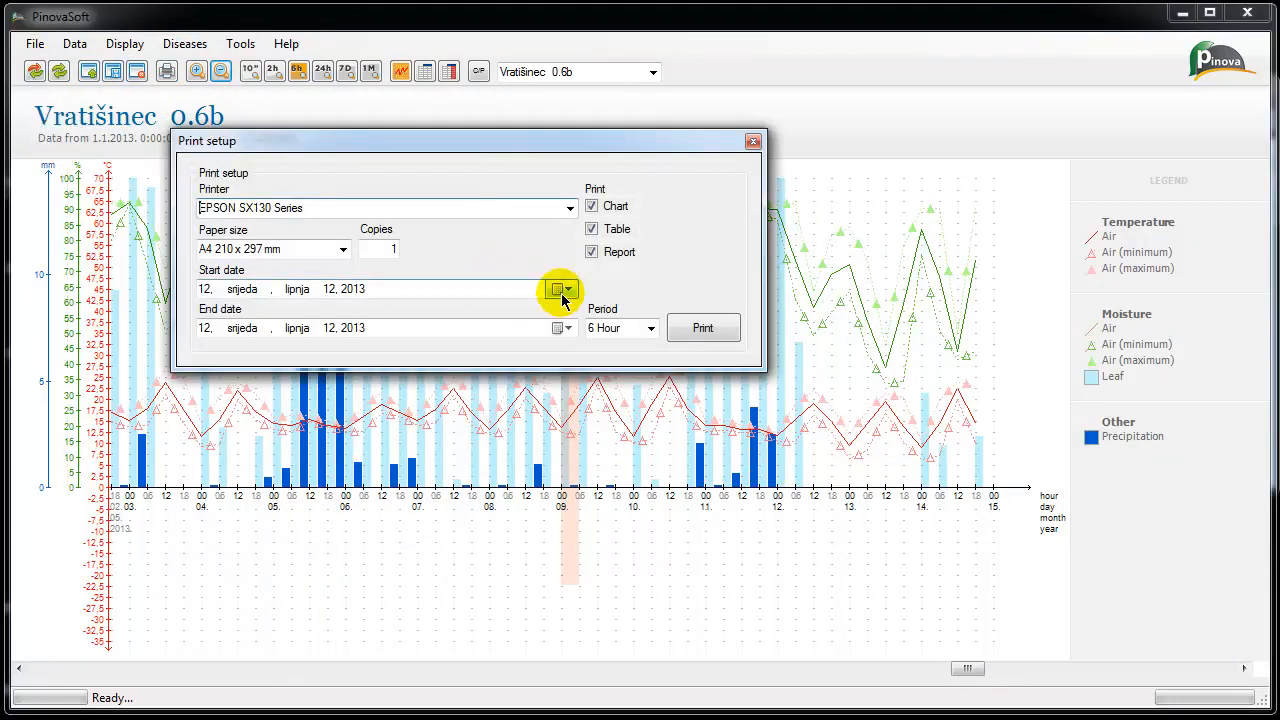
- Set the printout start date and a 1 Day period, then close print setup without printing
left_click(564, 288)
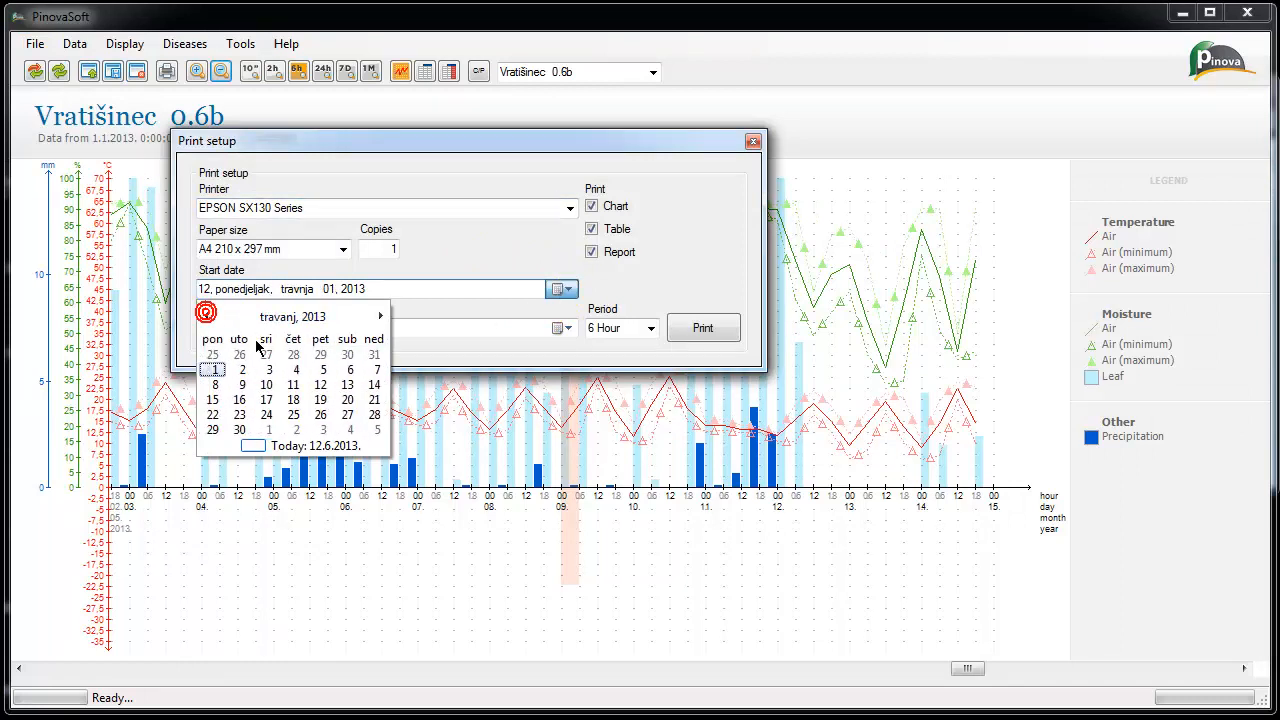
left_click(652, 328)
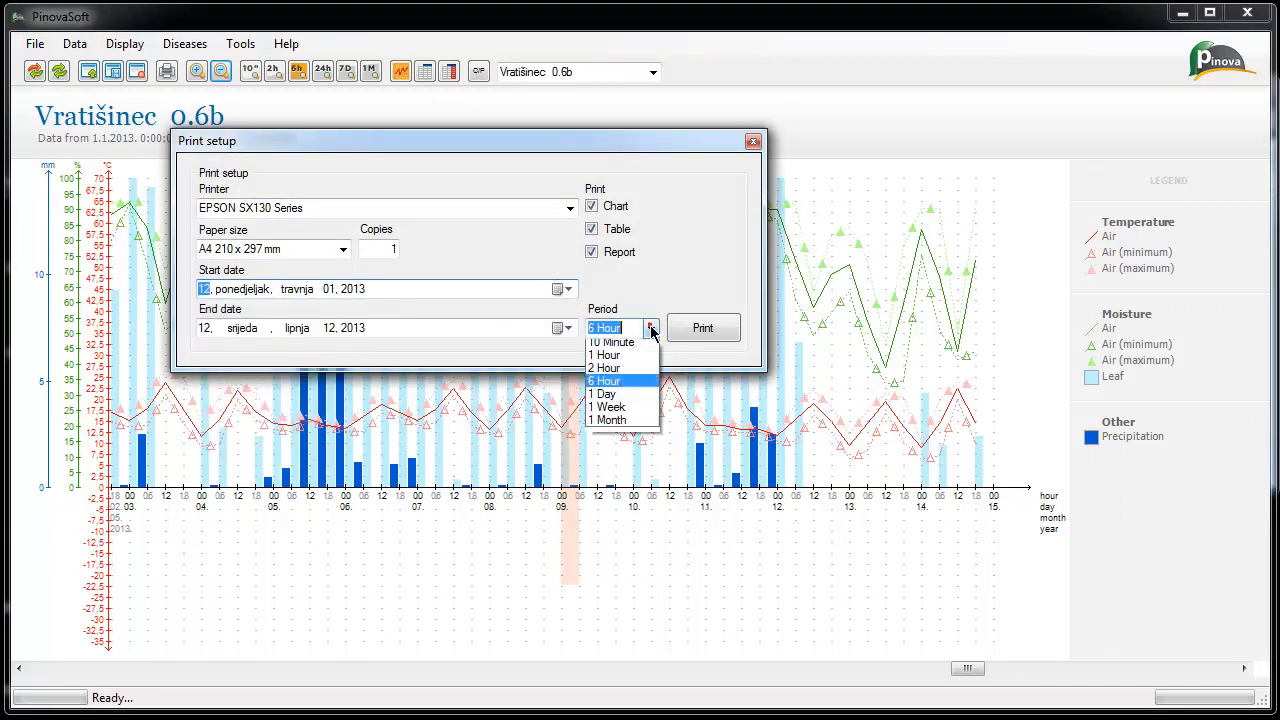
left_click(604, 392)
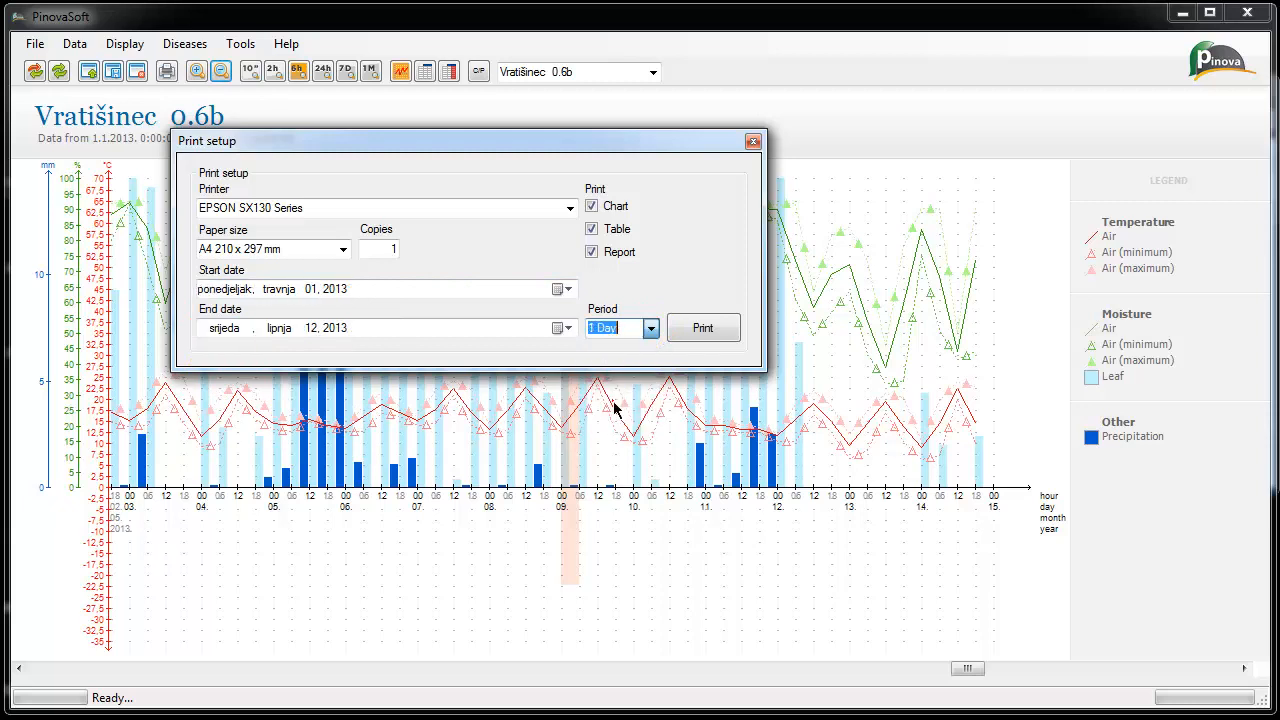
mouse_move(752, 140)
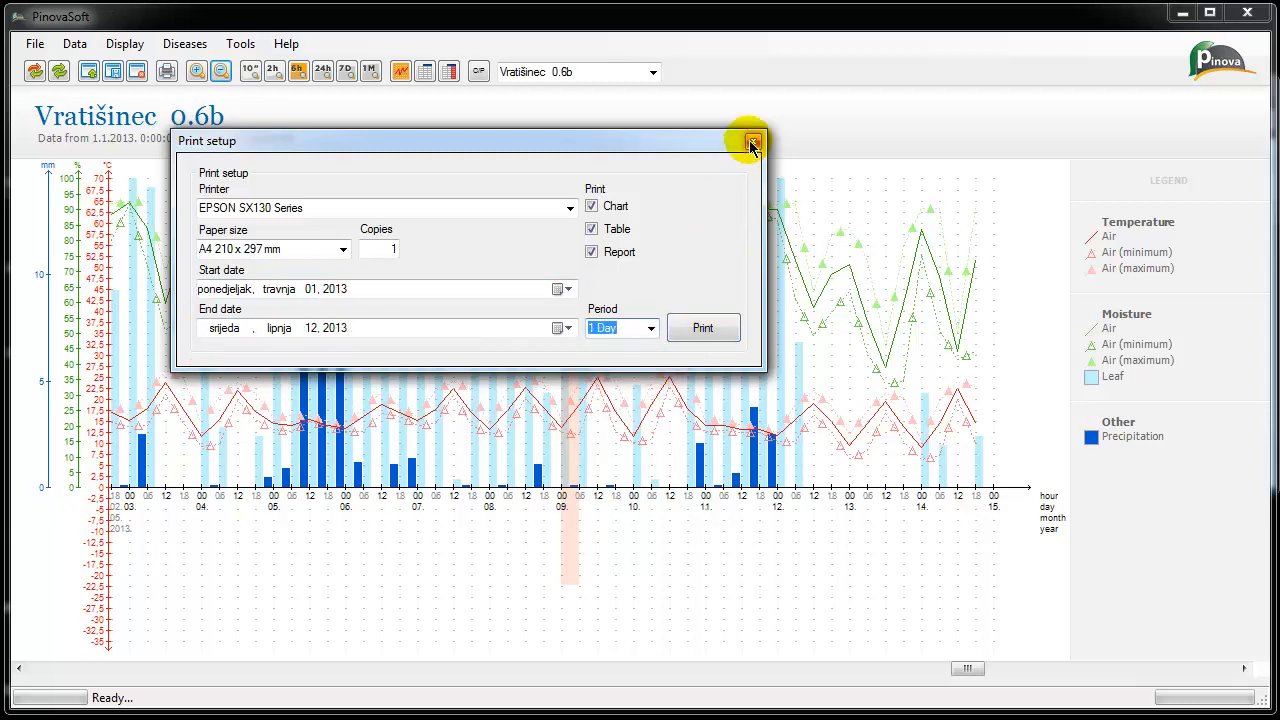
left_click(752, 140)
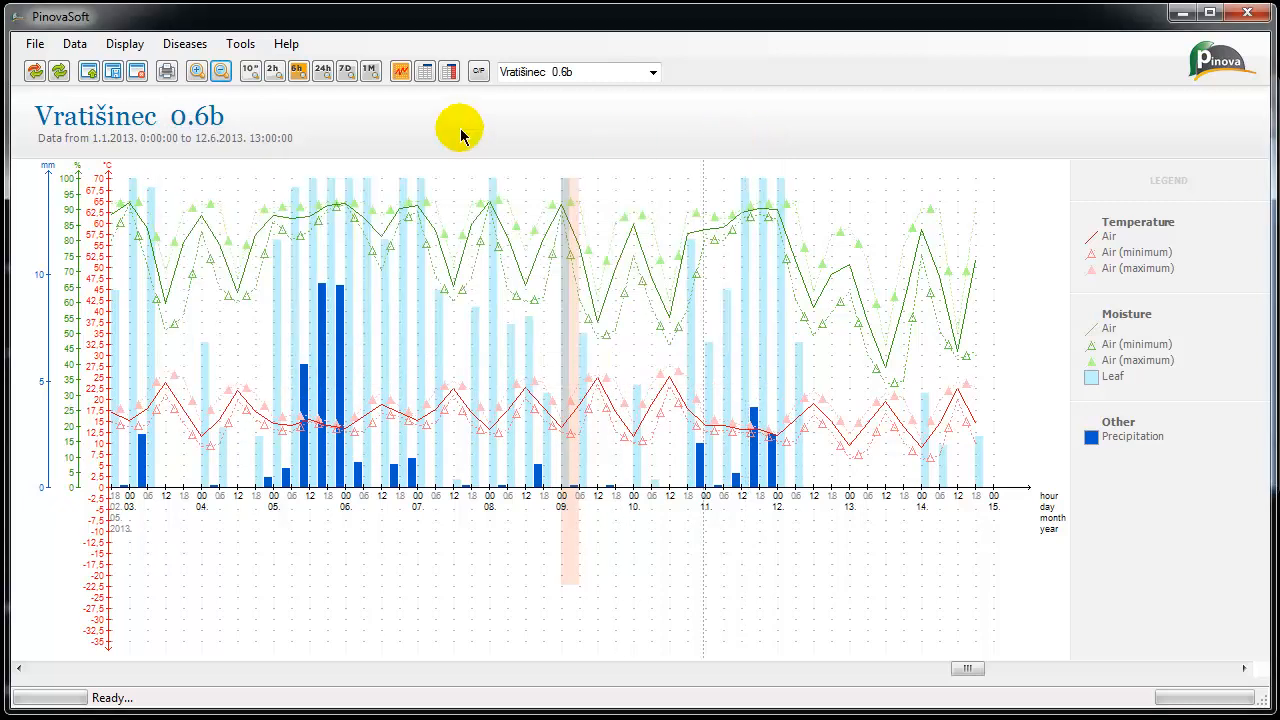
- Show the station data as a daily (1D) table and export it to Excel
left_click(322, 72)
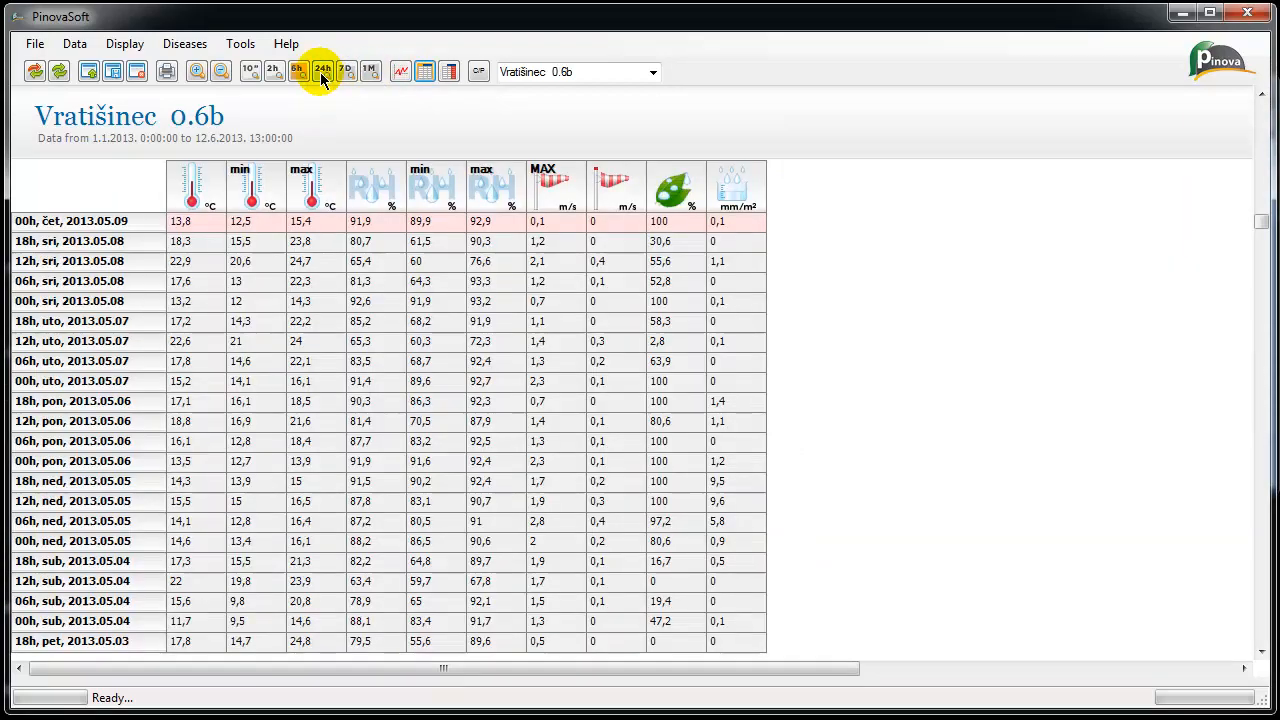
left_click(448, 72)
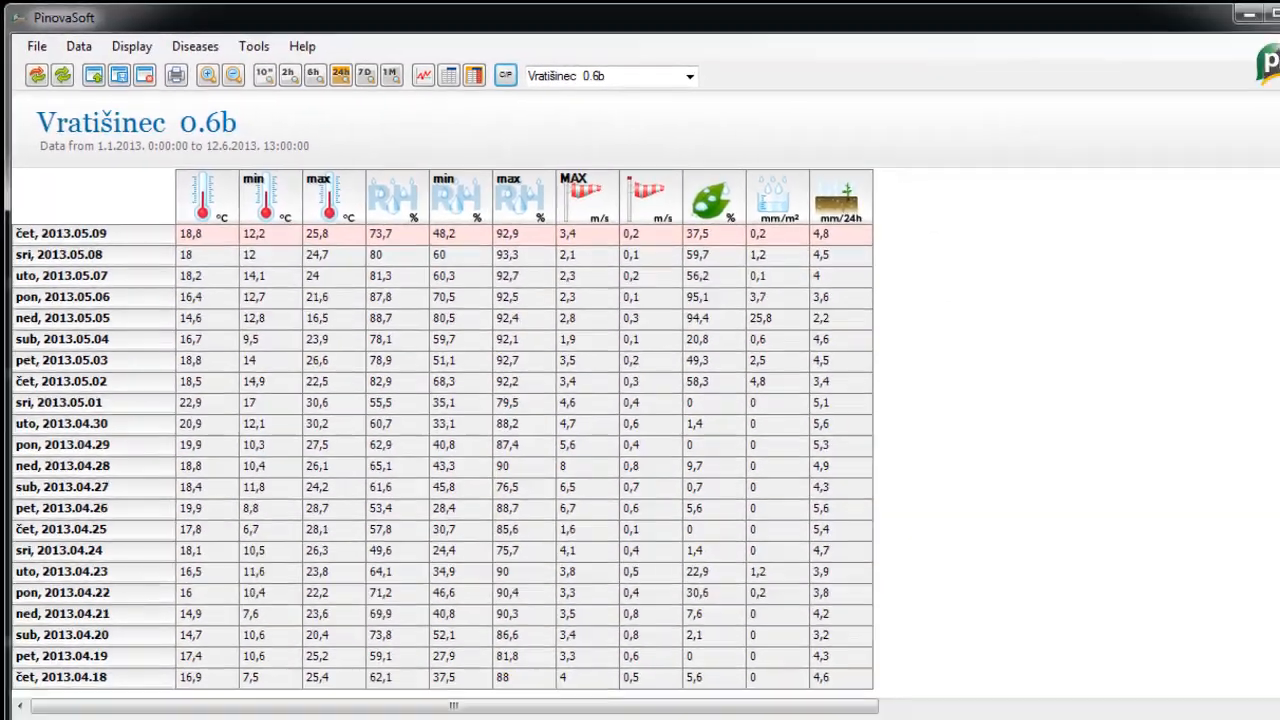
left_click(1208, 16)
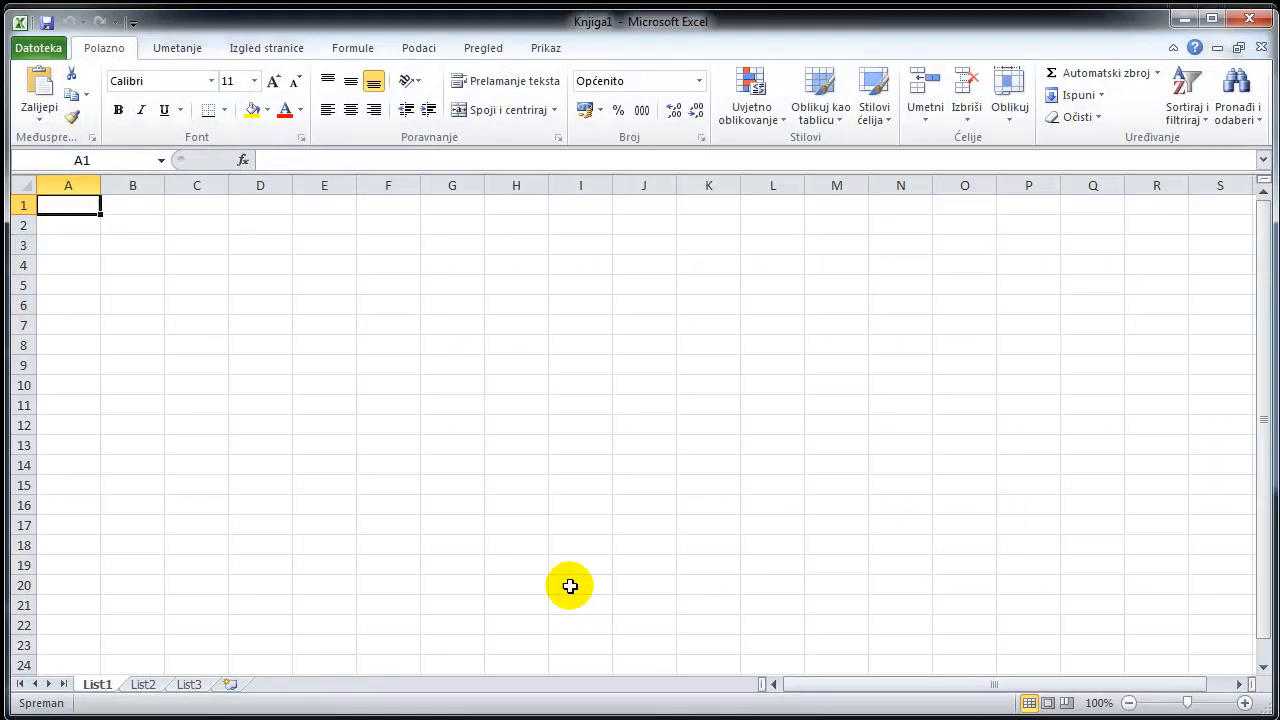
mouse_move(68, 204)
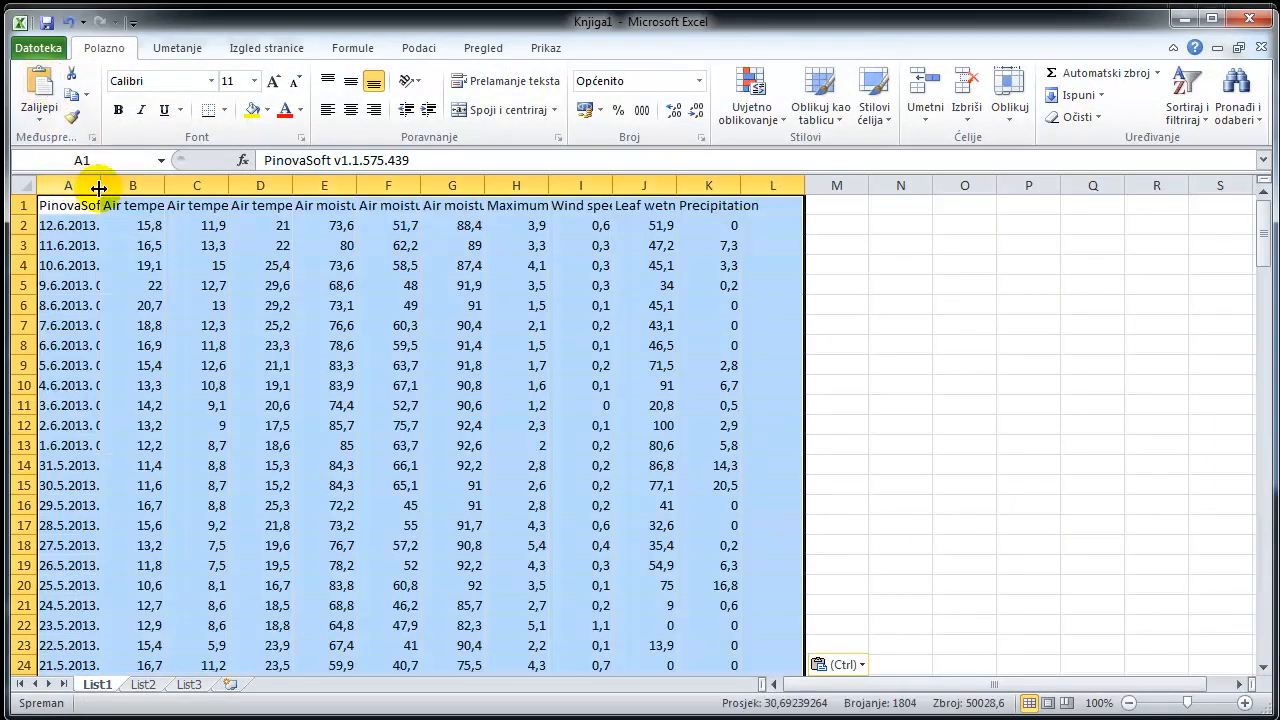
- Widen columns A and C of the copied table, then close Excel through the save prompt
left_click_drag(96, 184, 142, 184)
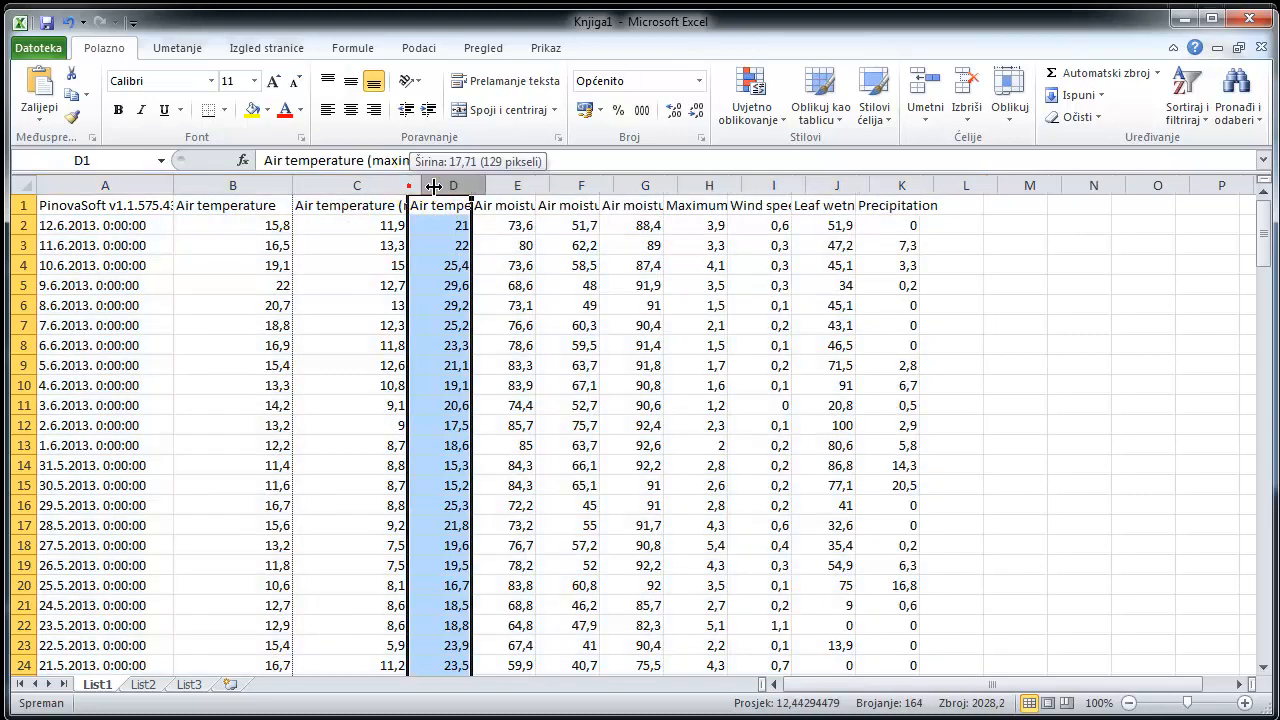
left_click_drag(468, 184, 536, 184)
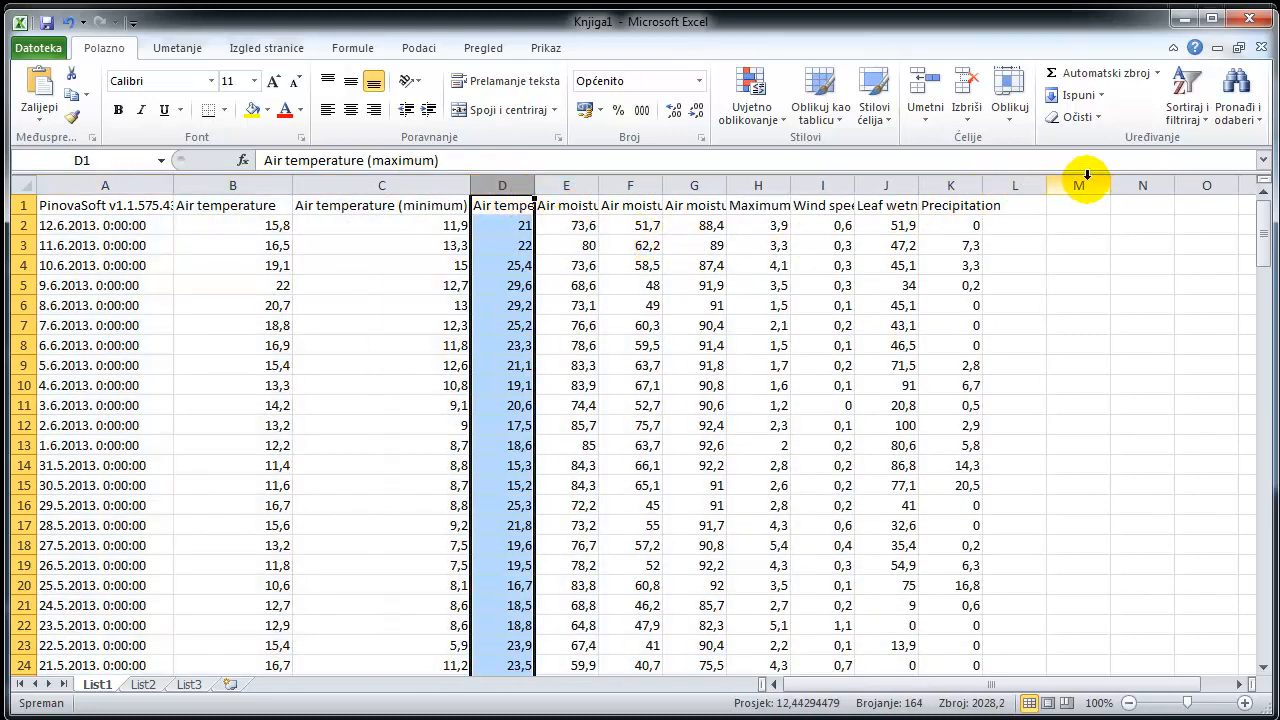
left_click(1248, 18)
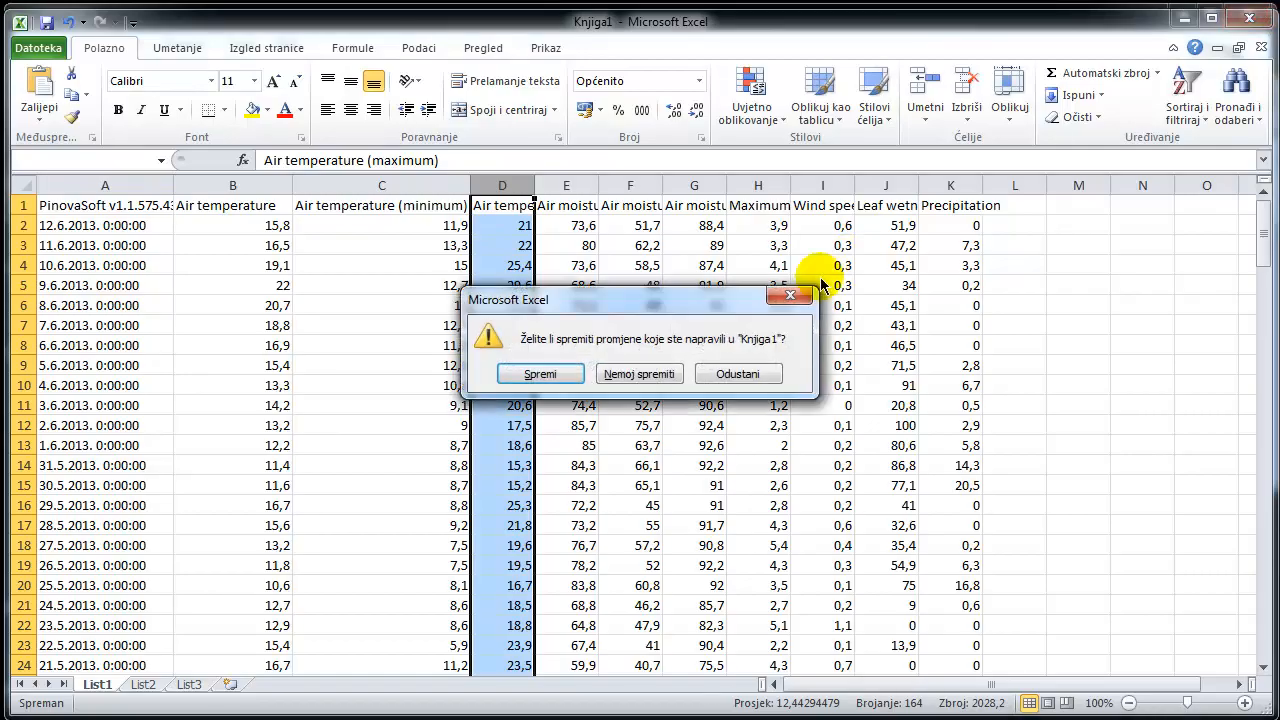
left_click(640, 374)
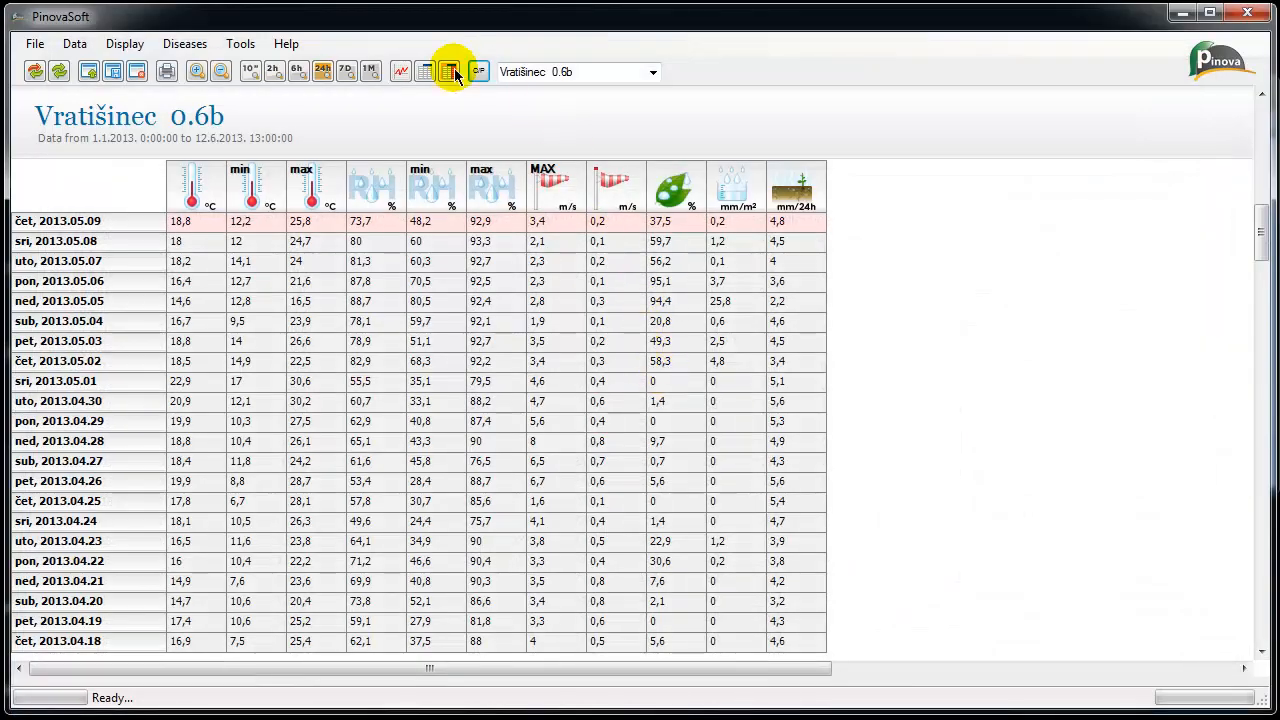